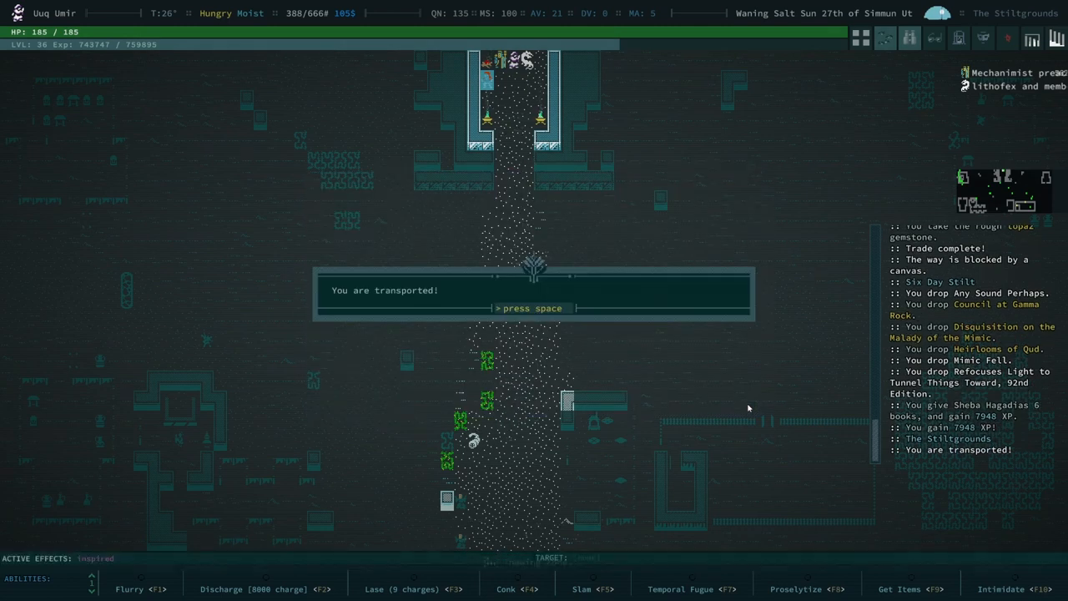
Dismiss the transport message after arriving in the ruins.
key(space)
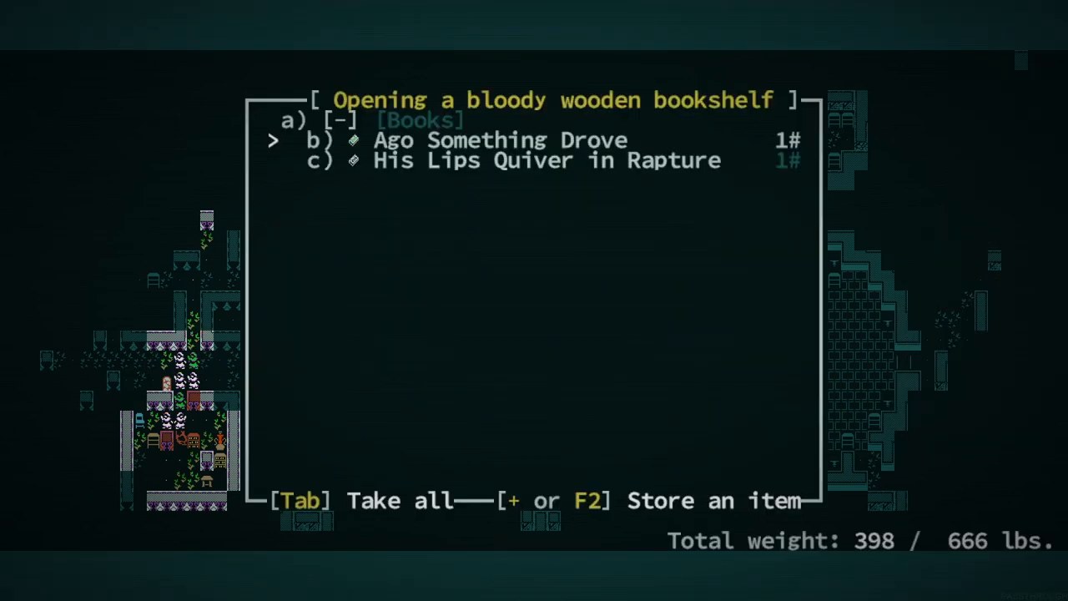
Take both books, Ago Something Drove and His Lips Quiver in Rapture, from the bookshelf.
key(b)
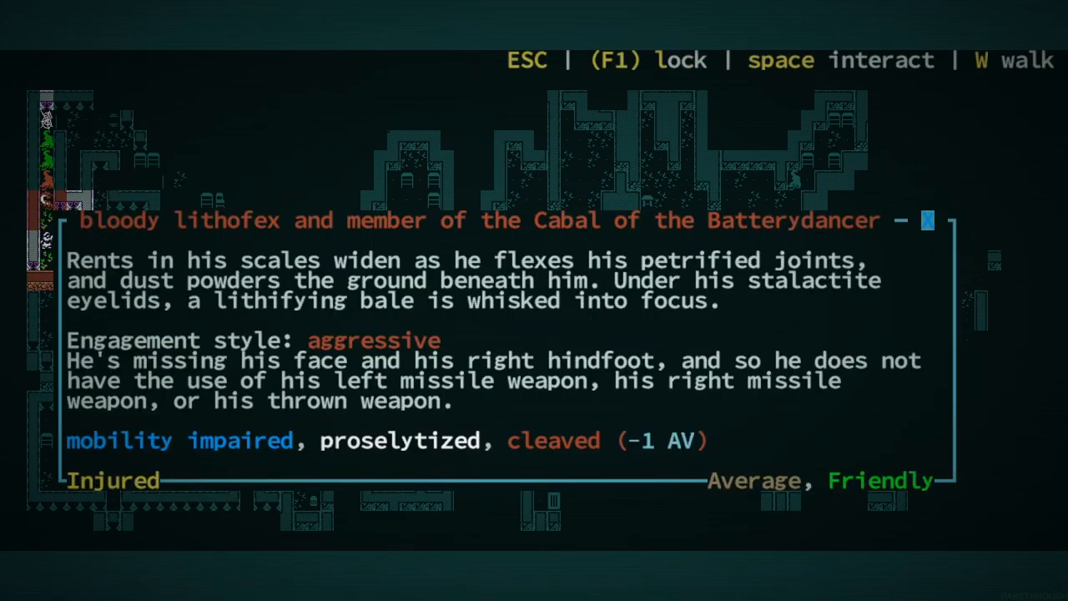
Close the bloody lithofex companion's description.
key(Escape)
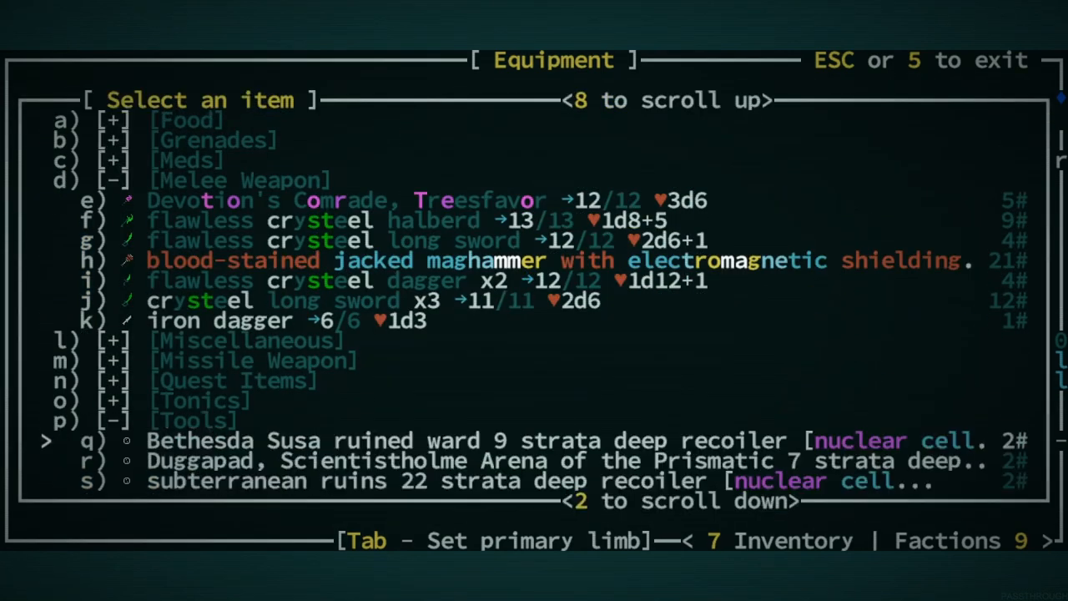
Equip the pickaxe from the tools list, check the carried books, and resume exploring.
scroll(down, 3)
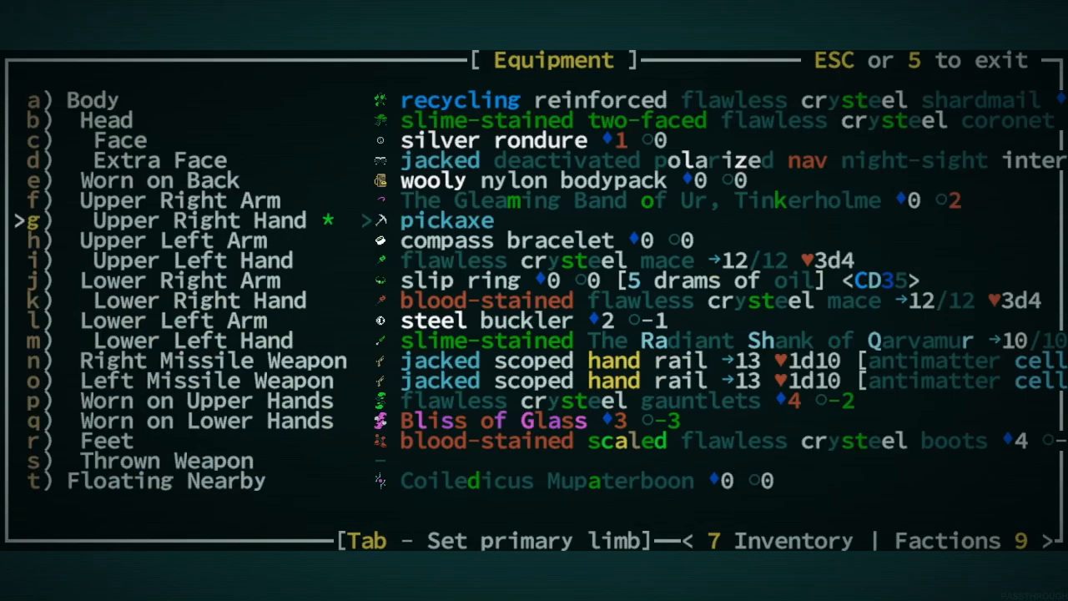
key(Escape)
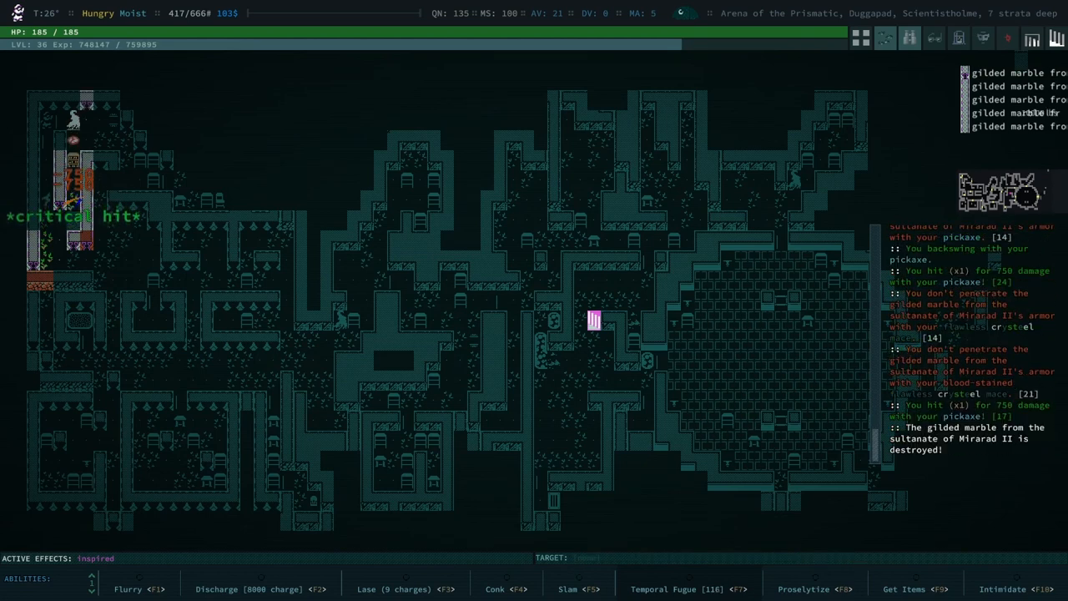
key(i)
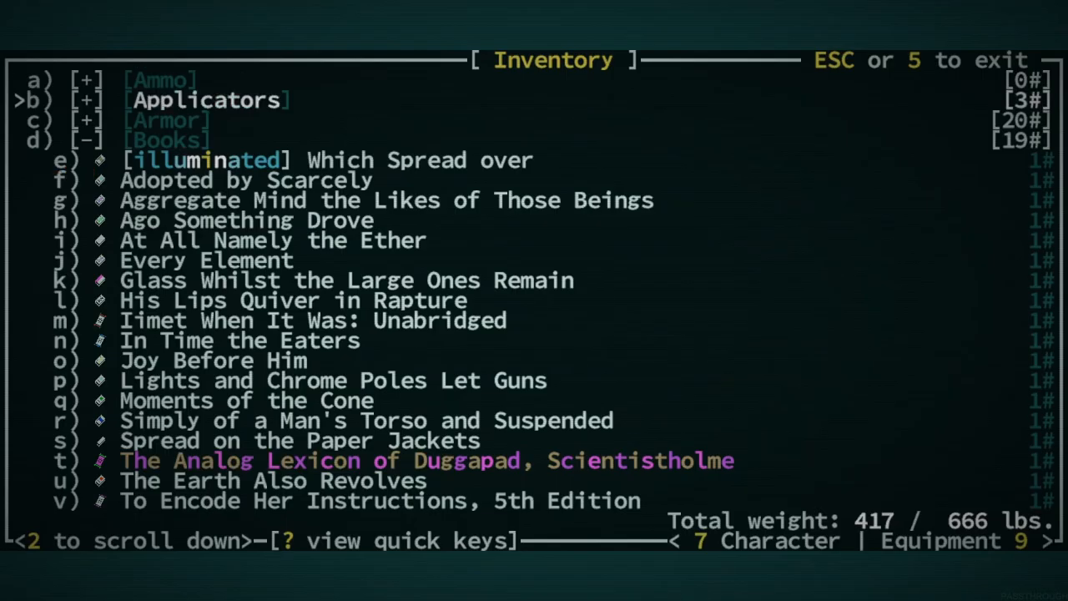
key(9)
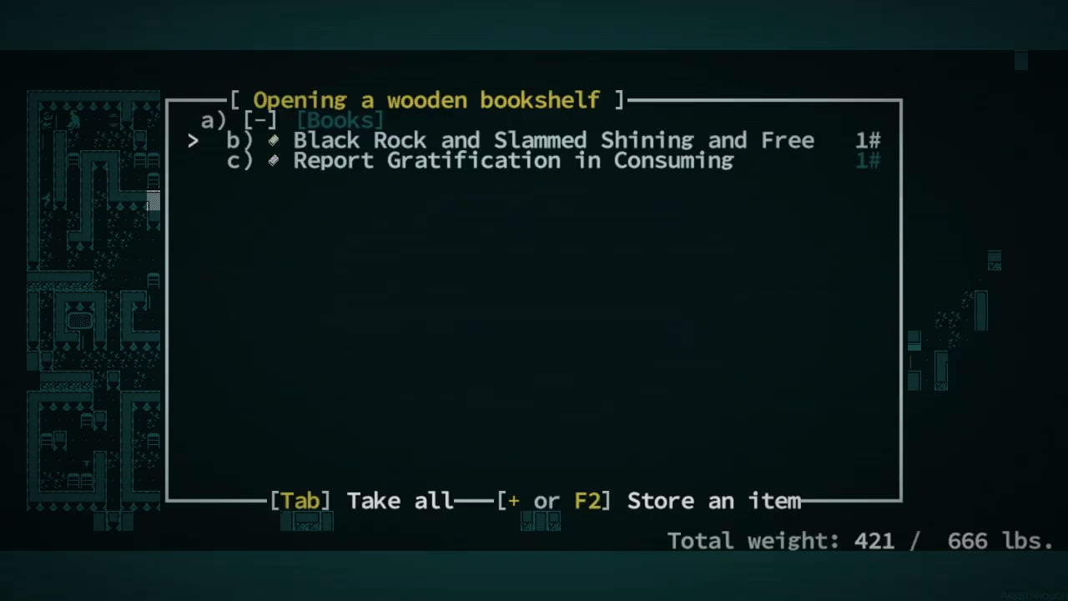
Take both books from the wooden bookshelf and close the lithofex's description.
key(Tab)
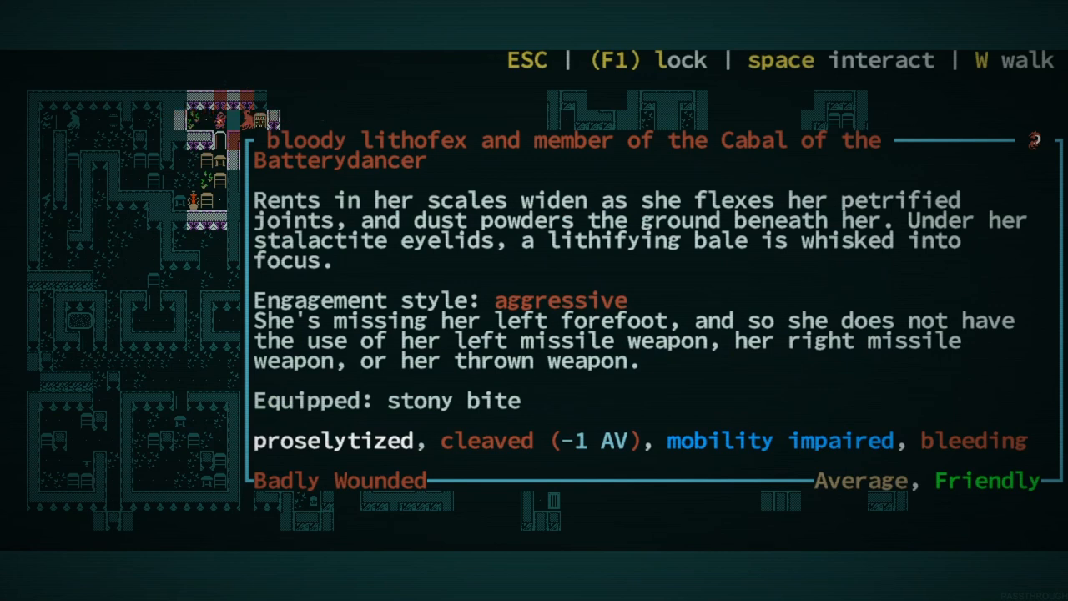
key(Escape)
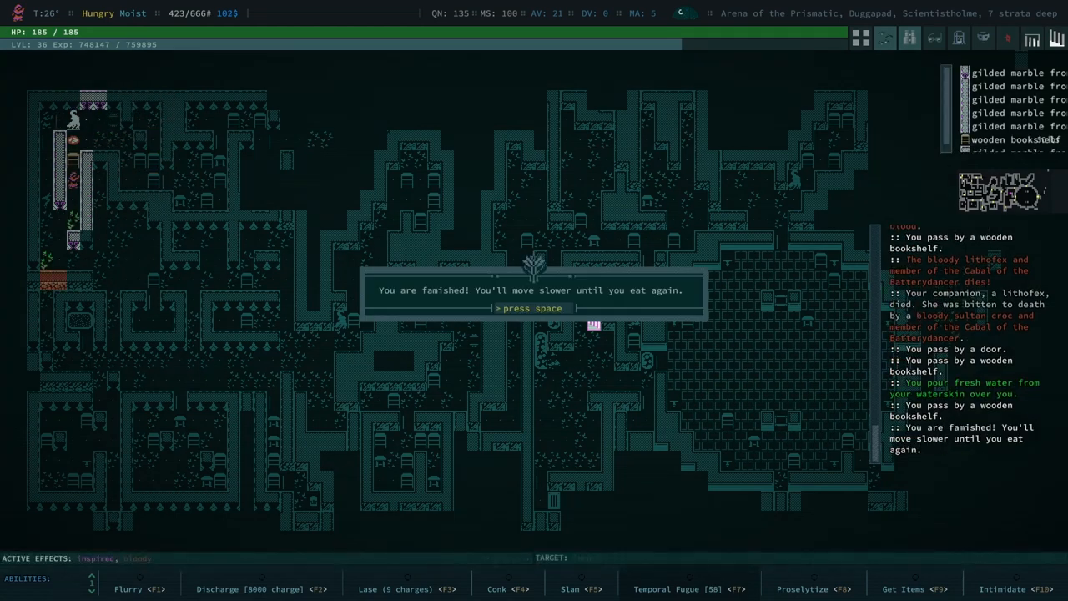
Clear the famished warning and cooking message, then head for the next bookshelf.
key(space)
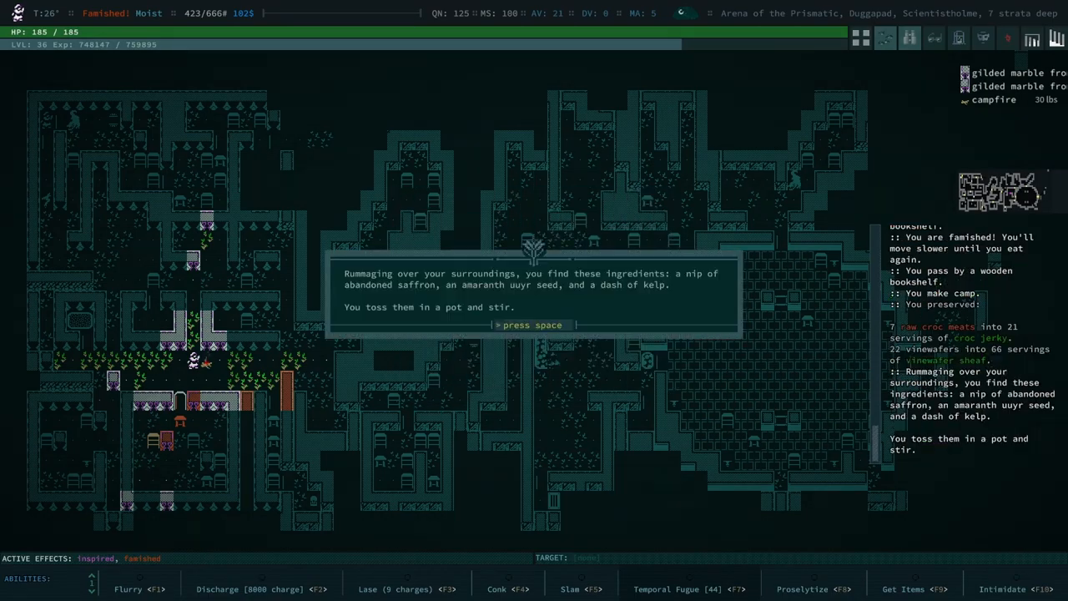
key(space)
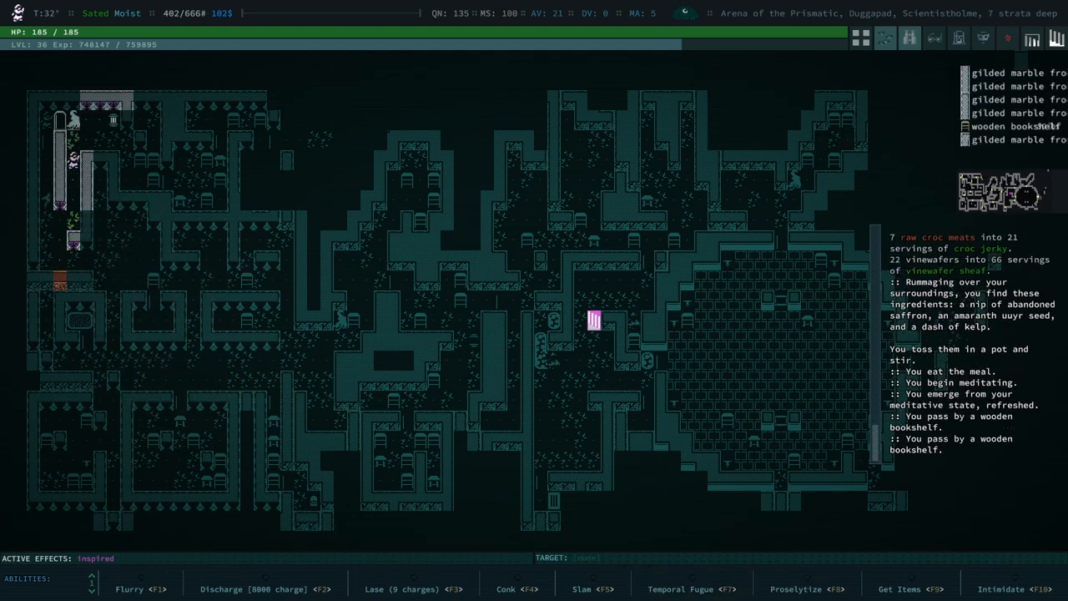
key(F8)
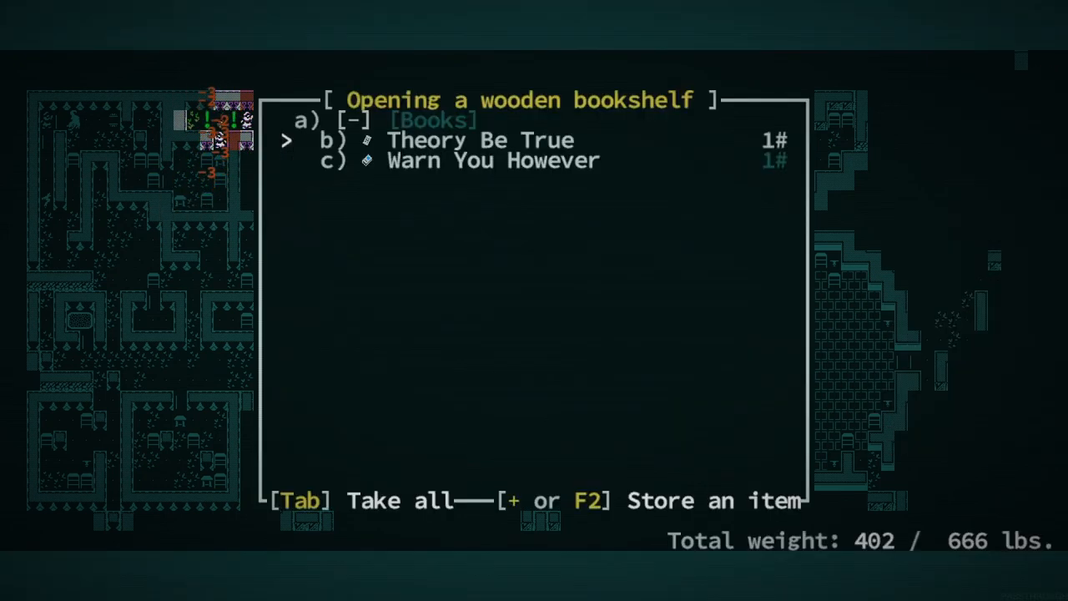
Take all books from two wooden bookshelves while auto-exploring Scientistholme.
key(Tab)
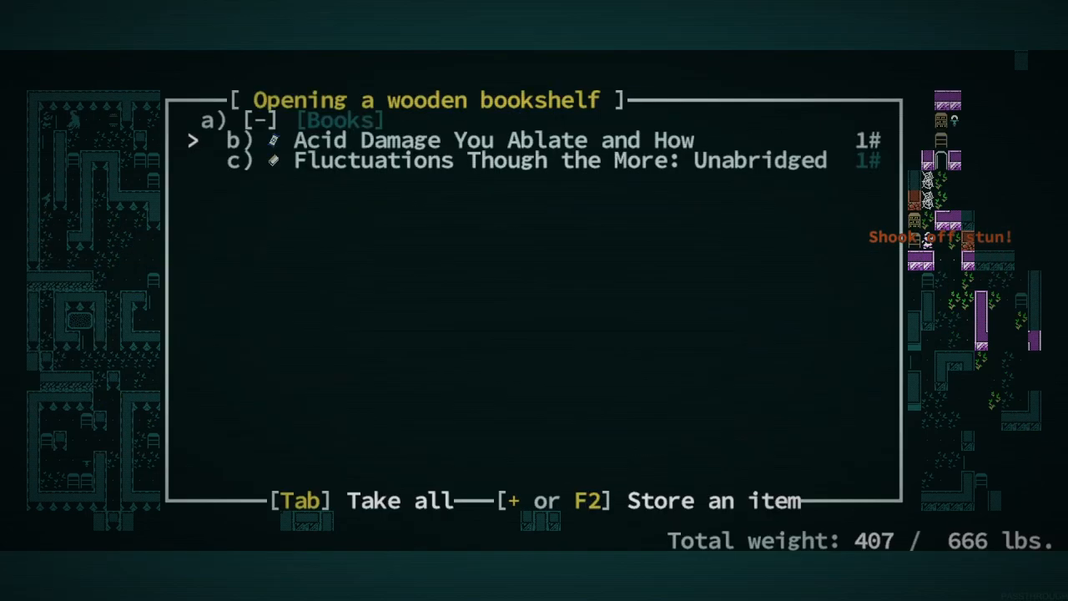
key(Tab)
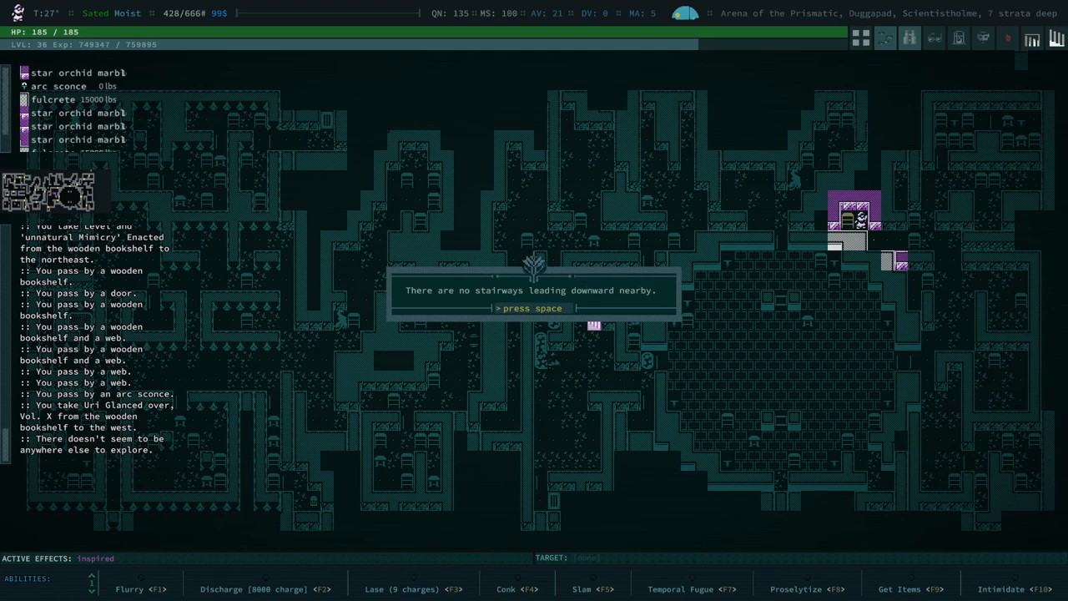
Dismiss the no-stairways and vast-mind notices while travelling the world map.
key(space)
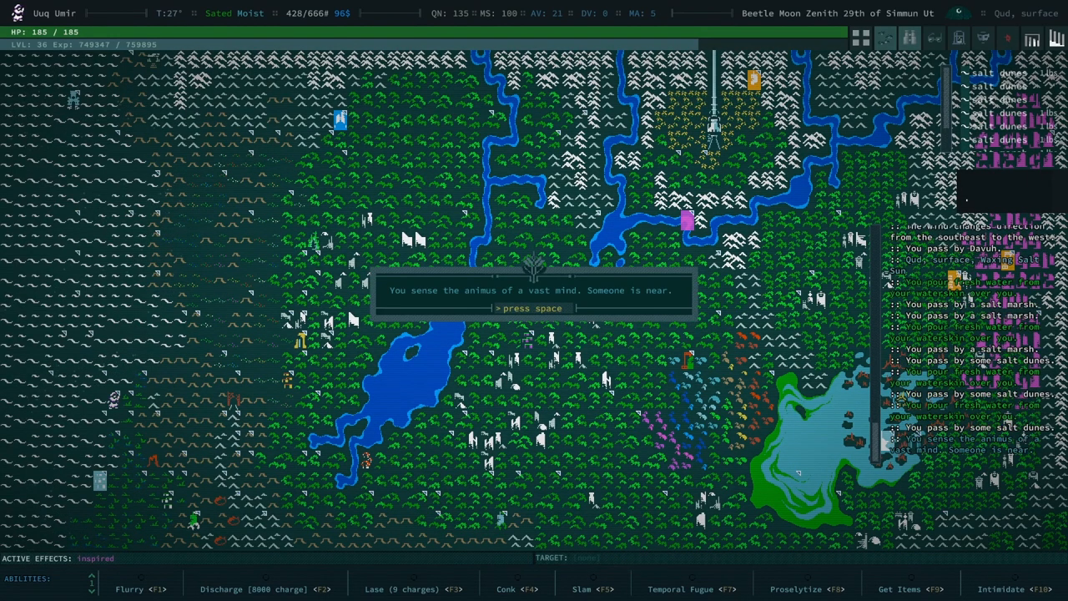
key(space)
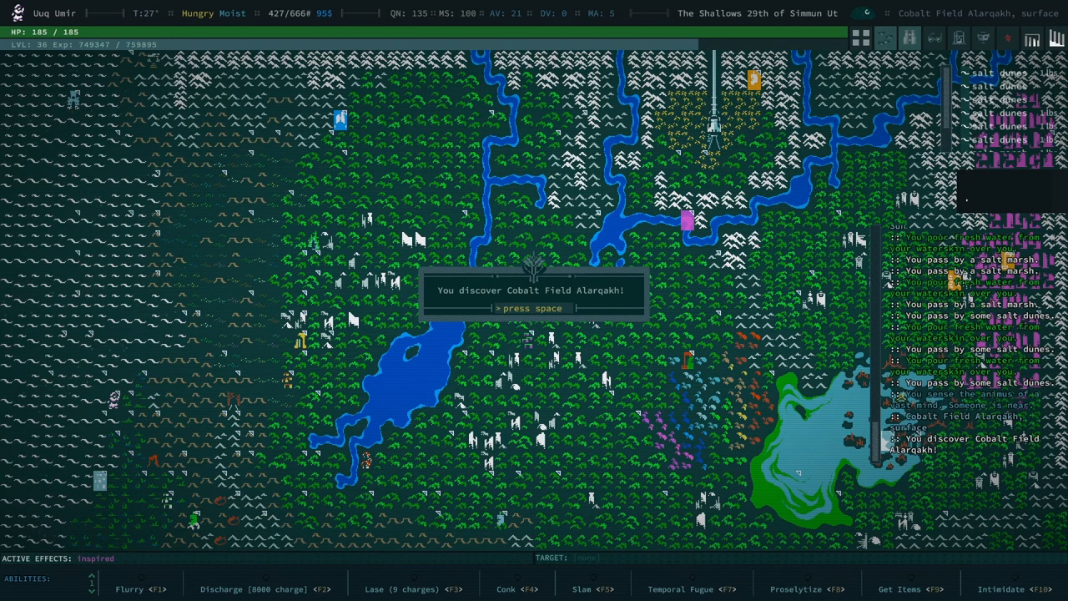
Acknowledge discovering Cobalt Field Alarqakh and take the books from its wooden bookshelves.
key(space)
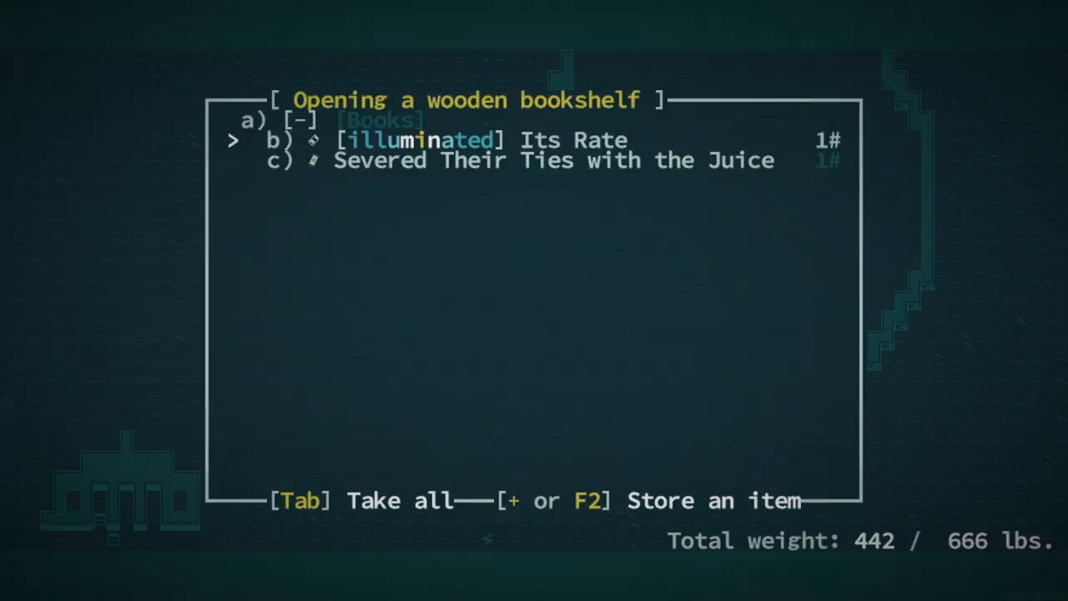
key(Escape)
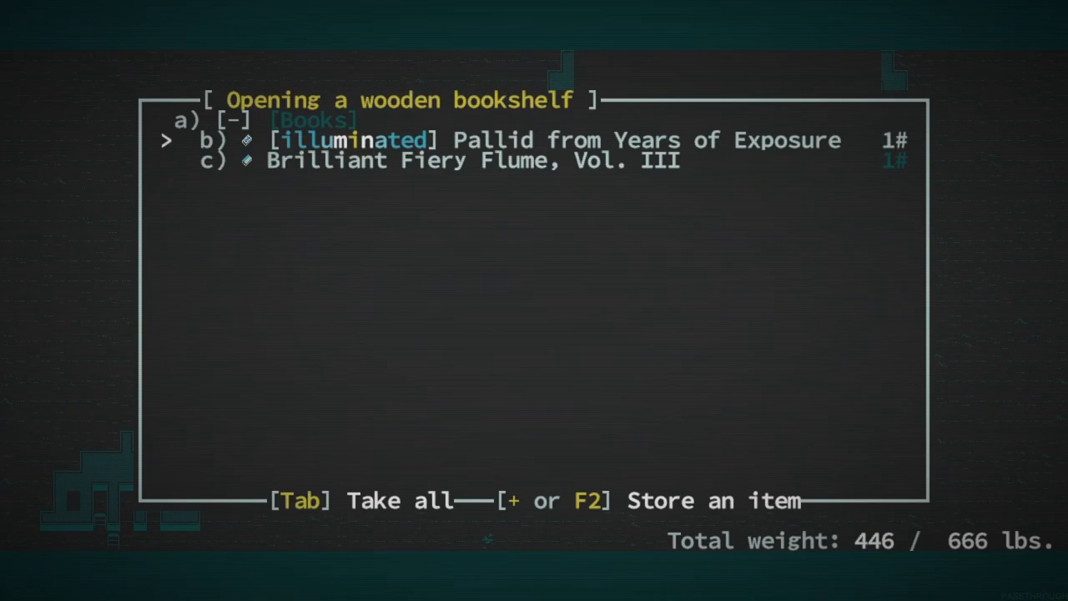
key(Escape)
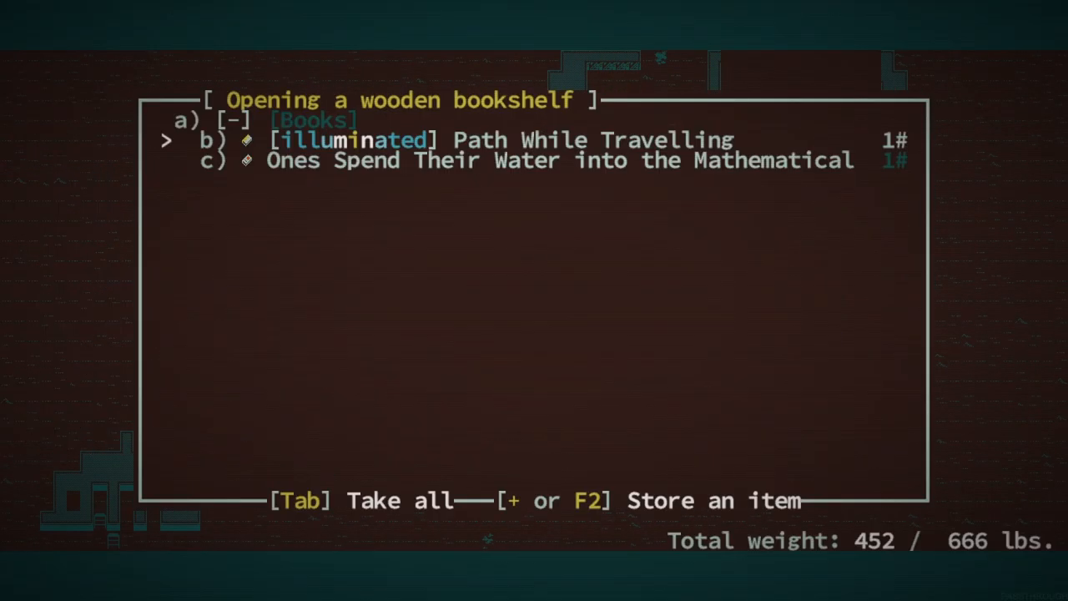
key(Tab)
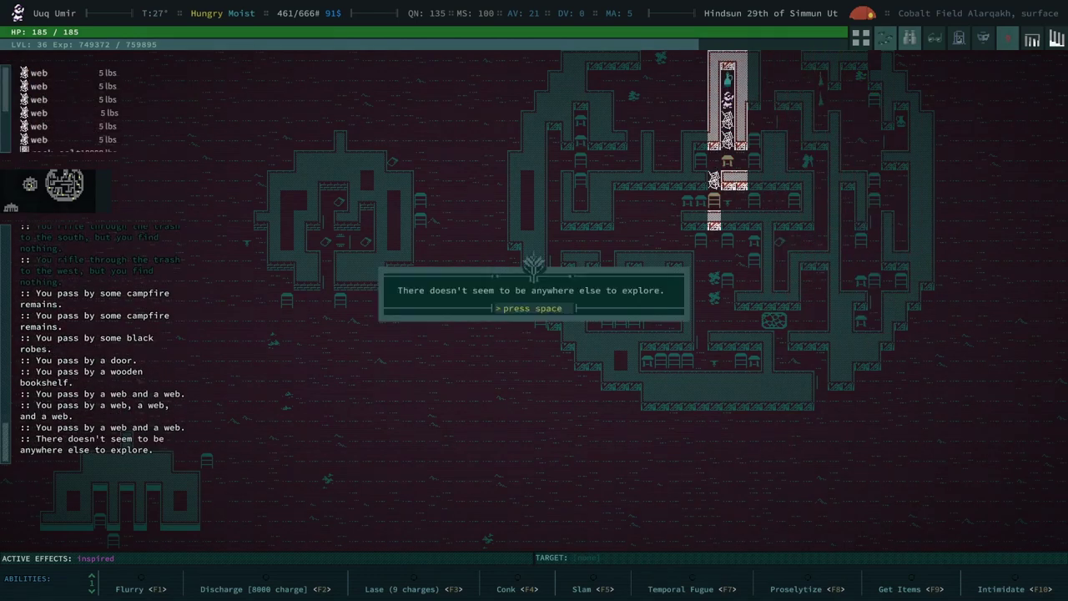
Dismiss the nothing-left-to-explore and location-noted messages on reaching Alarqakh Quarter.
key(space)
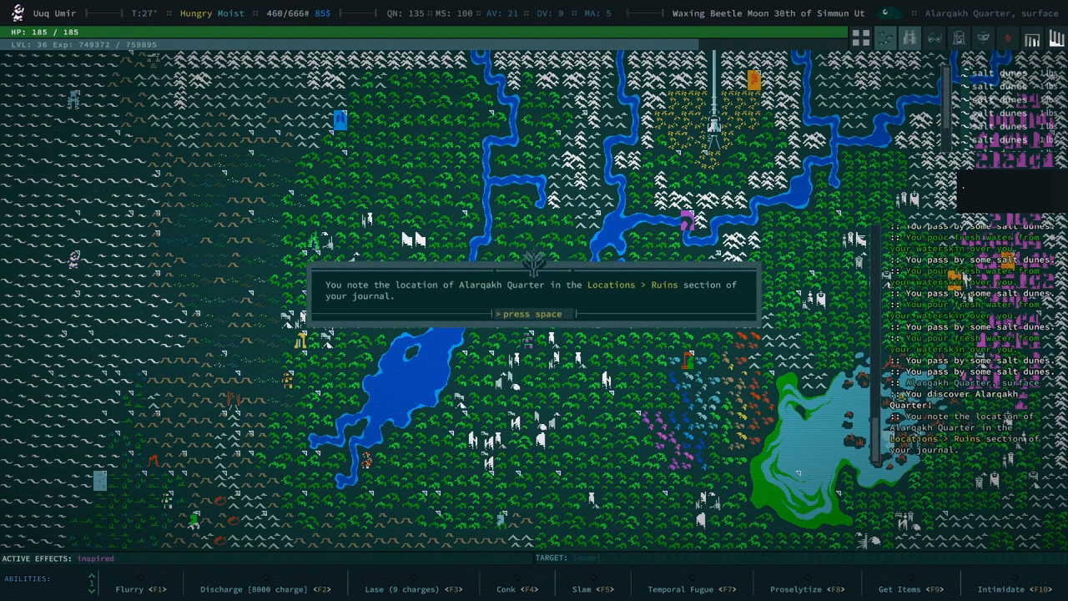
key(space)
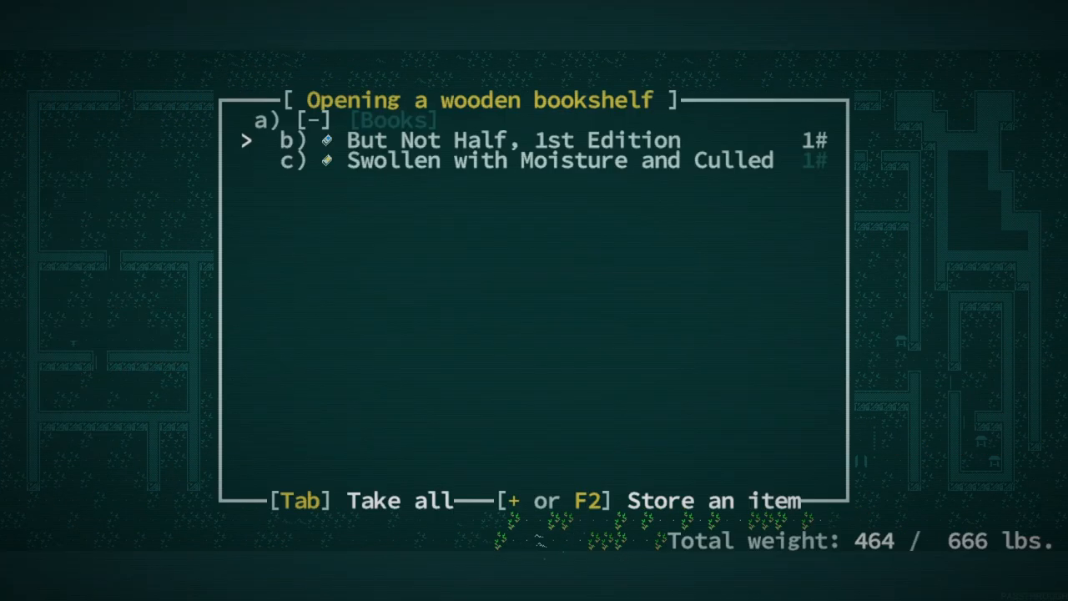
Take both Alarqakh Quarter books, camp, preserve worm meat into jerky, and cook a meal.
key(Tab)
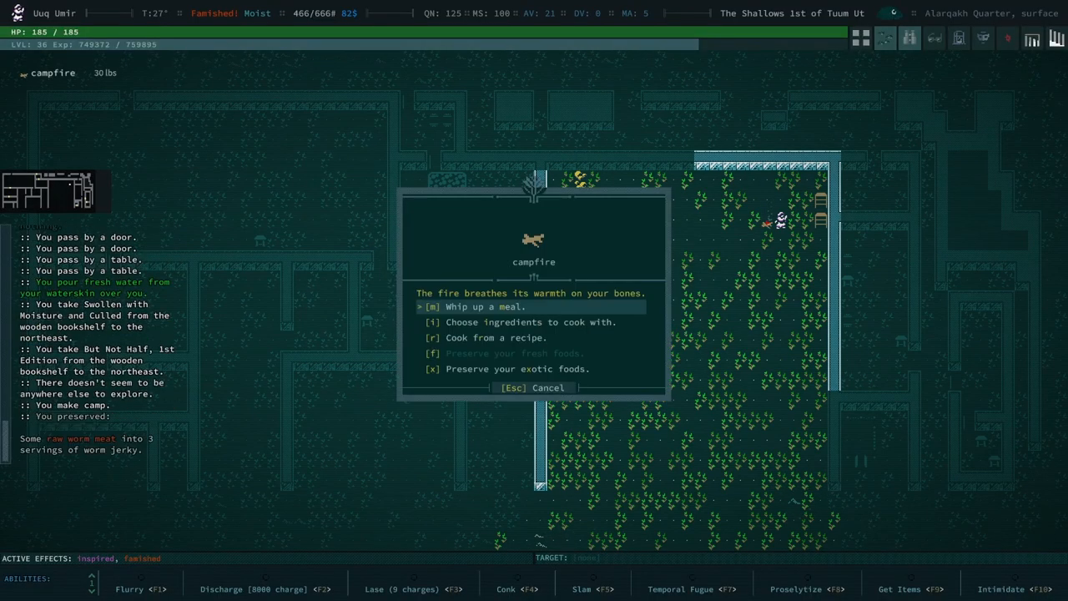
key(m)
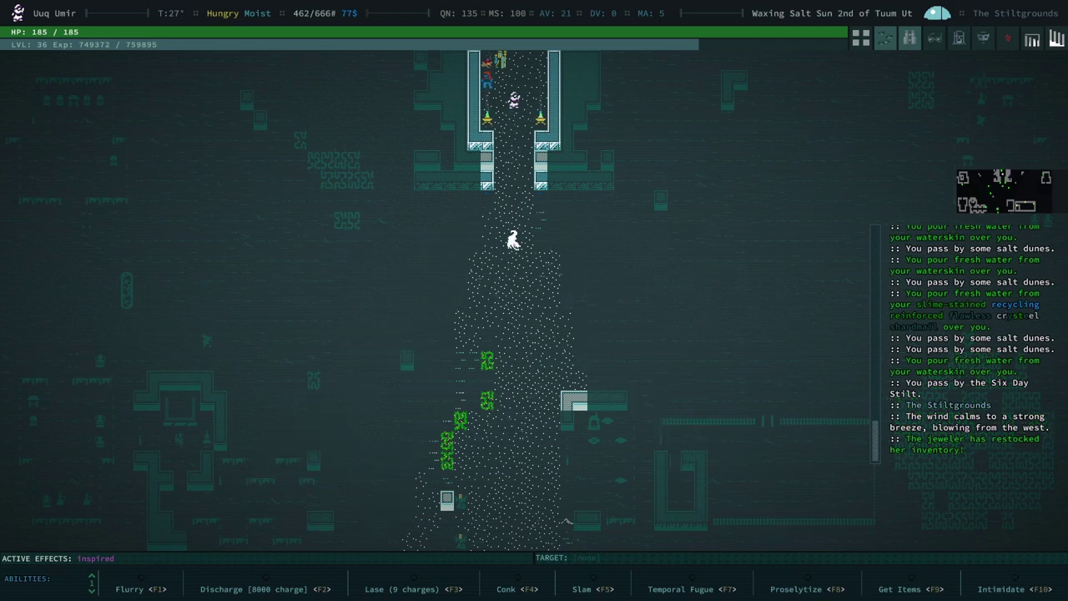
Walk to librarian Sheba Hagadias, donate 91 books for 37,537 XP, and dismiss the message.
key(Up)
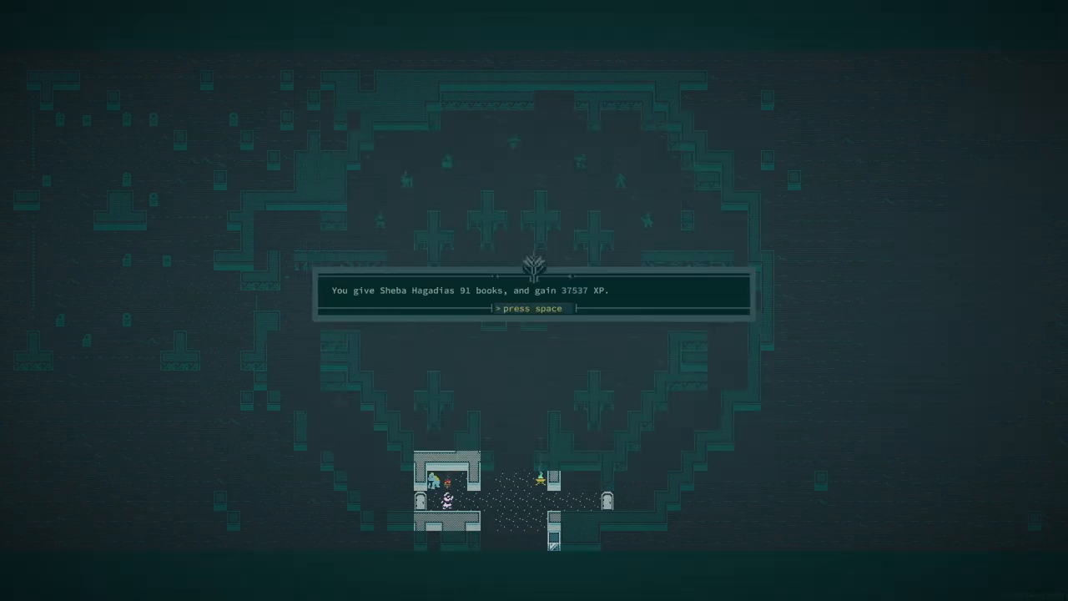
key(space)
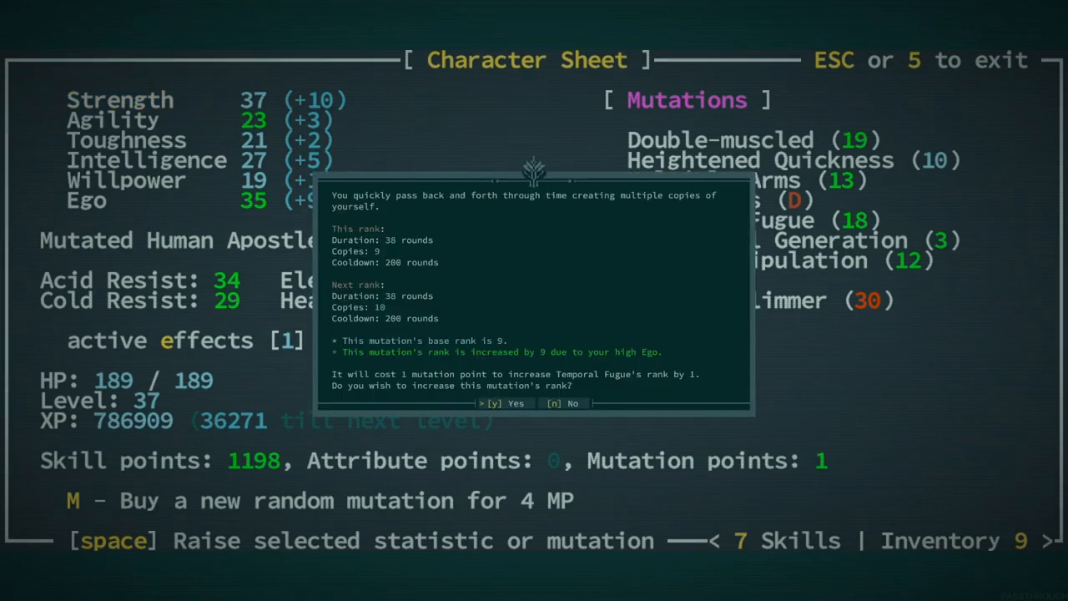
Confirm spending the last mutation point on Temporal Fugue and dismiss the follow-up notices.
key(y)
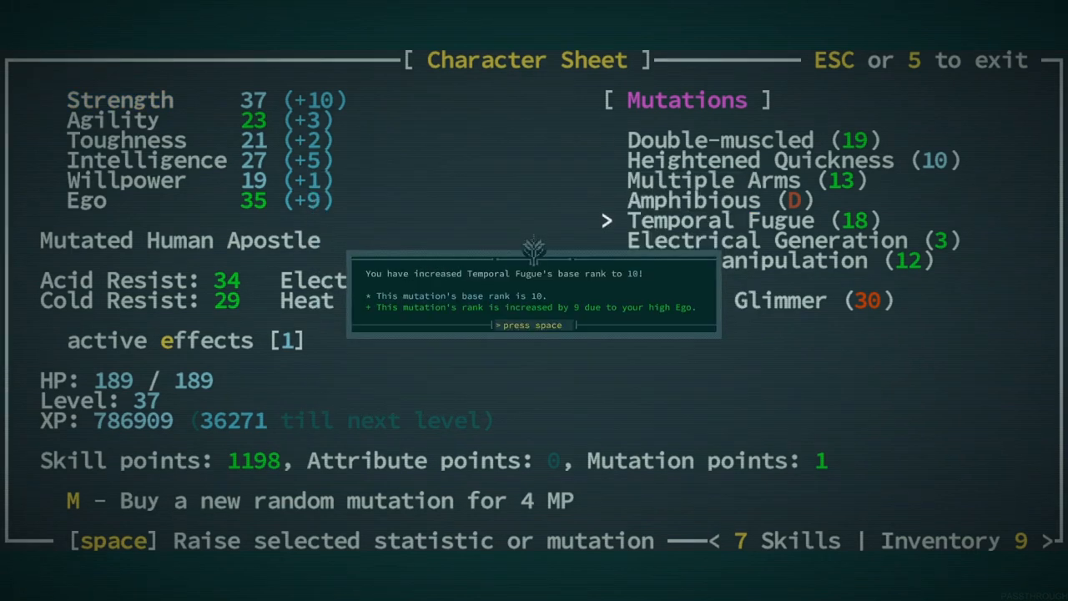
key(space)
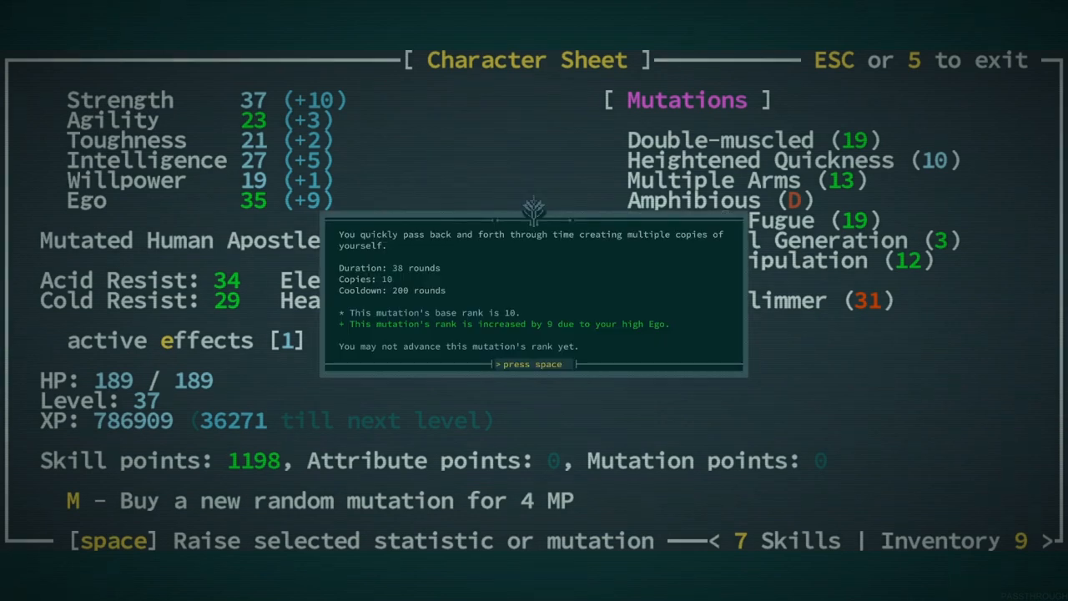
key(space)
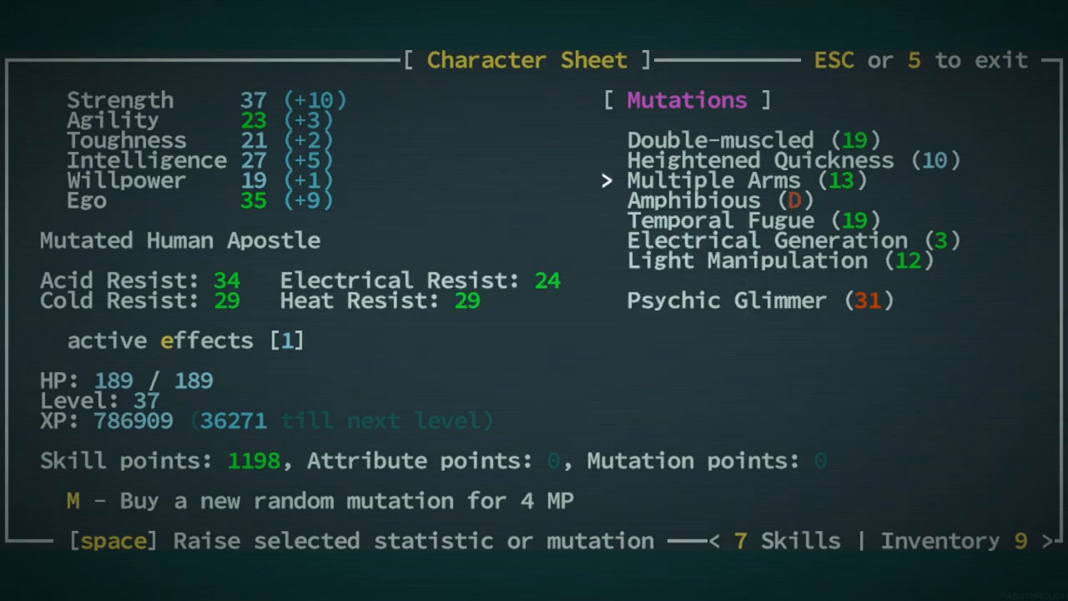
key(Escape)
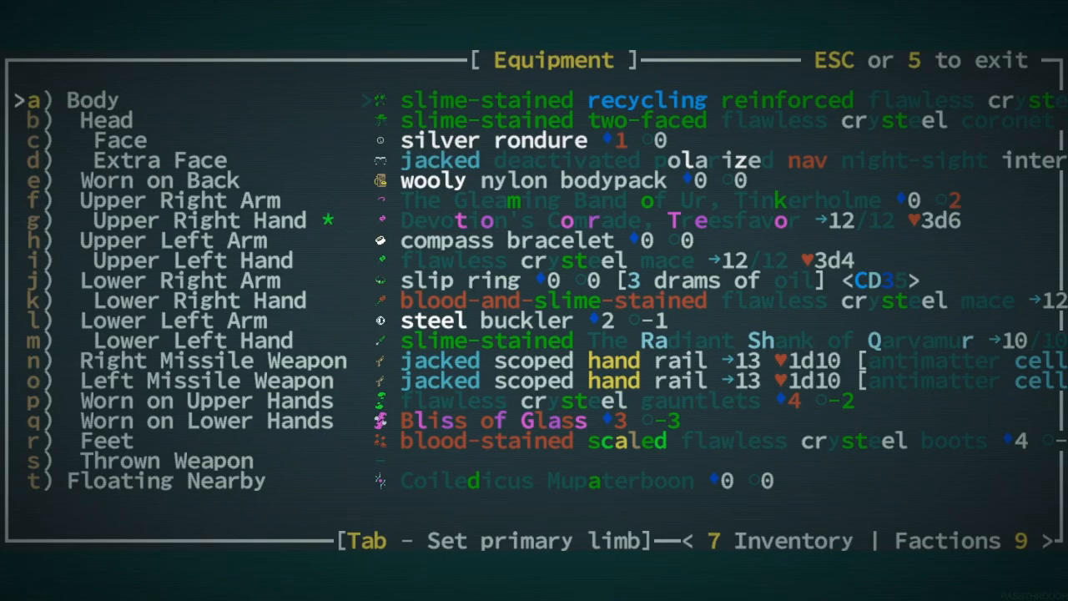
Close the equipment screen and head out of the Stiltgrounds to the world map.
key(Escape)
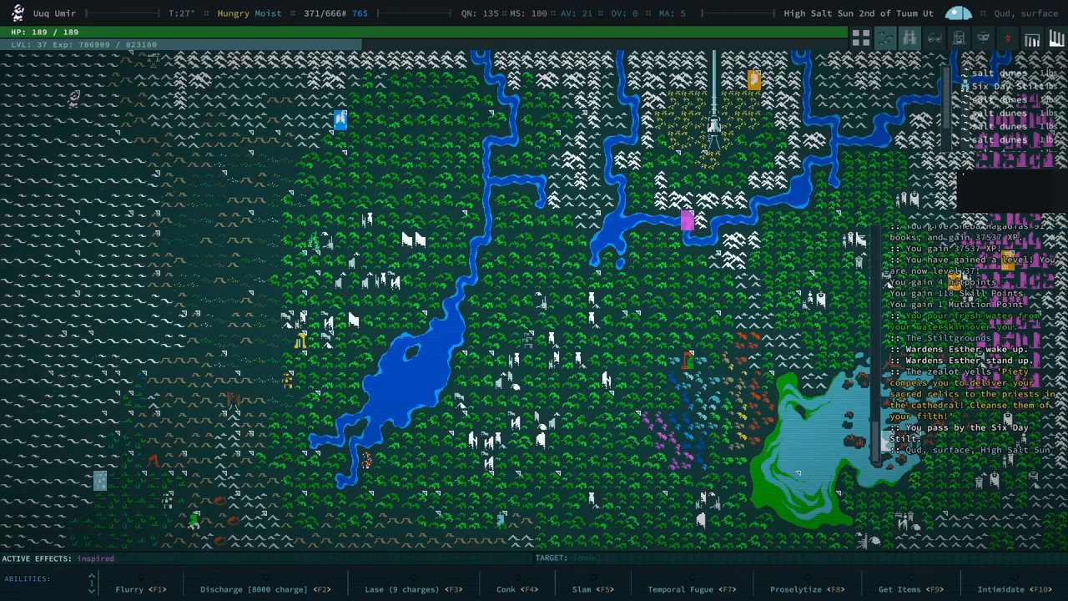
Open the journal's Locations list and step down through entries to Babanaaaaah.
key(J)
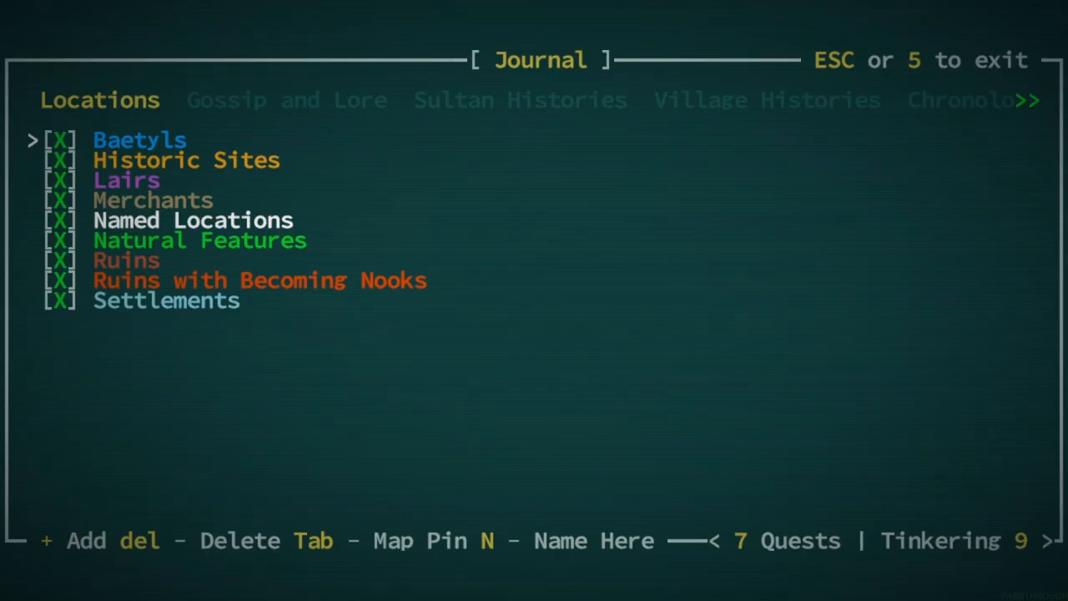
key(down)
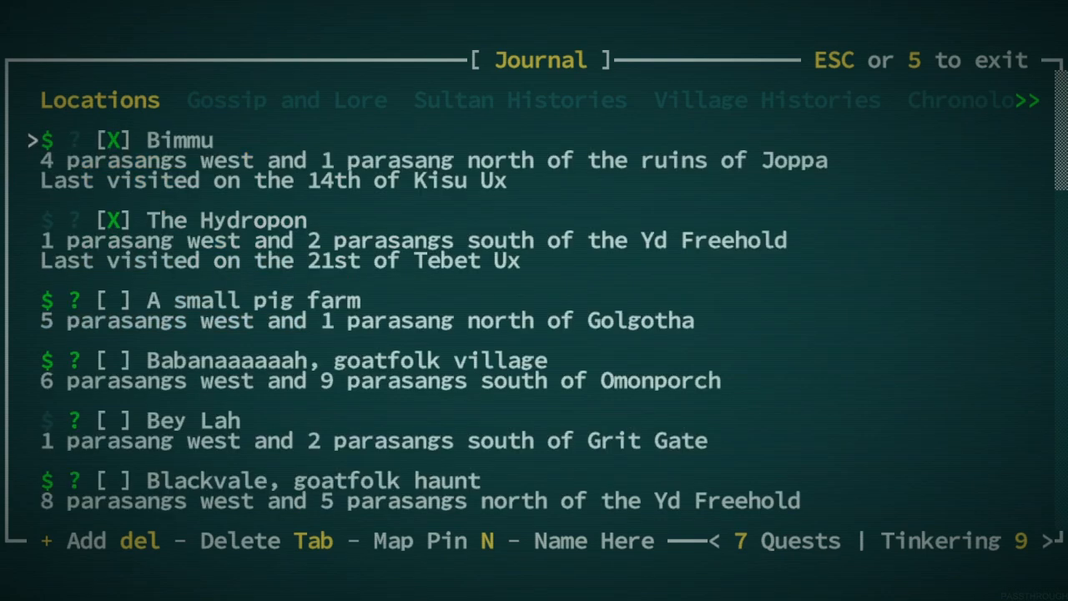
key(Down)
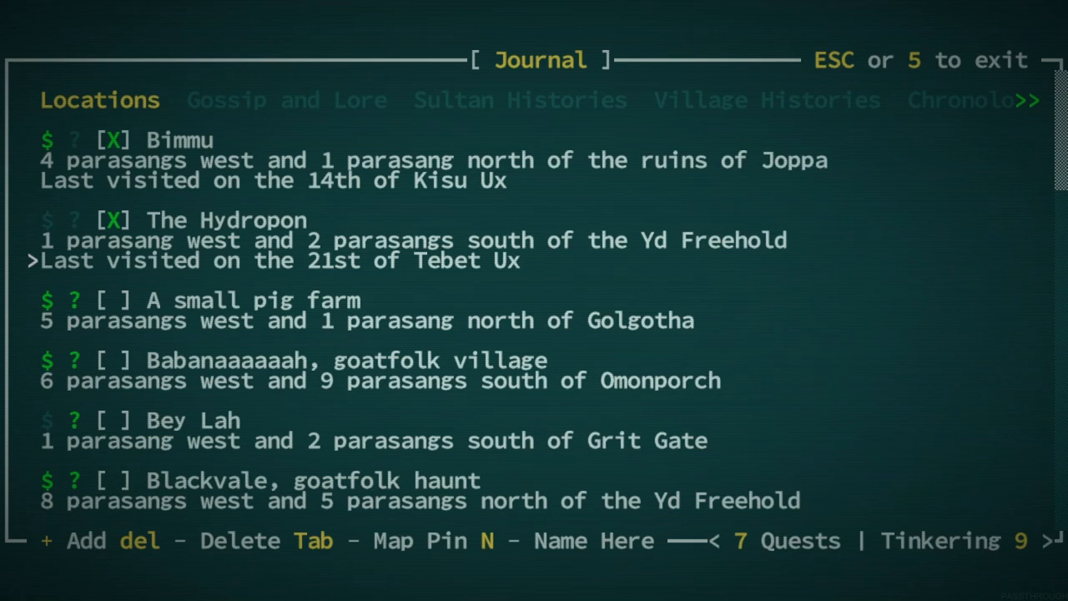
key(down)
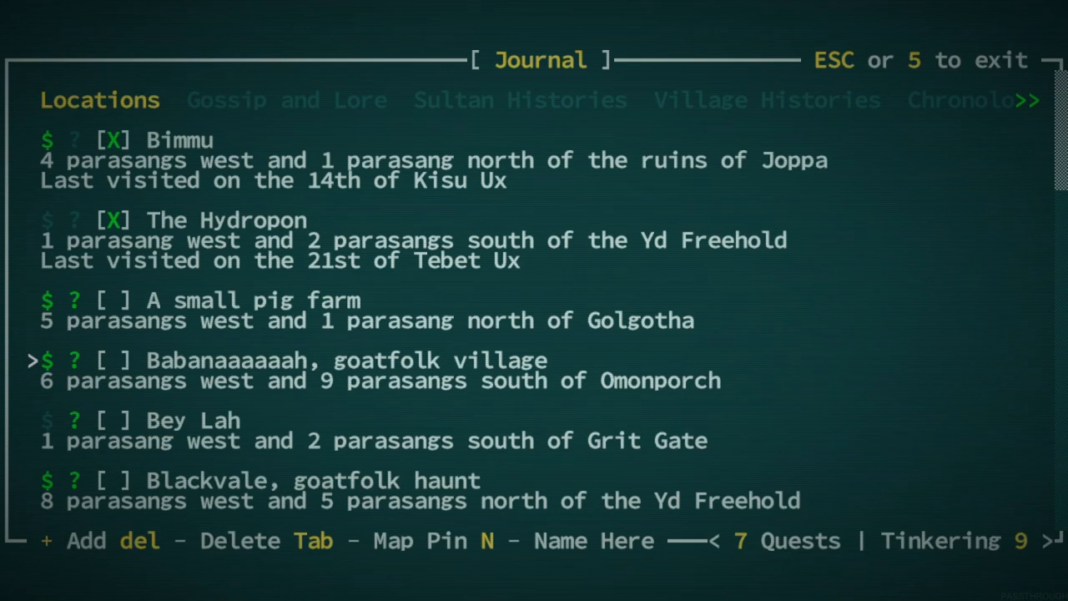
key(Down)
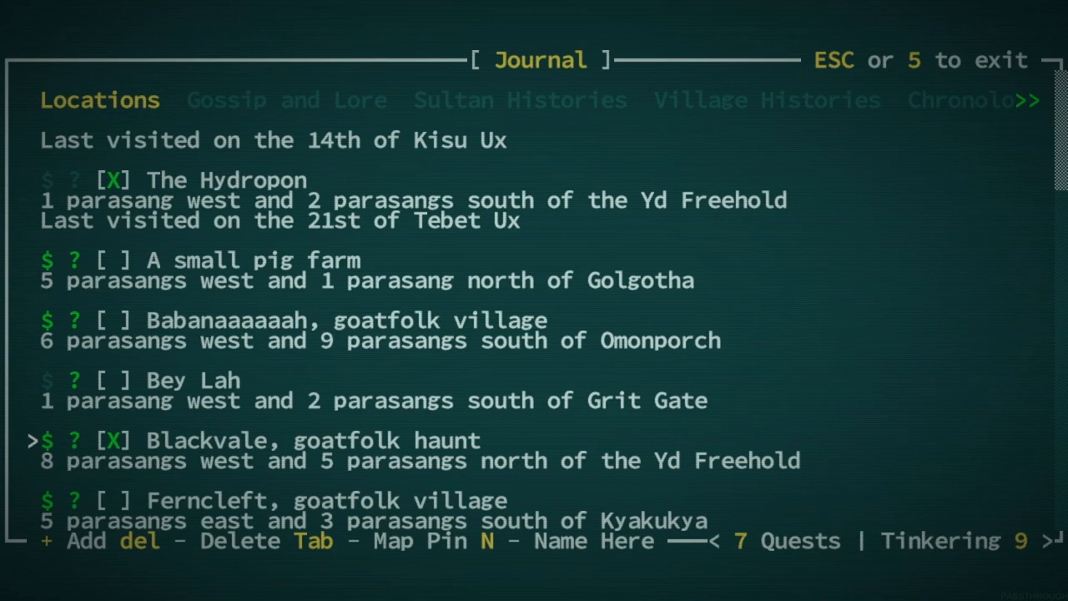
Scroll further down through the goatfolk village entries.
scroll(down, 3)
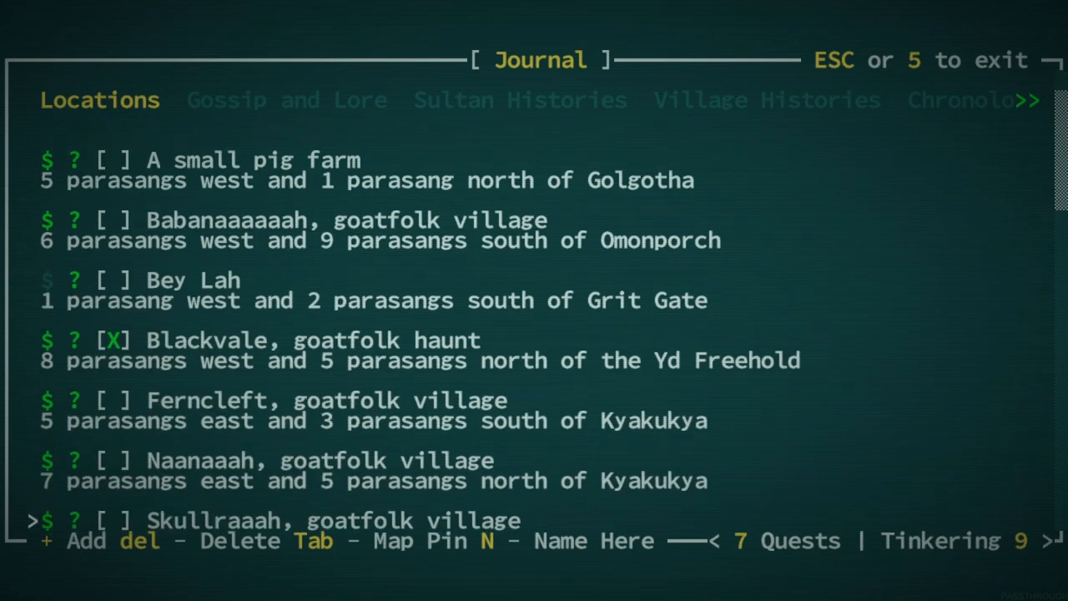
scroll(down, 3)
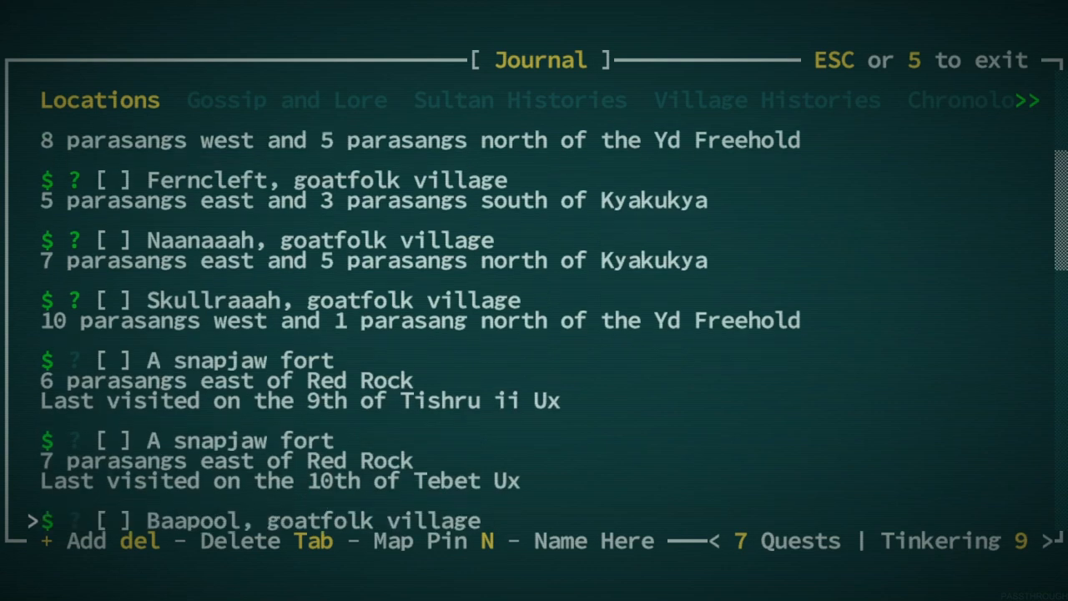
scroll(down, 3)
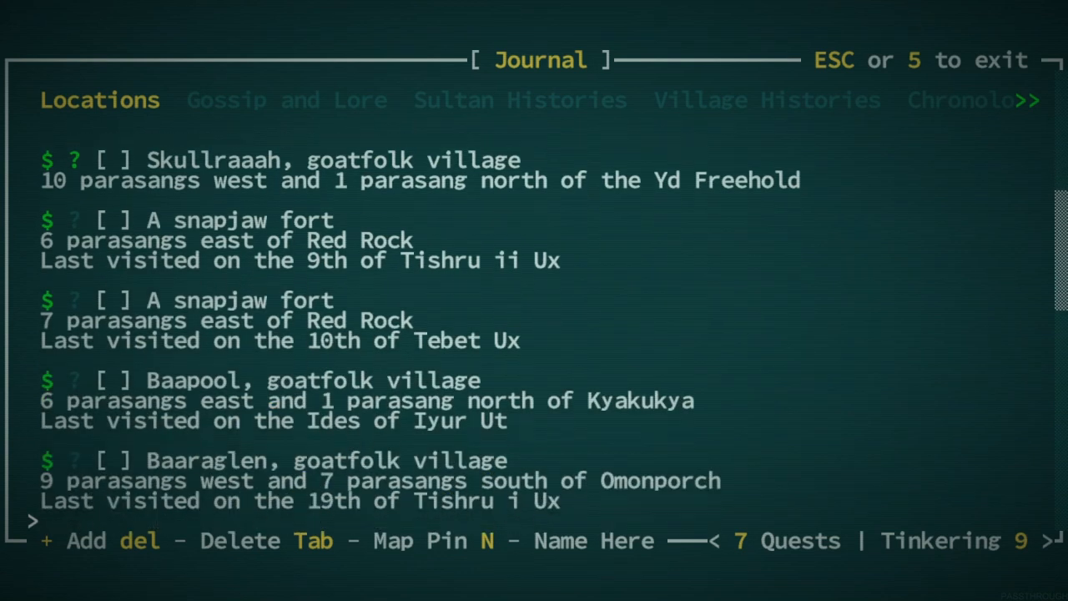
scroll(down, 3)
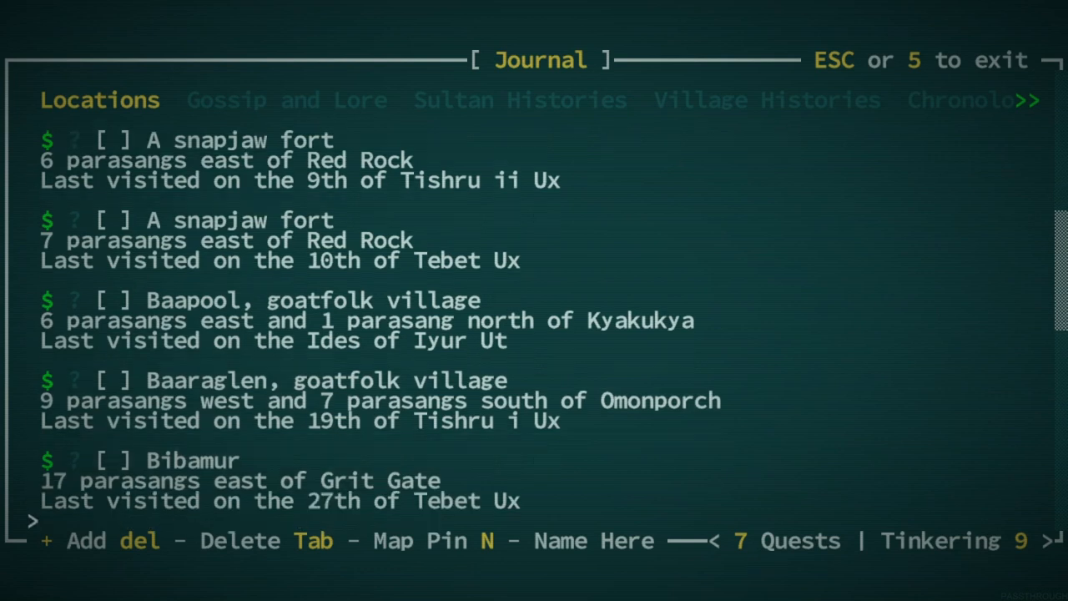
scroll(down, 3)
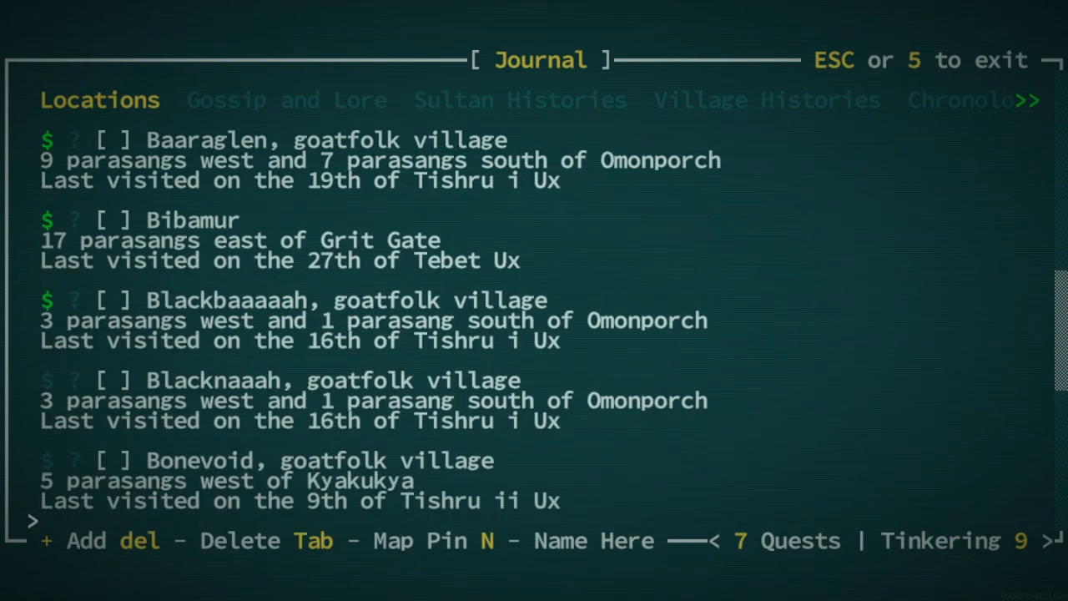
scroll(down, 3)
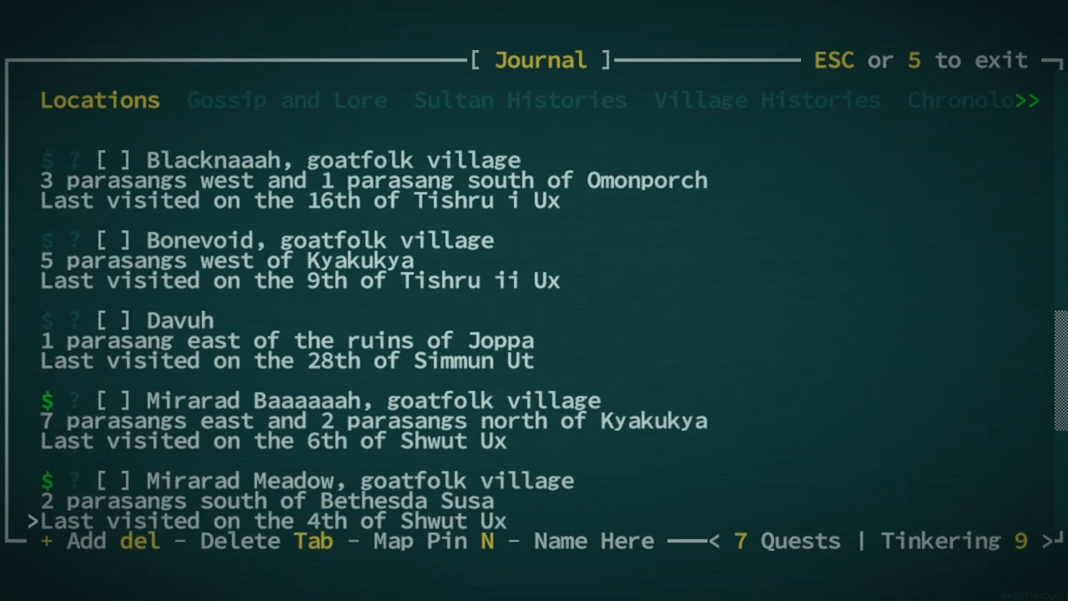
scroll(down, 3)
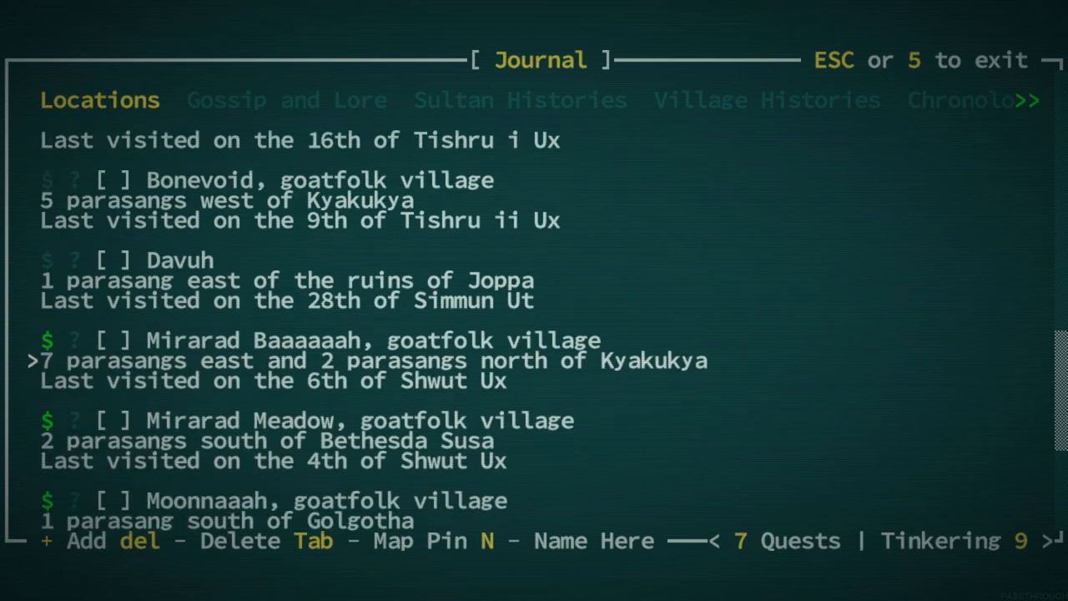
scroll(down, 3)
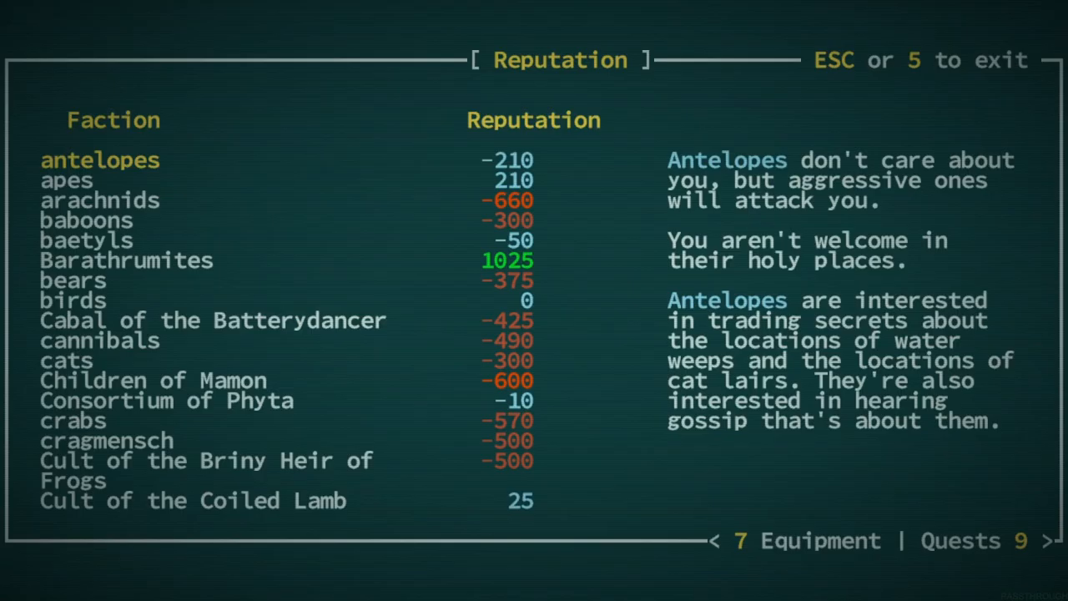
Scroll the reputation list past goatfolk to the Glow-Wights at -650, then close it.
scroll(down, 3)
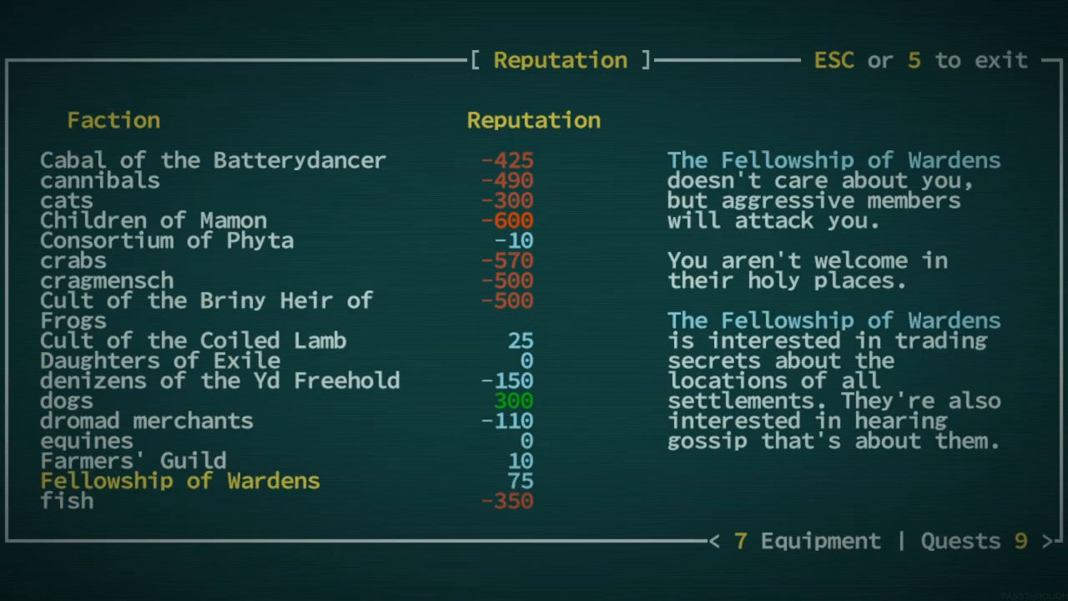
scroll(down, 3)
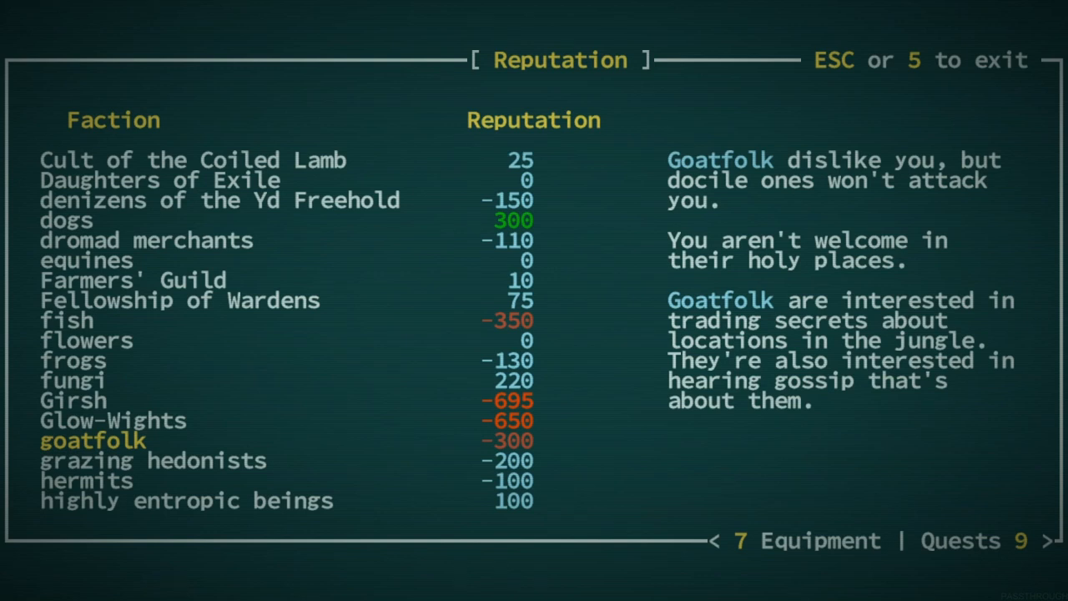
key(Escape)
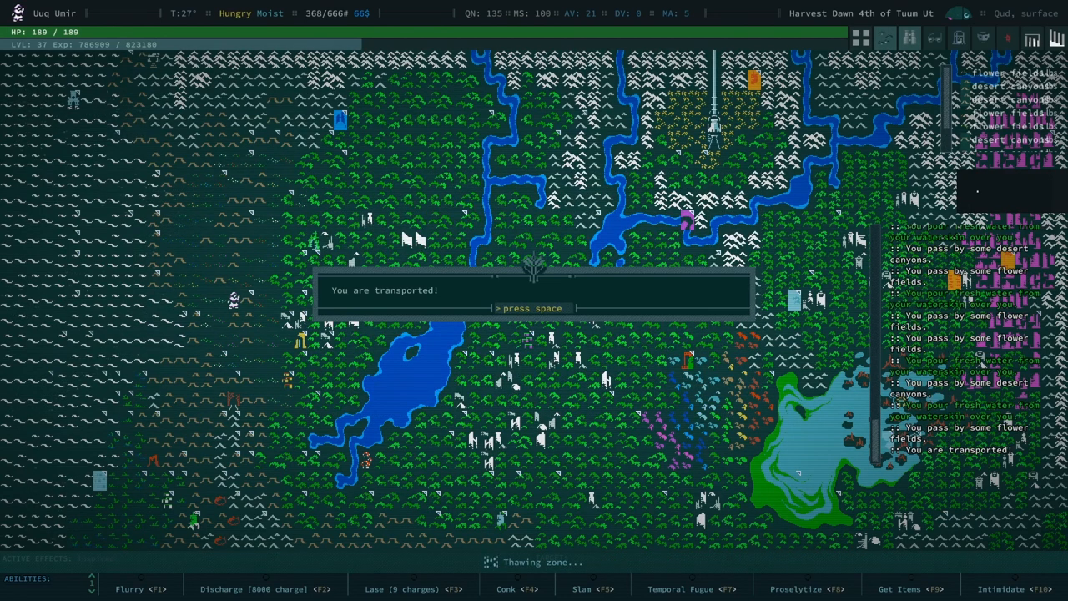
Acknowledge the world map transport arrival notice.
key(space)
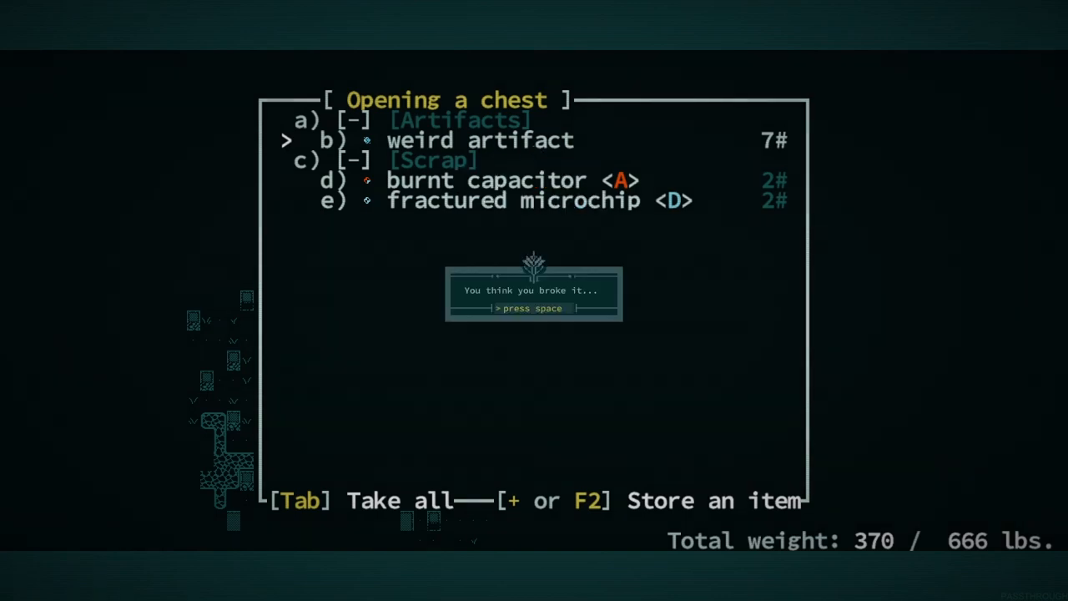
Dismiss the broken-artifact message, take the weird artifact, and go after the remaining scrap.
key(space)
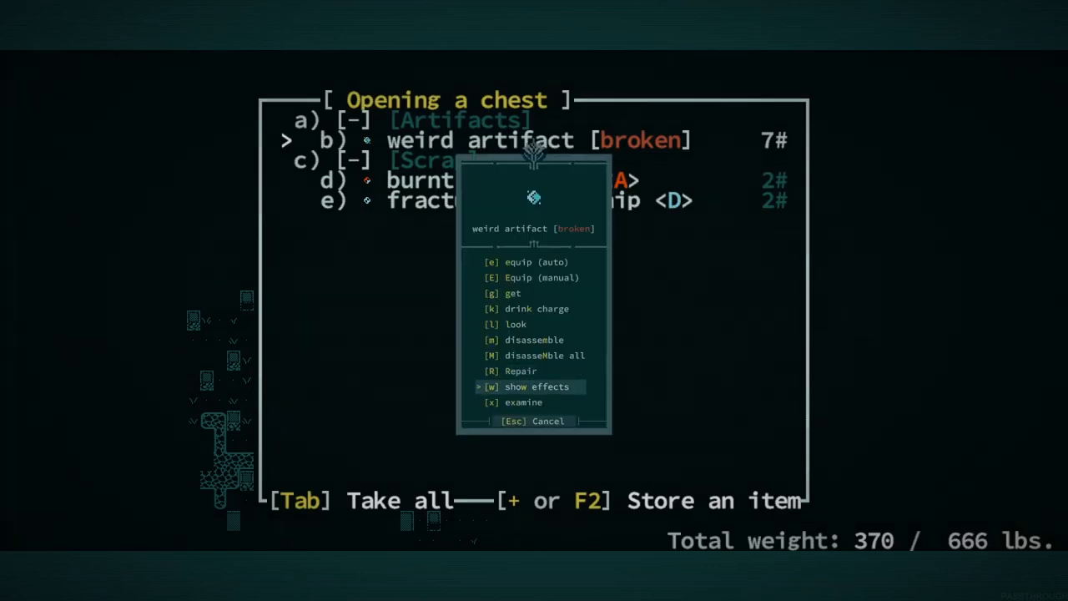
click(521, 371)
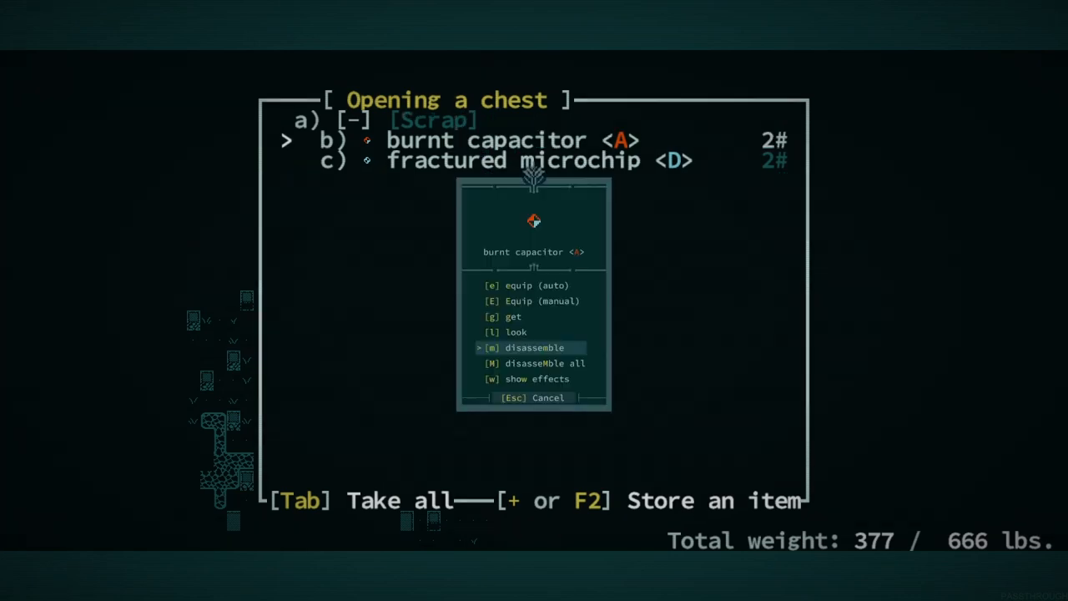
key(Escape)
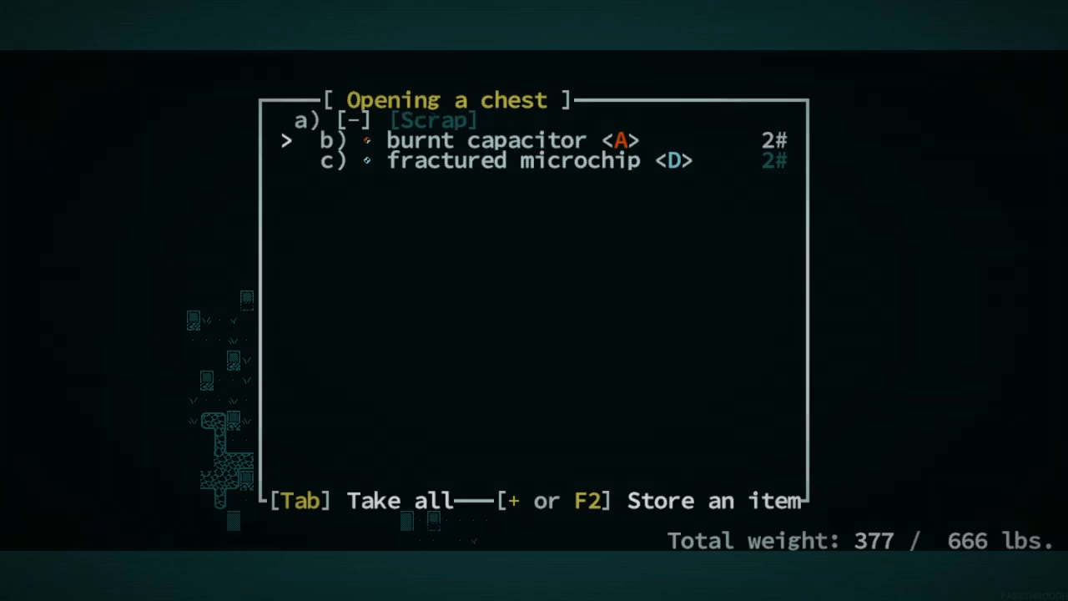
key(Tab)
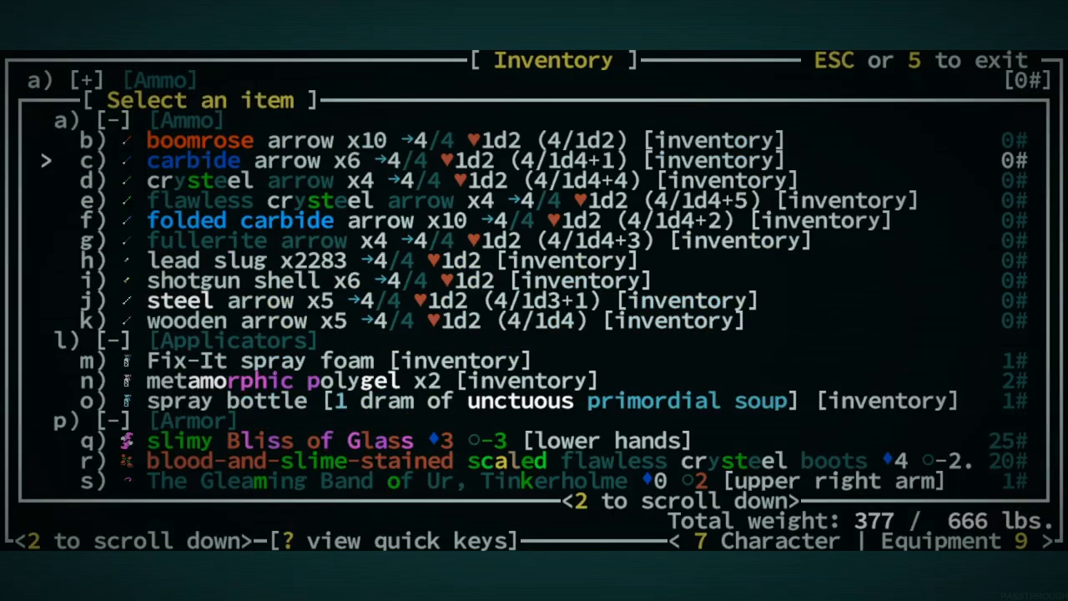
Scroll the item selection to disassemble the burnt capacitor and fractured microchip.
scroll(down, 3)
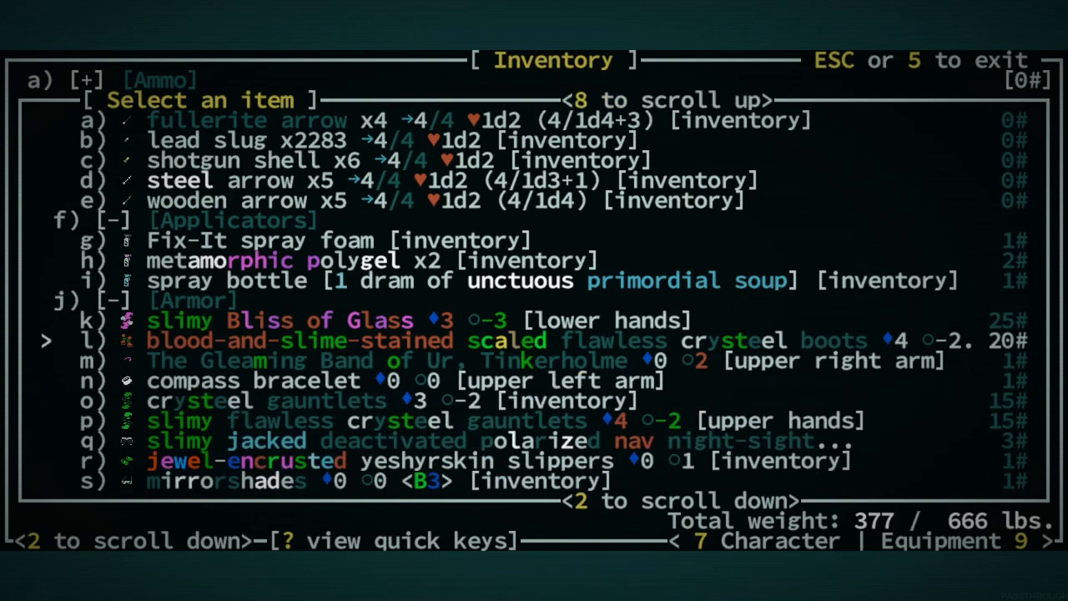
scroll(down, 3)
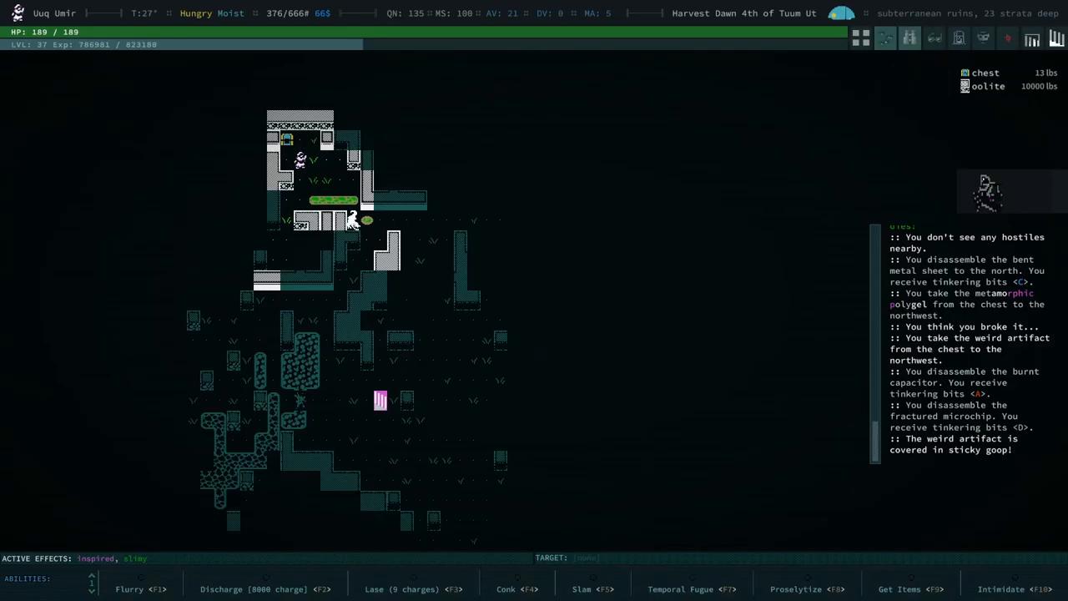
key(i)
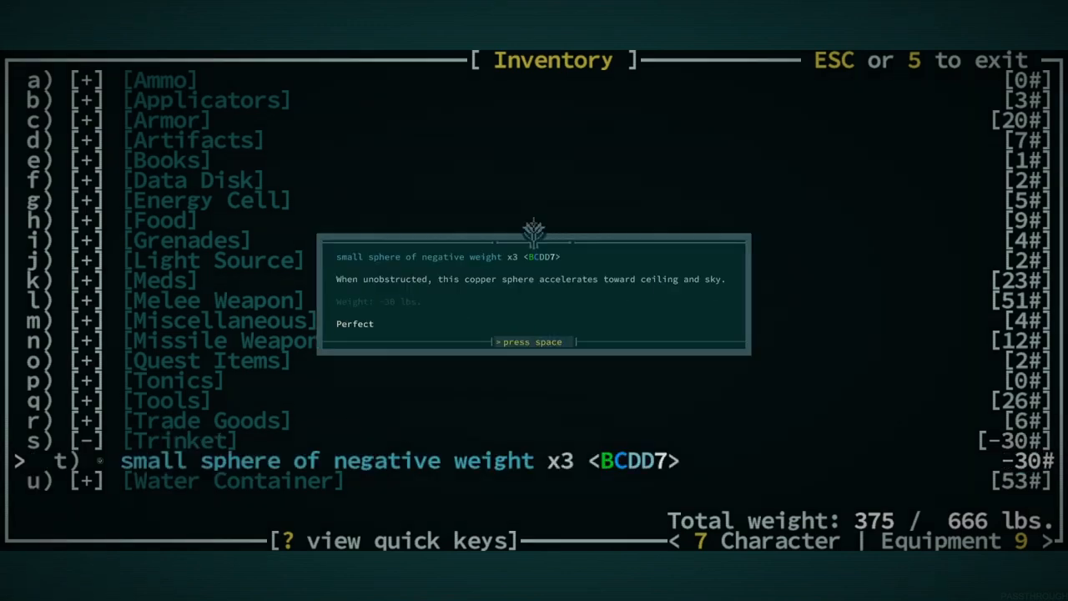
Close the sphere description, collapse Trinket, and pick the jacked Ezra recoiler under Tools.
key(space)
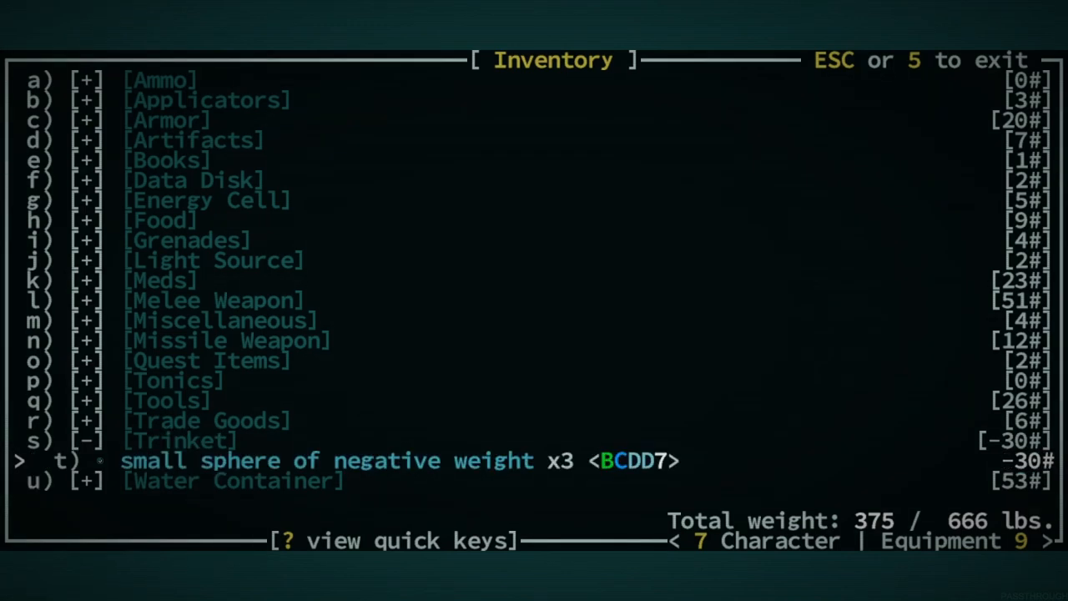
key(up)
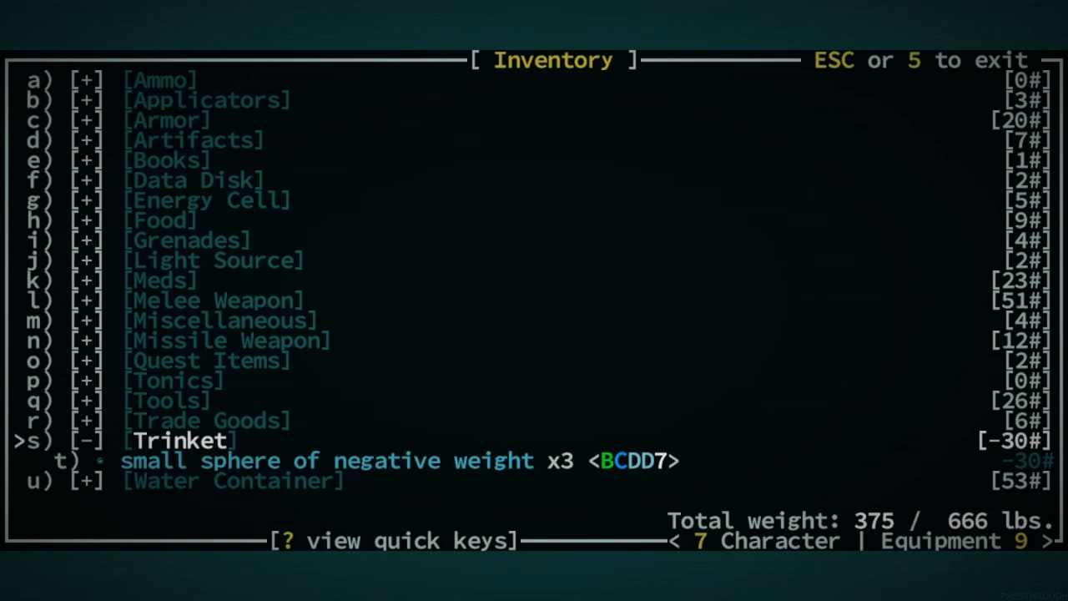
key(up)
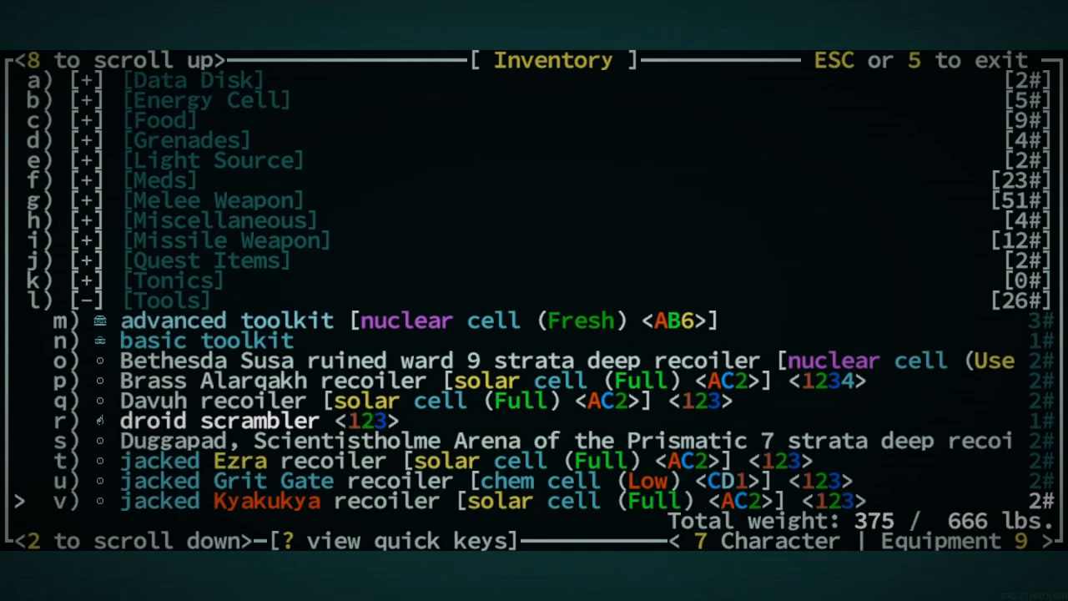
scroll(down, 3)
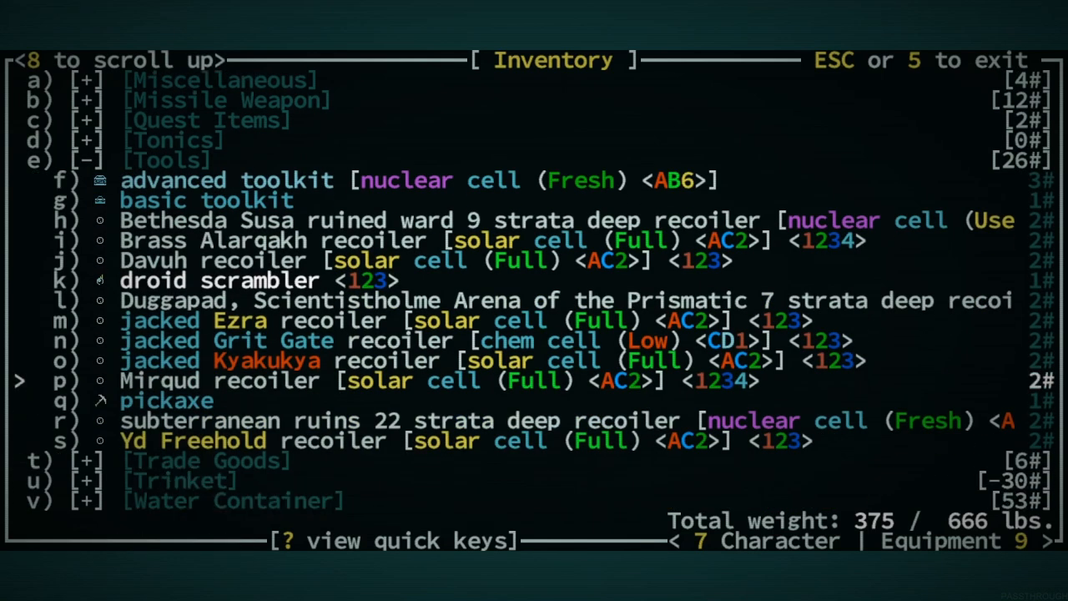
key(up)
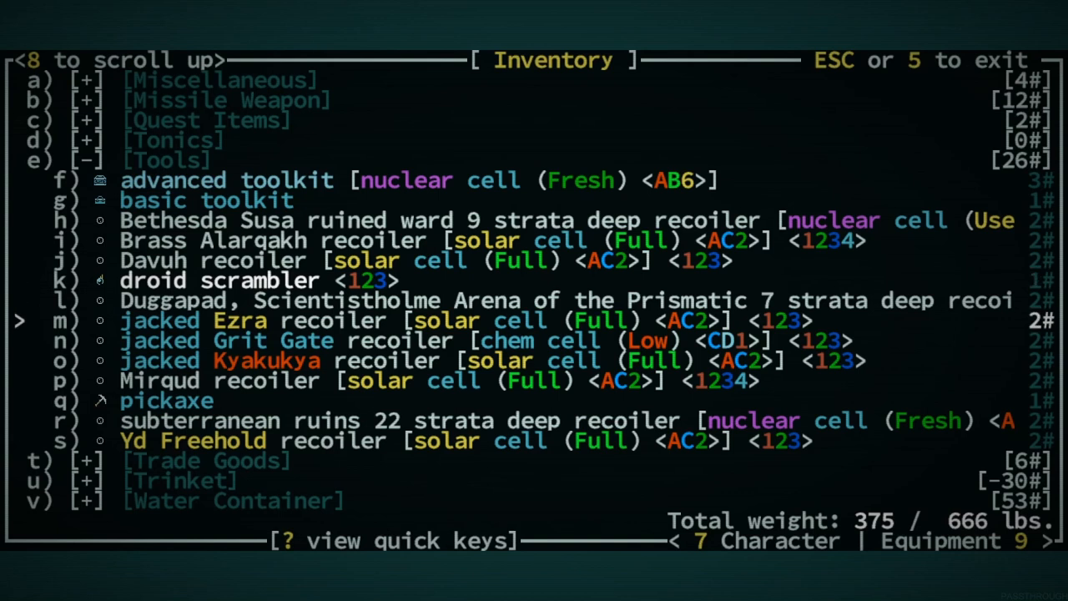
key(down)
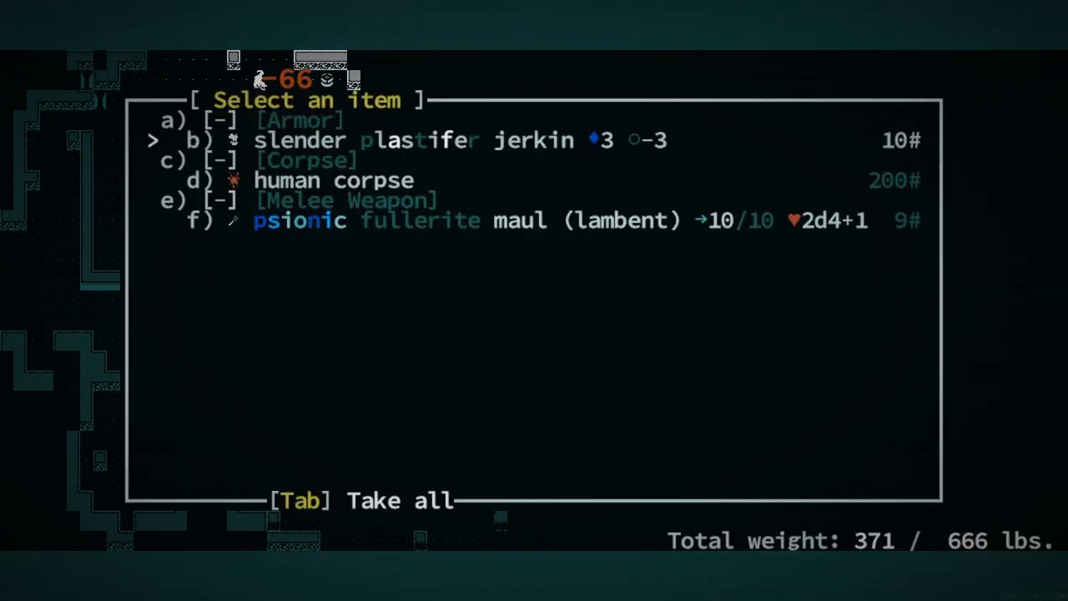
Move down to the psionic fullerite maul in the corpse's item list and select it.
key(down)
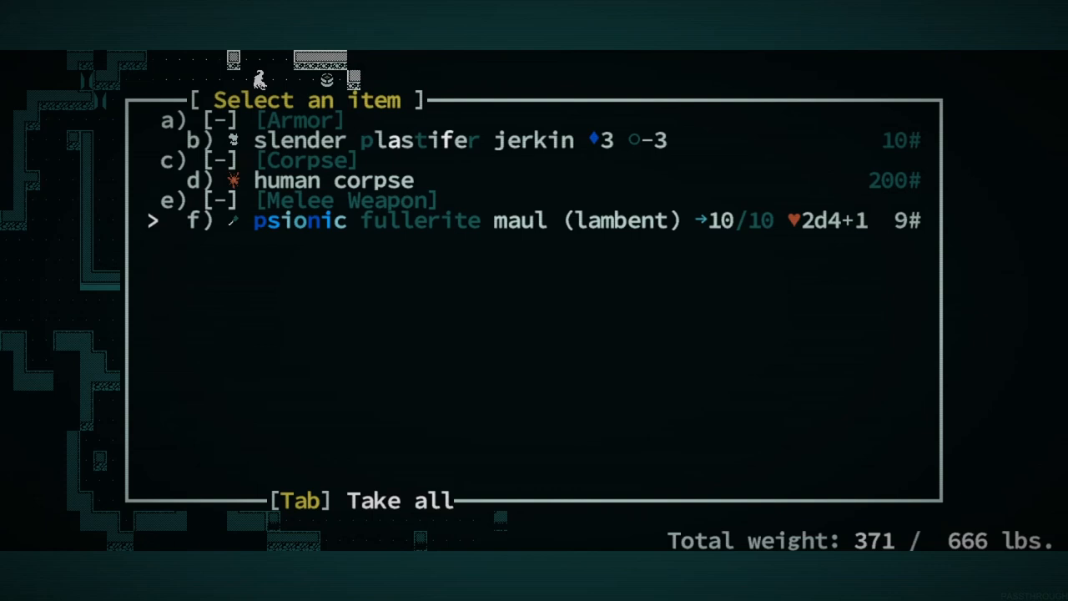
key(Escape)
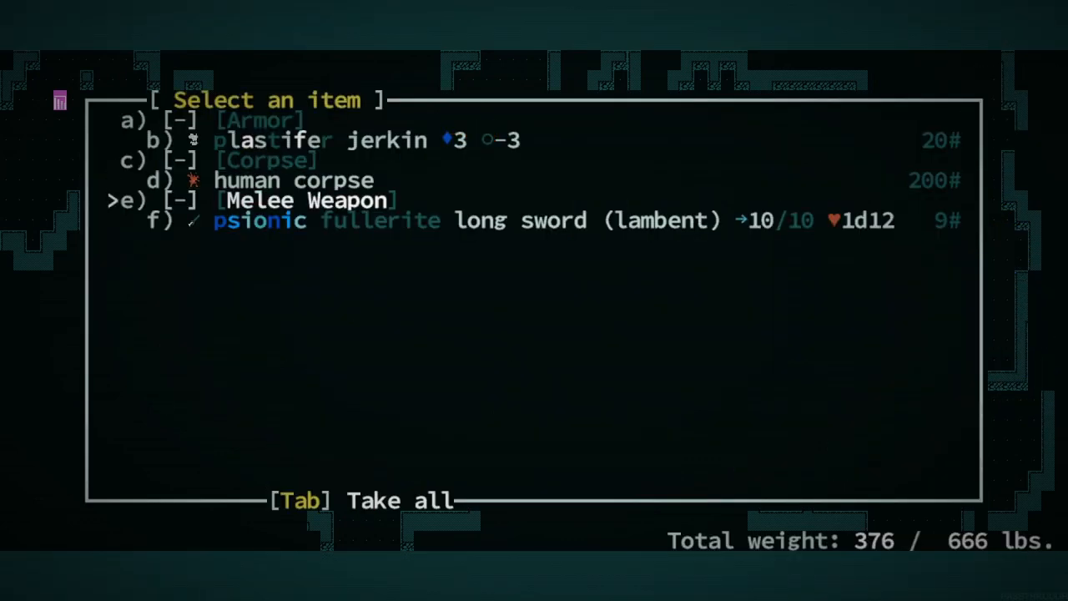
Leave the corpse's items and pitch a campfire, preserving bear jerky and dried petals.
key(Escape)
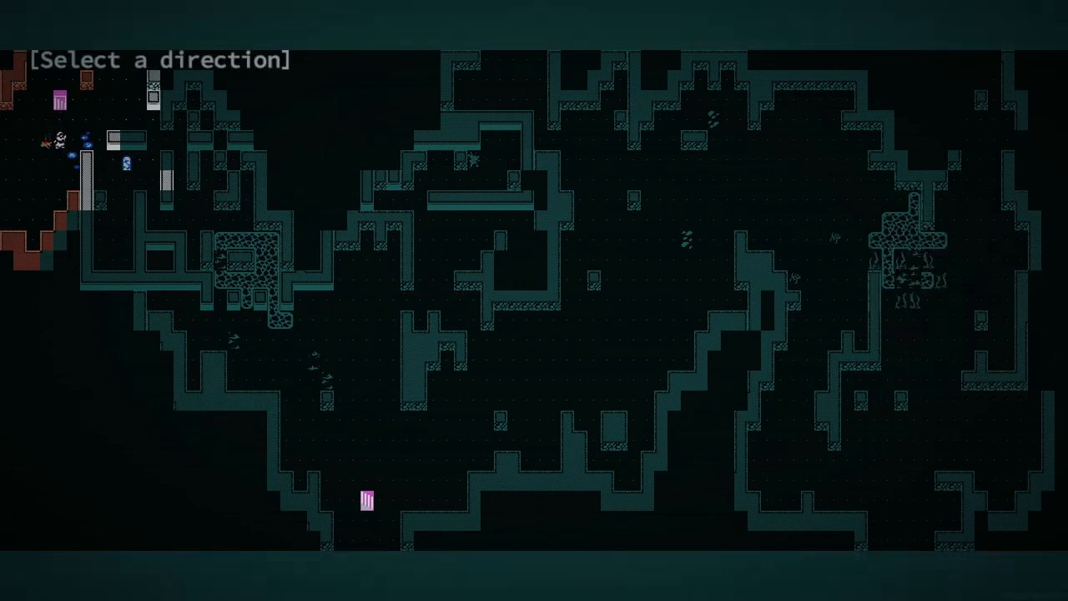
key(space)
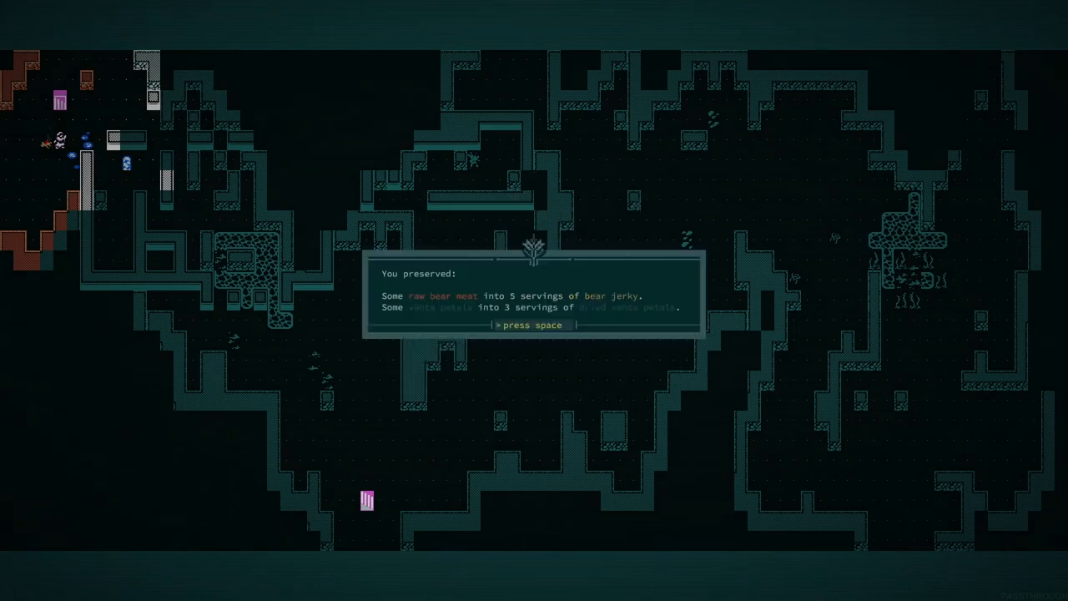
Cook a meal of canned Have-It-All, psychal gland paste and dried vanta petals.
key(space)
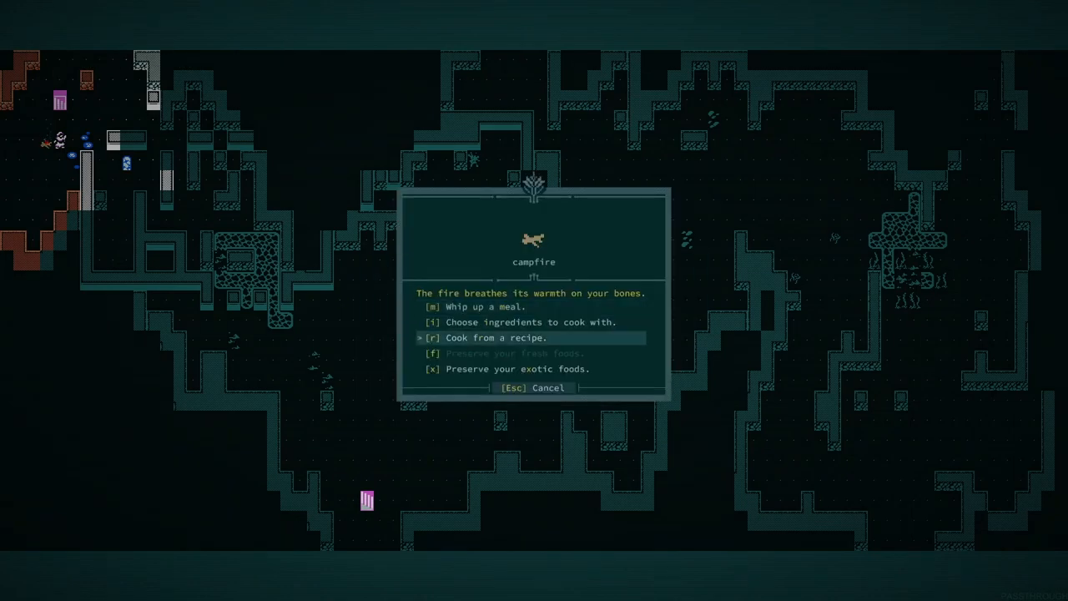
key(up)
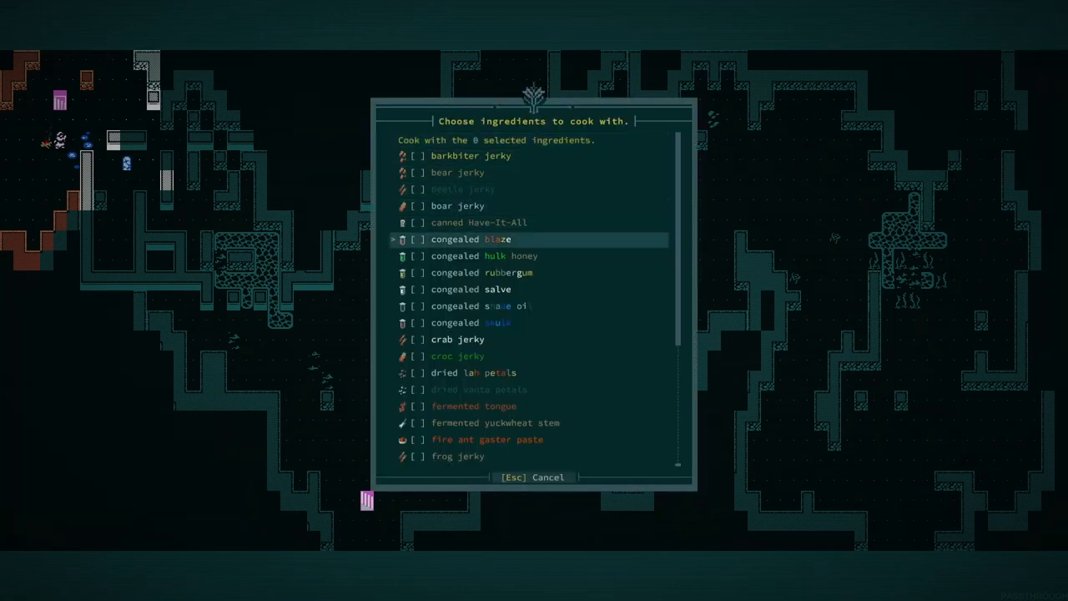
click(478, 222)
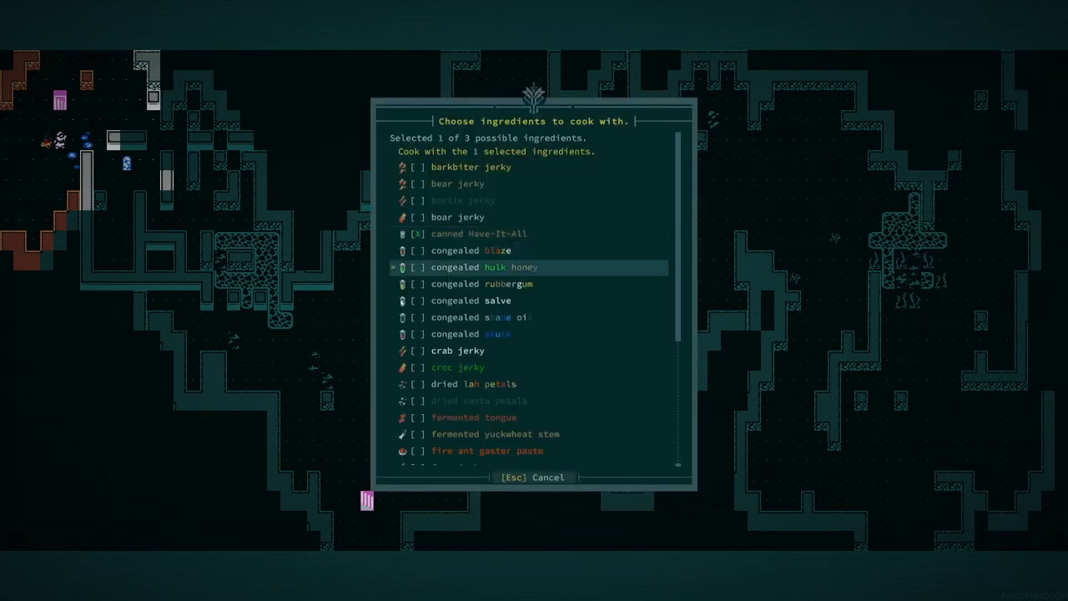
scroll(down, 3)
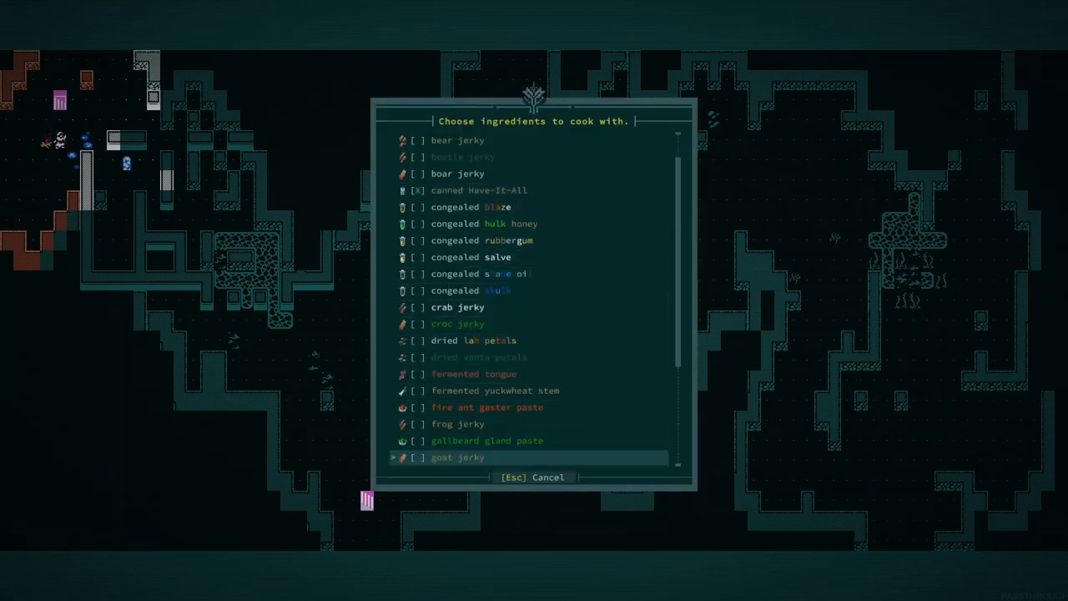
scroll(down, 3)
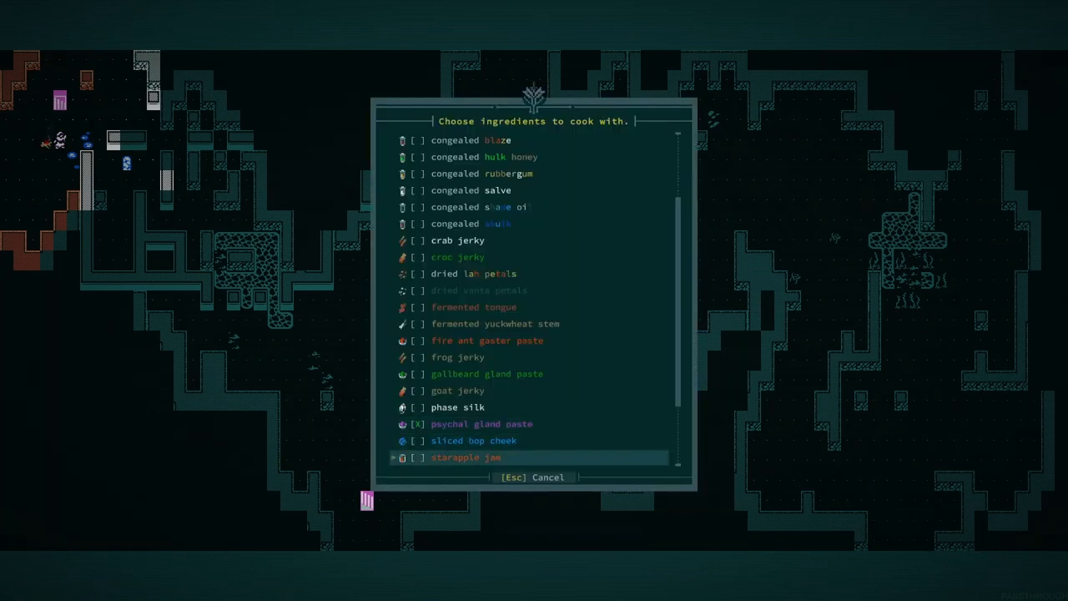
scroll(down, 3)
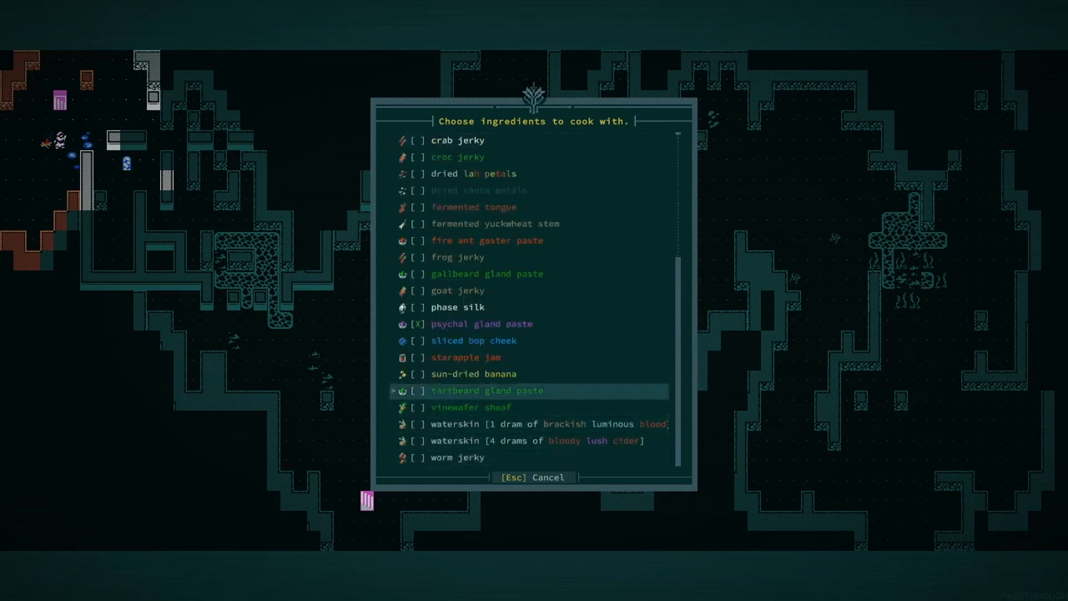
key(up)
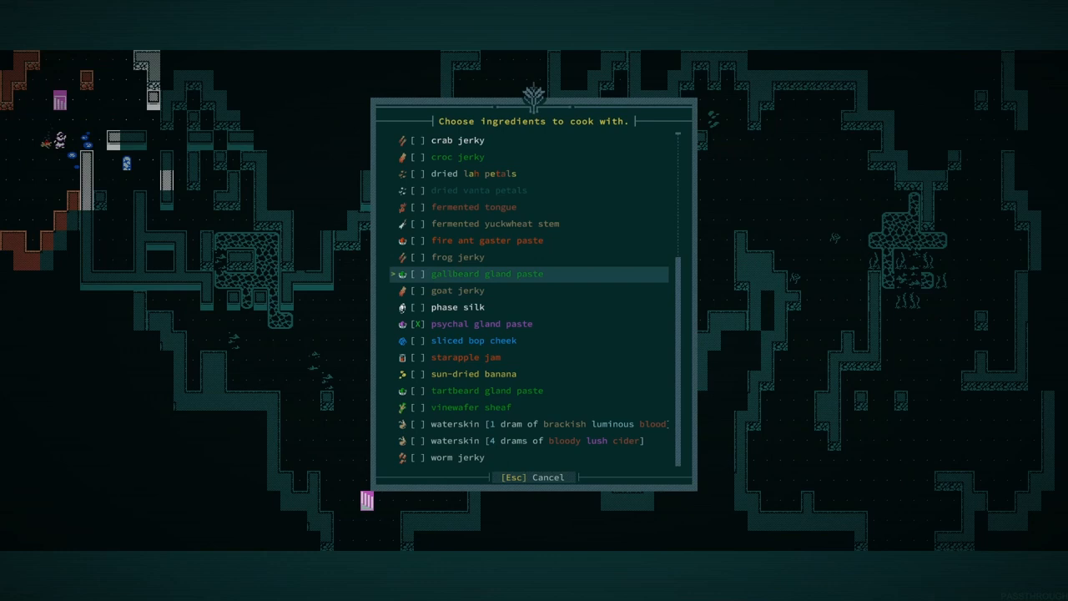
scroll(up, 3)
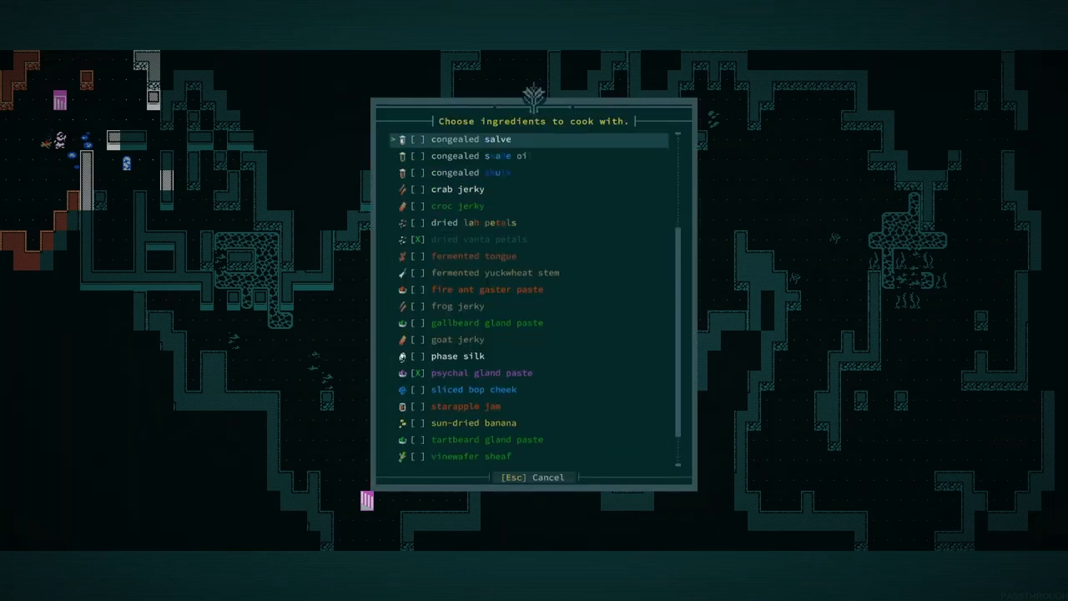
scroll(down, 3)
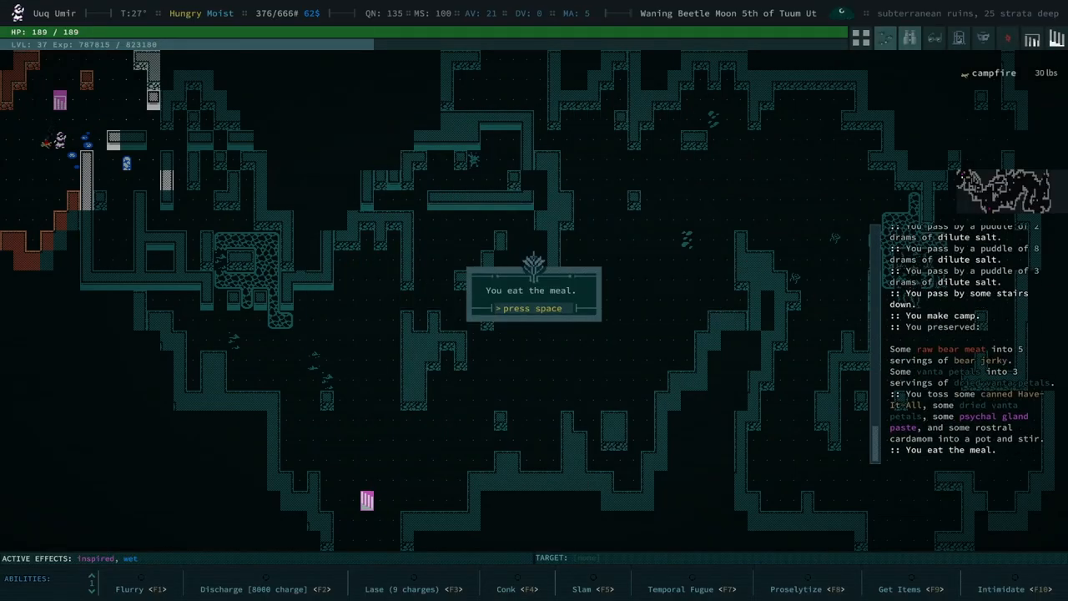
Dismiss the results: new recipe, burrowing effects, Excavate down, Dig, and Shamur Zone note.
key(space)
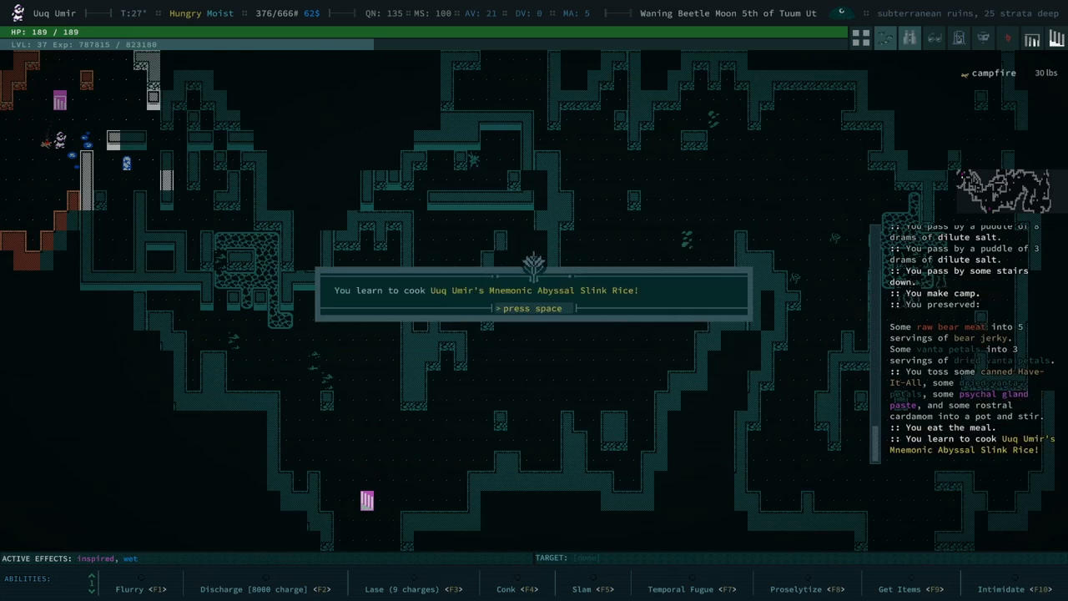
key(space)
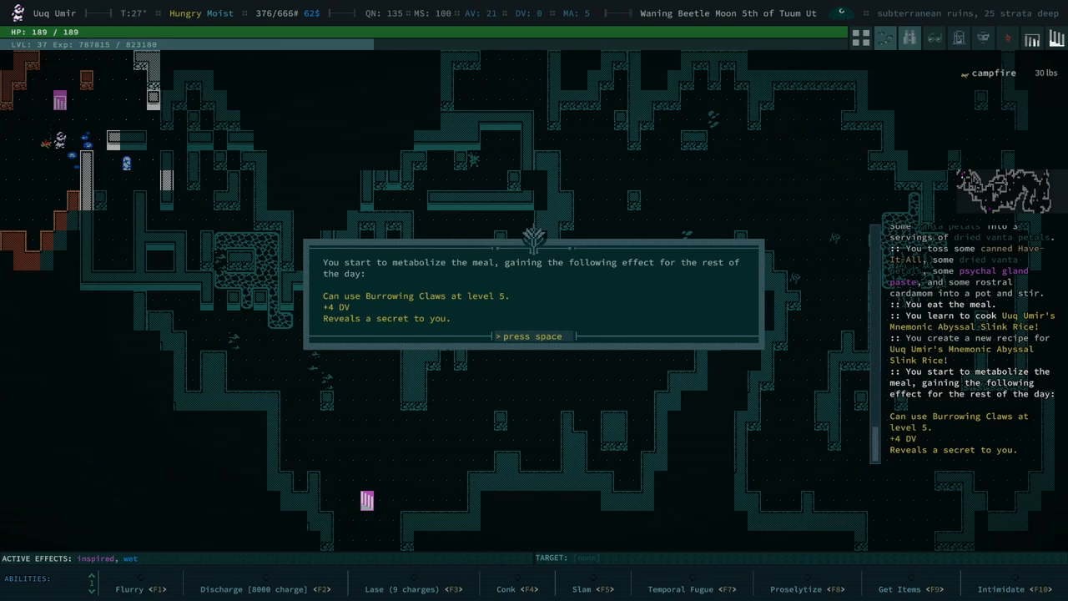
key(space)
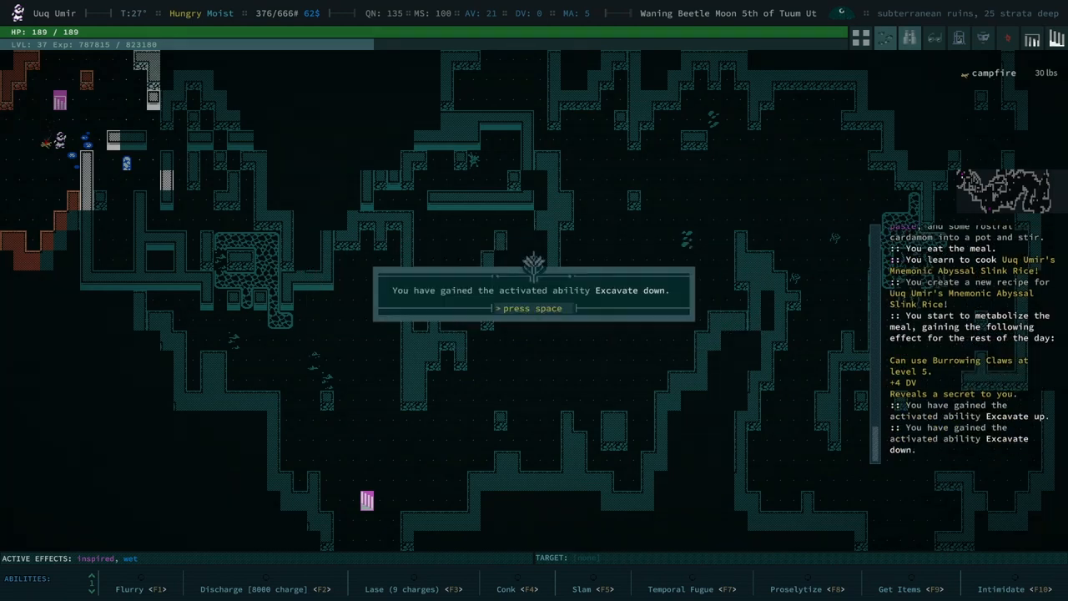
key(space)
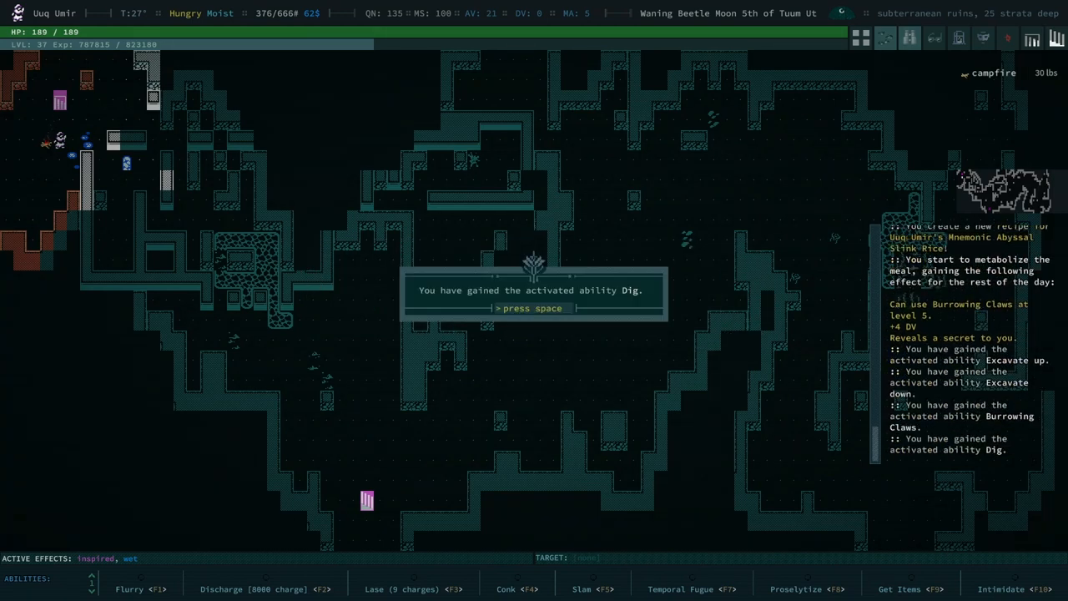
key(space)
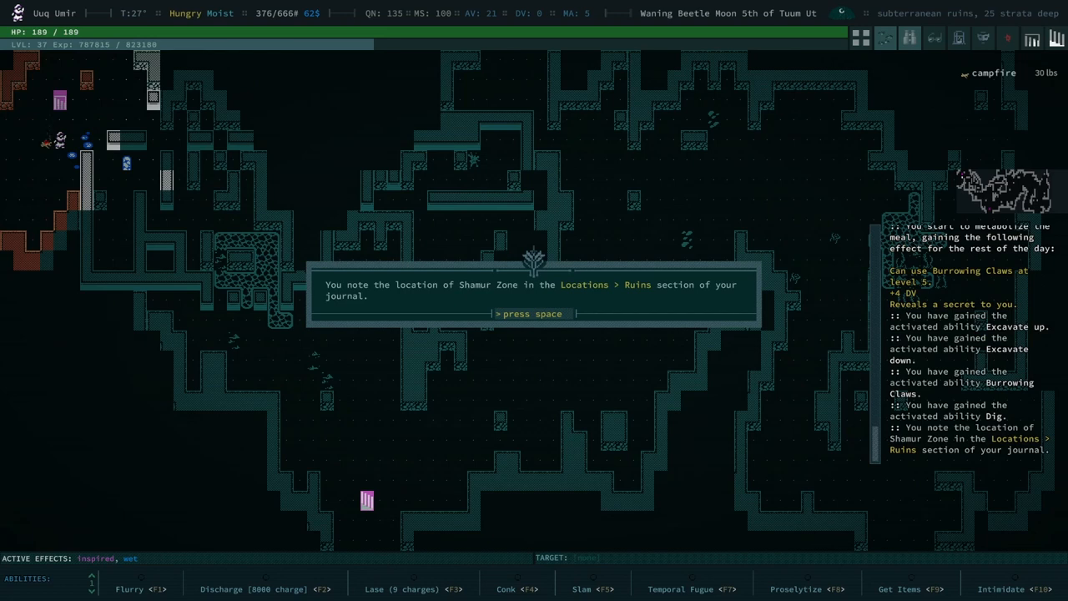
key(space)
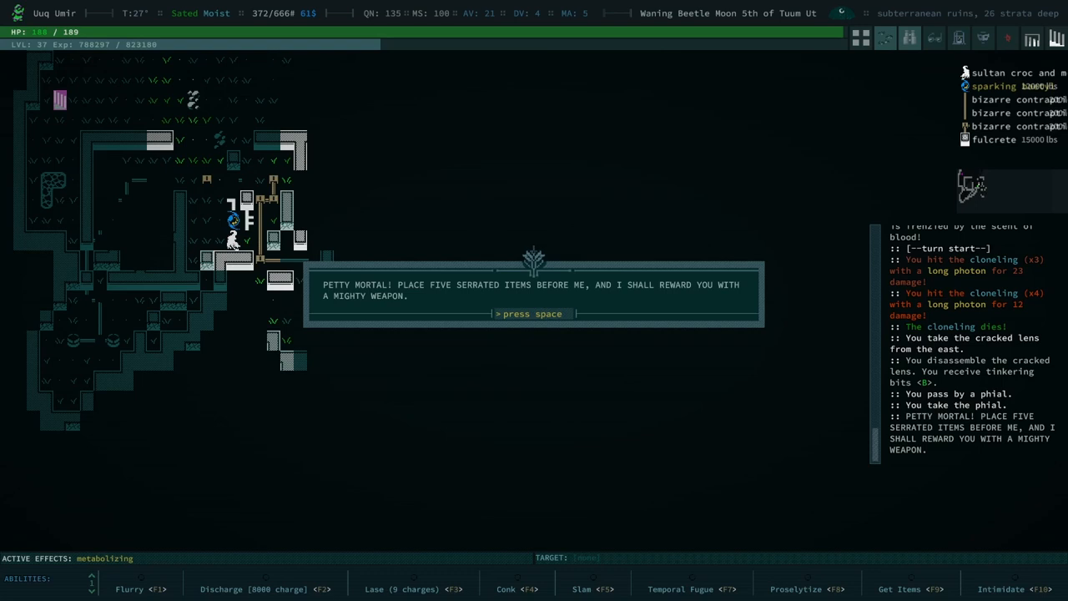
Acknowledge the sparking baetyl's demand for five serrated items.
key(space)
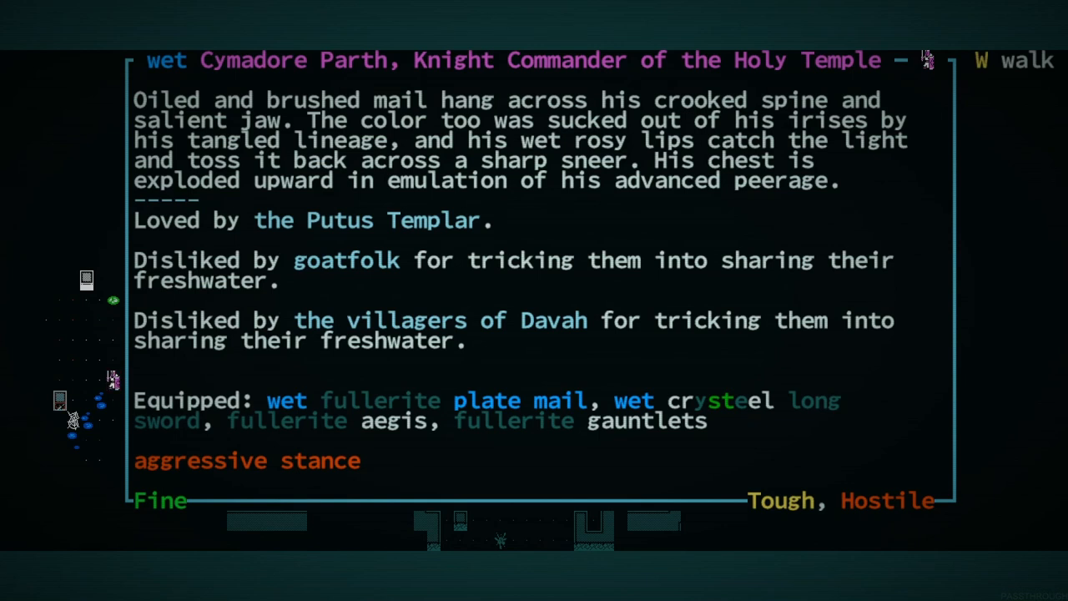
Kill Cymadore Parth and dismiss the Putus Templar and goatfolk reputation notices.
key(Escape)
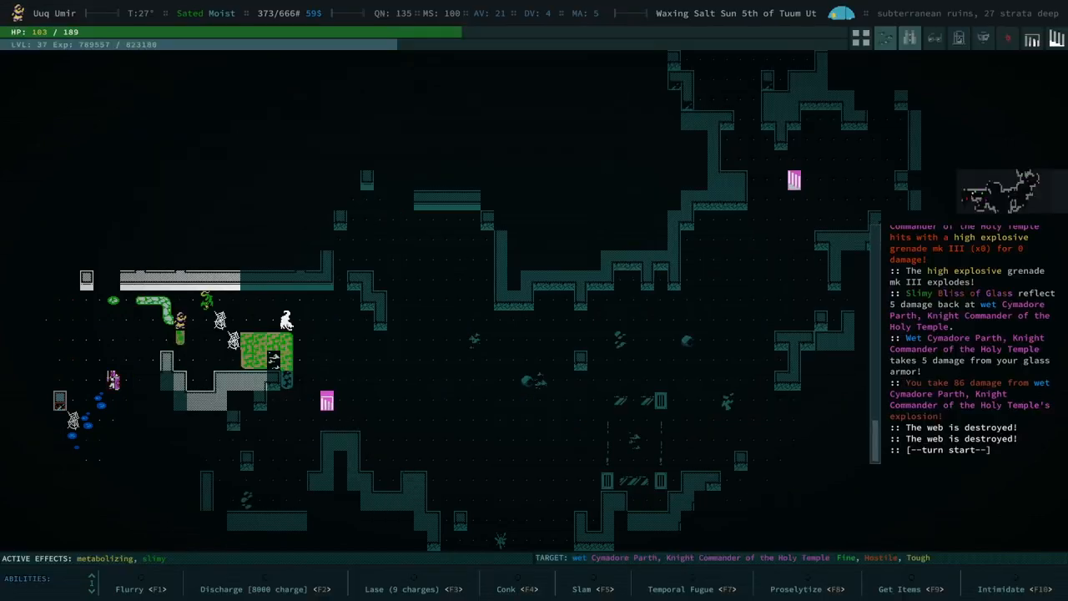
key(i)
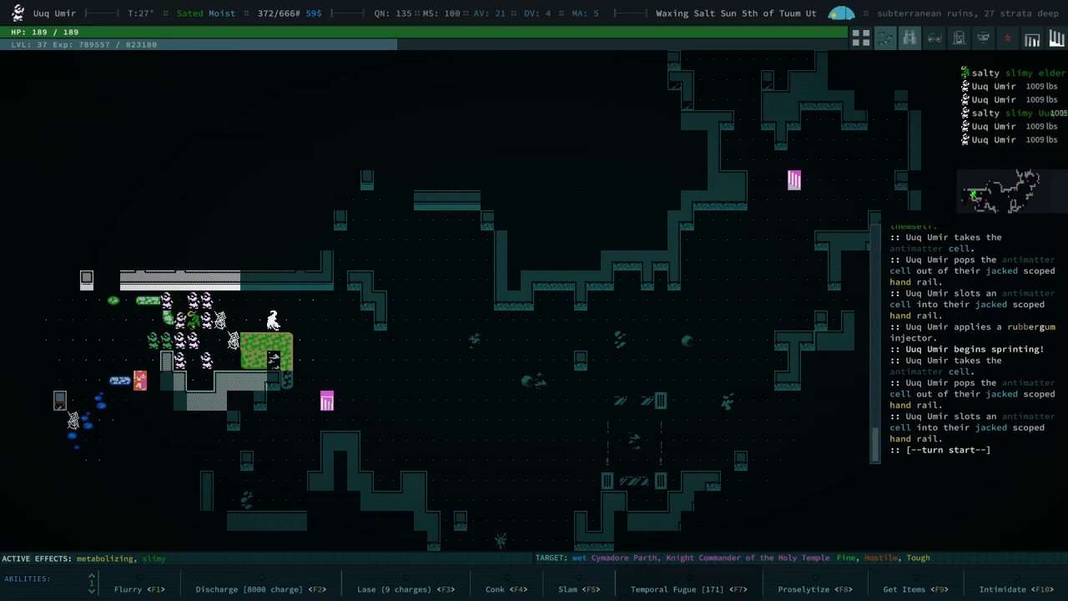
mouse_move(480, 462)
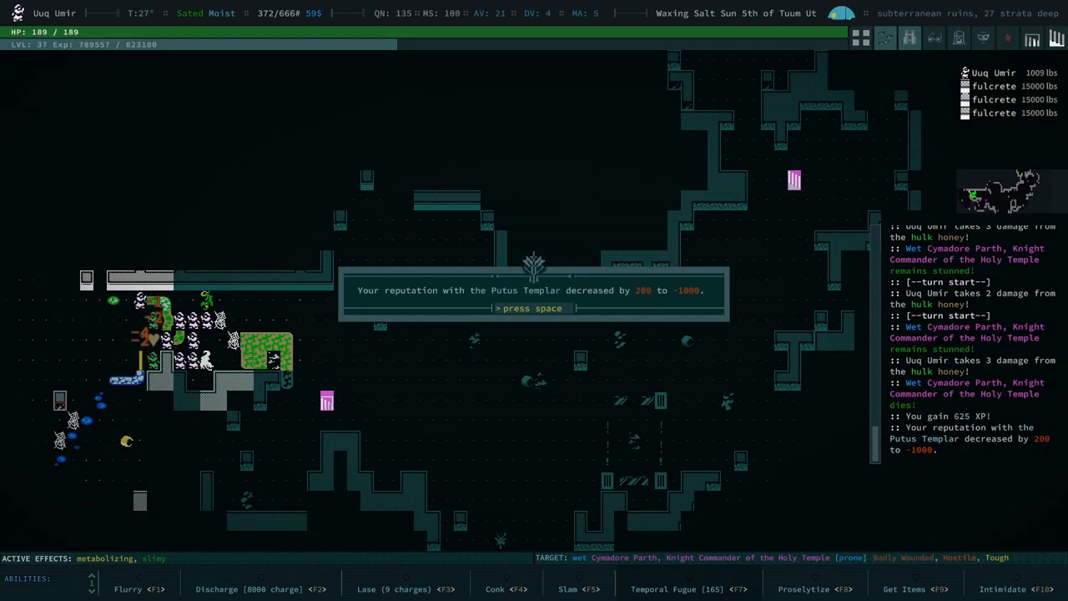
key(space)
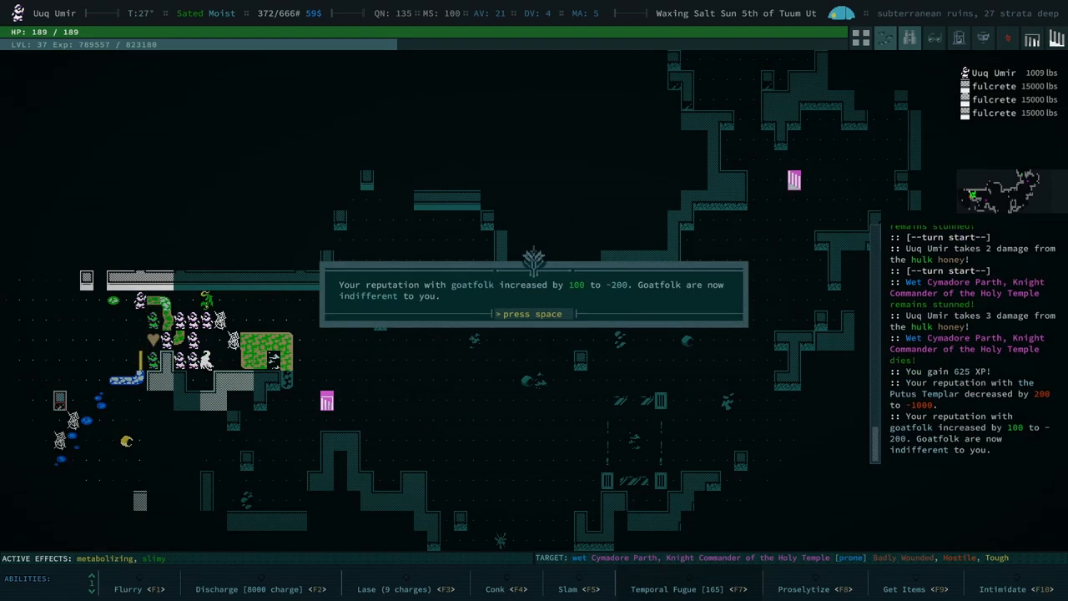
key(space)
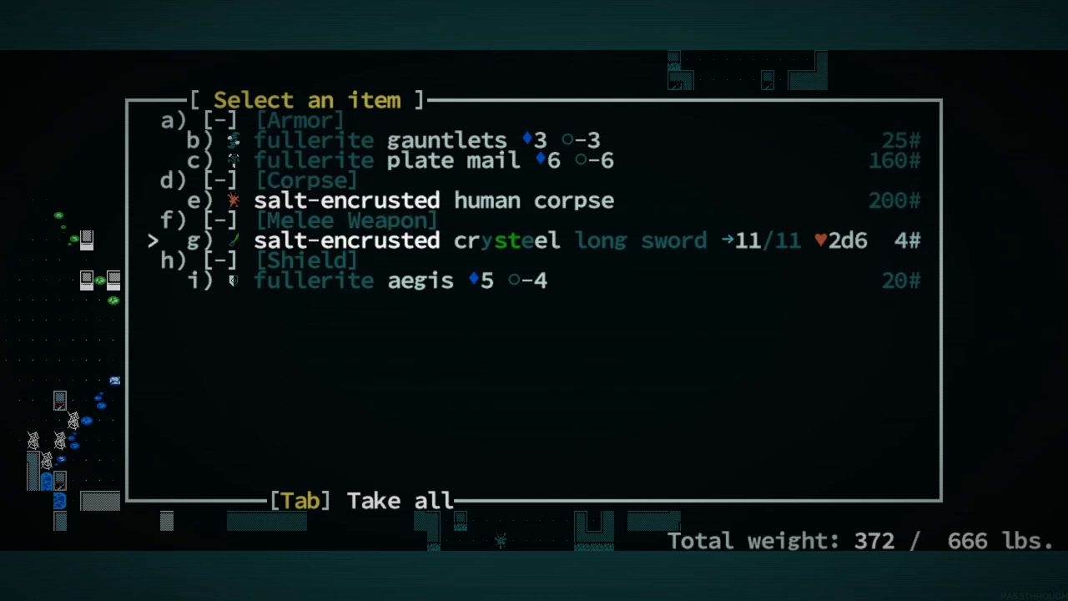
Open the item picker on the knight's dropped fullerite gear and crysteel long sword.
key(g)
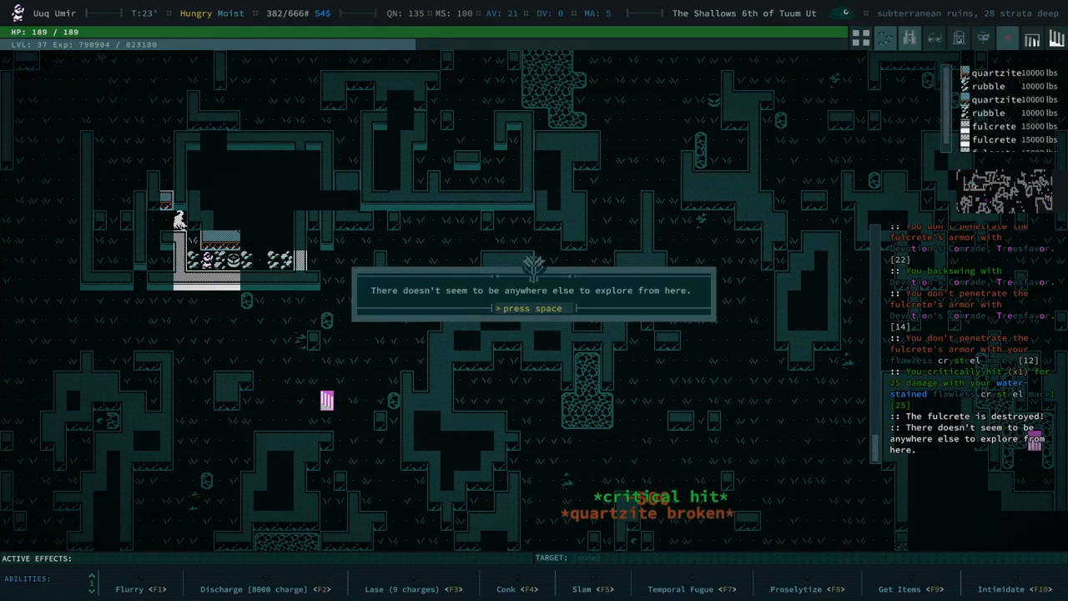
Dismiss the nothing-left-to-explore notice before making camp.
key(space)
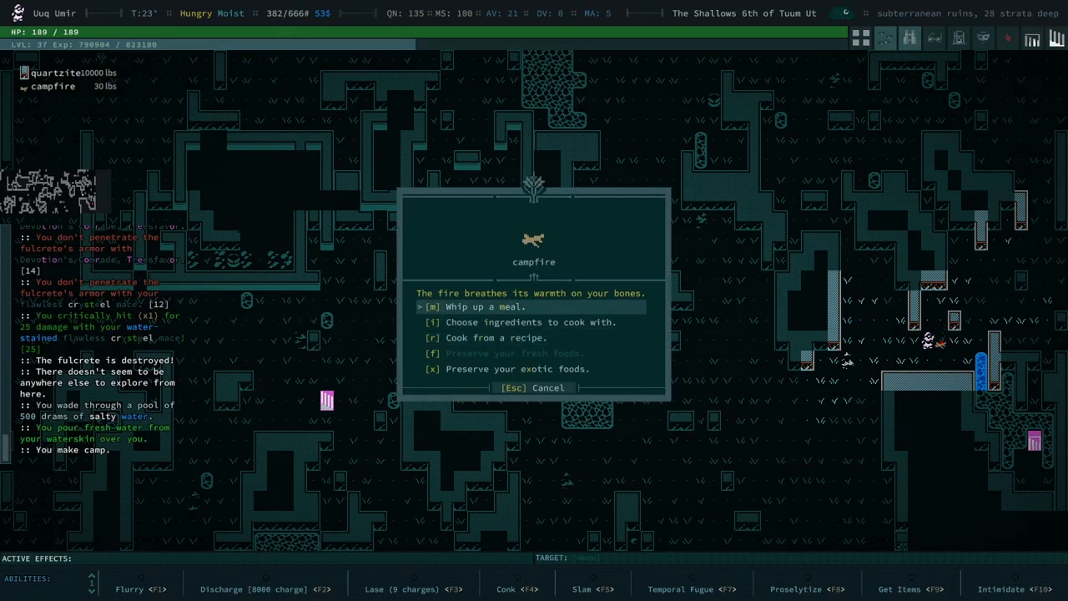
Cook Buff Thought Slaw from a known recipe and dismiss its +4 Strength notice.
click(495, 337)
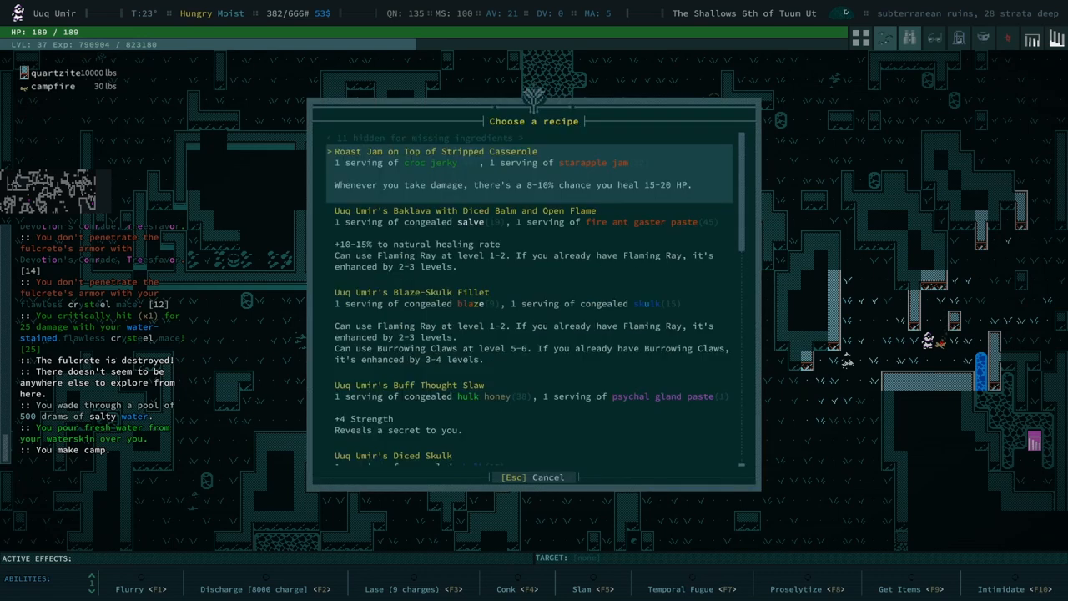
key(down)
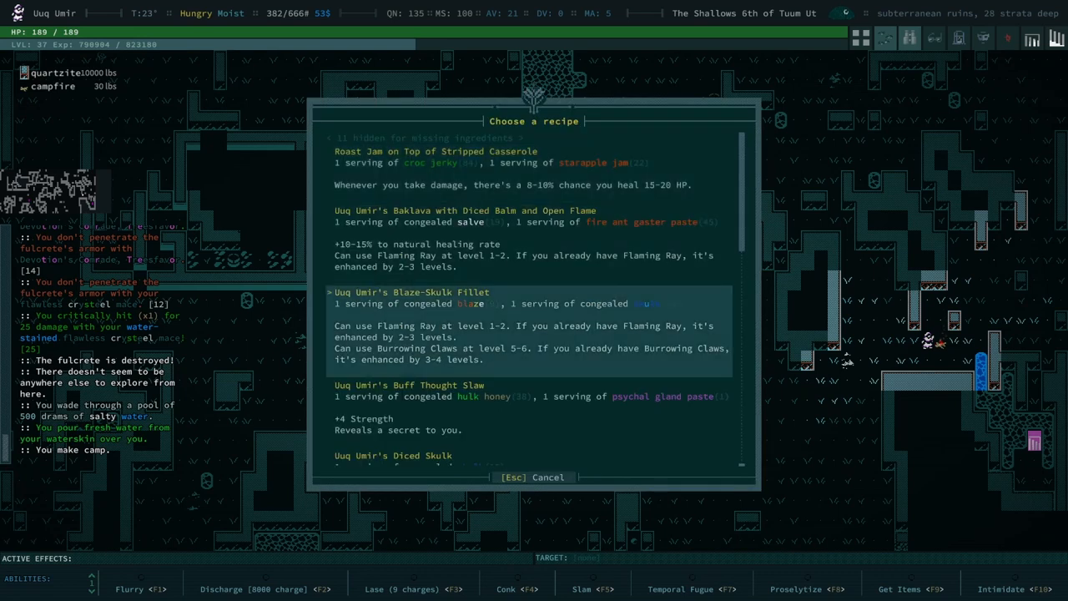
scroll(down, 3)
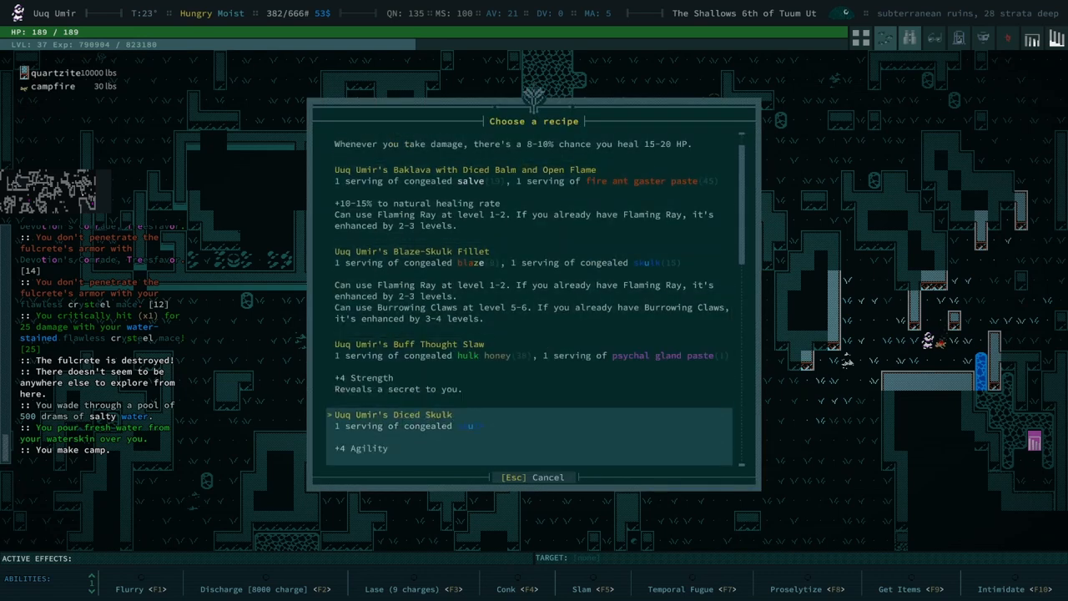
scroll(down, 3)
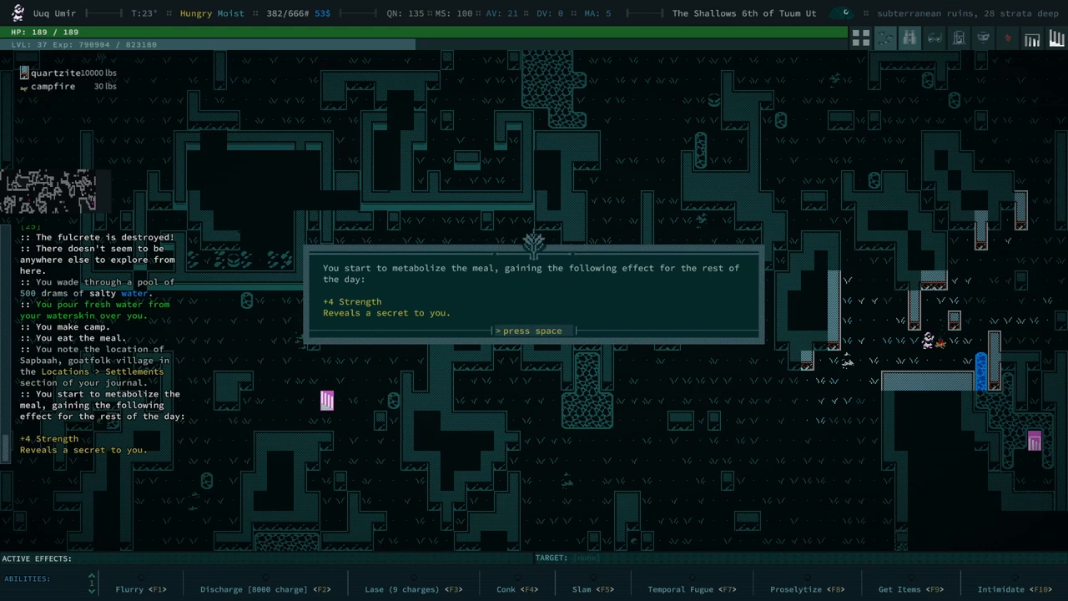
key(space)
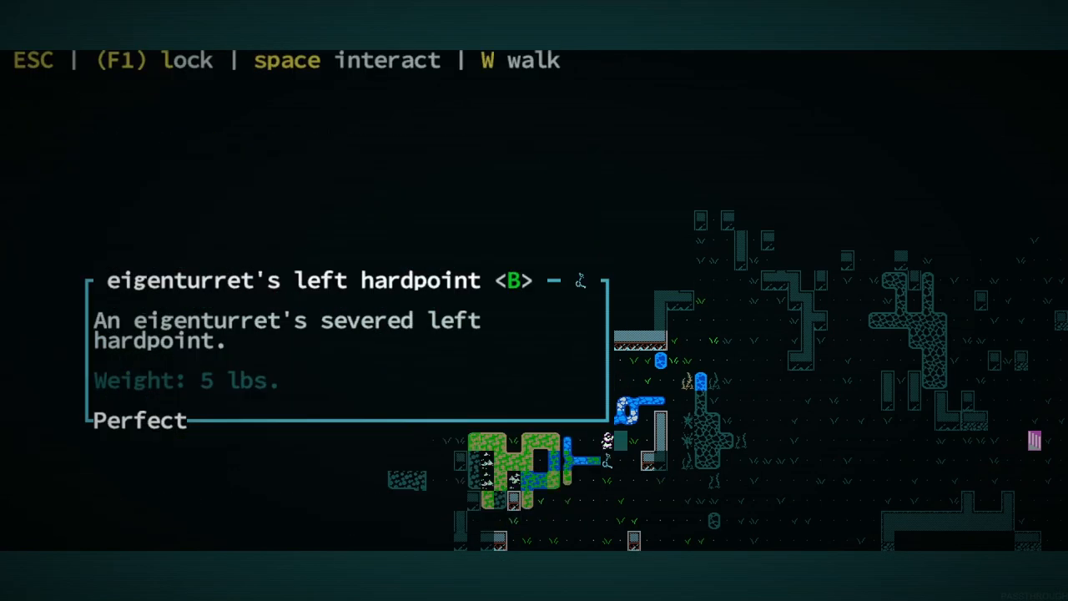
Disassemble the eigenturret's left hardpoint into tinkering bits and dismiss the notice.
key(space)
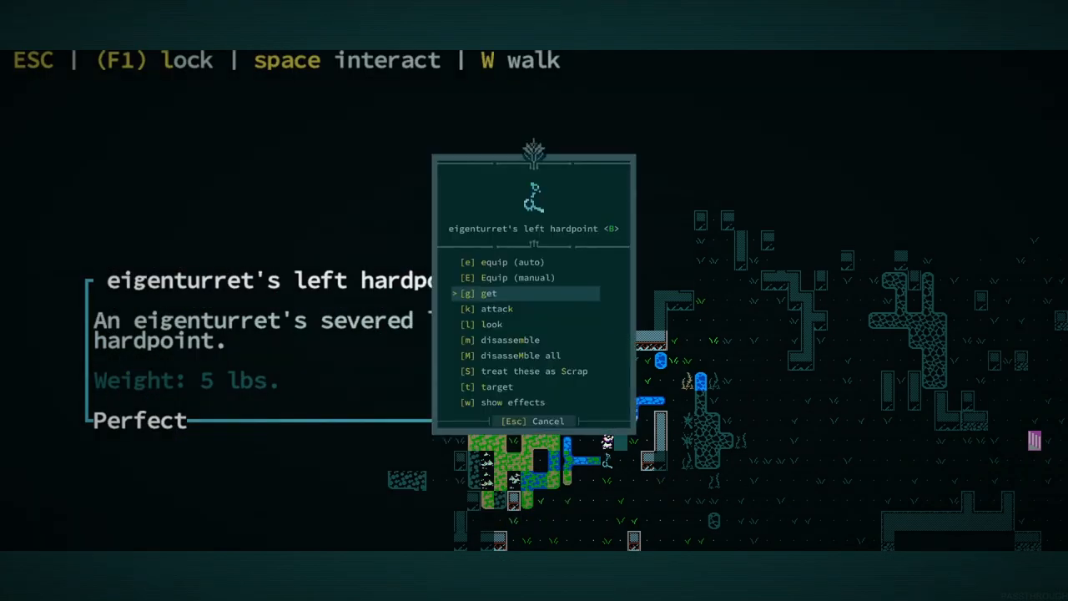
key(down)
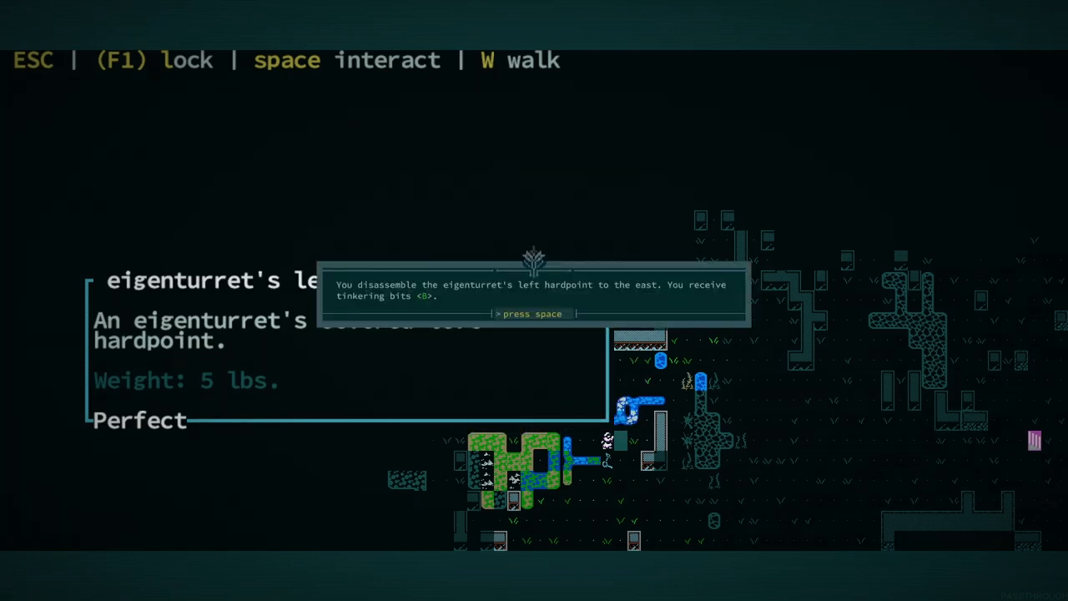
key(space)
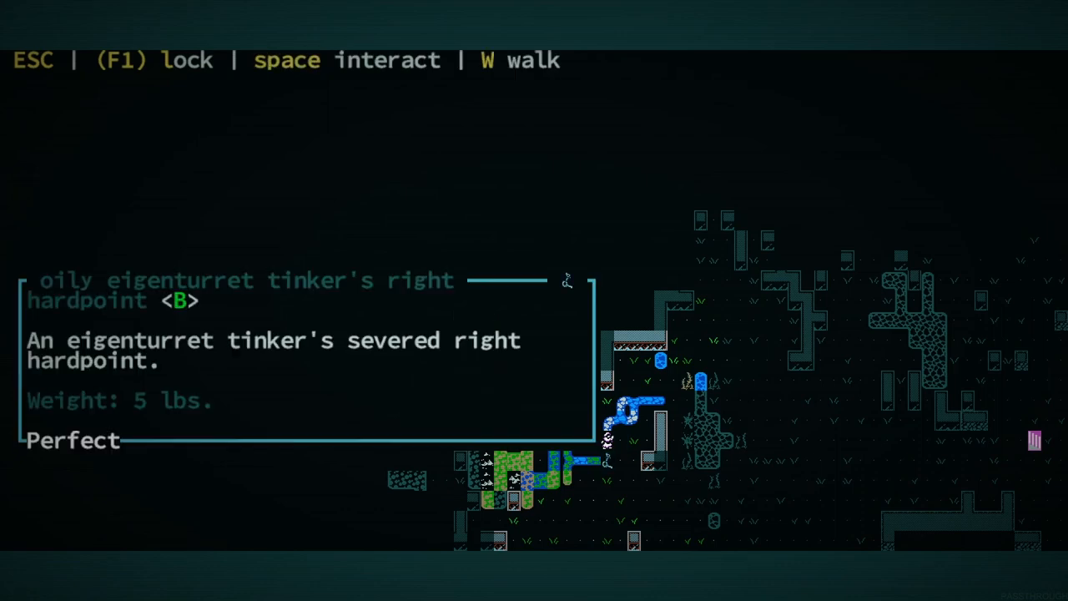
key(Escape)
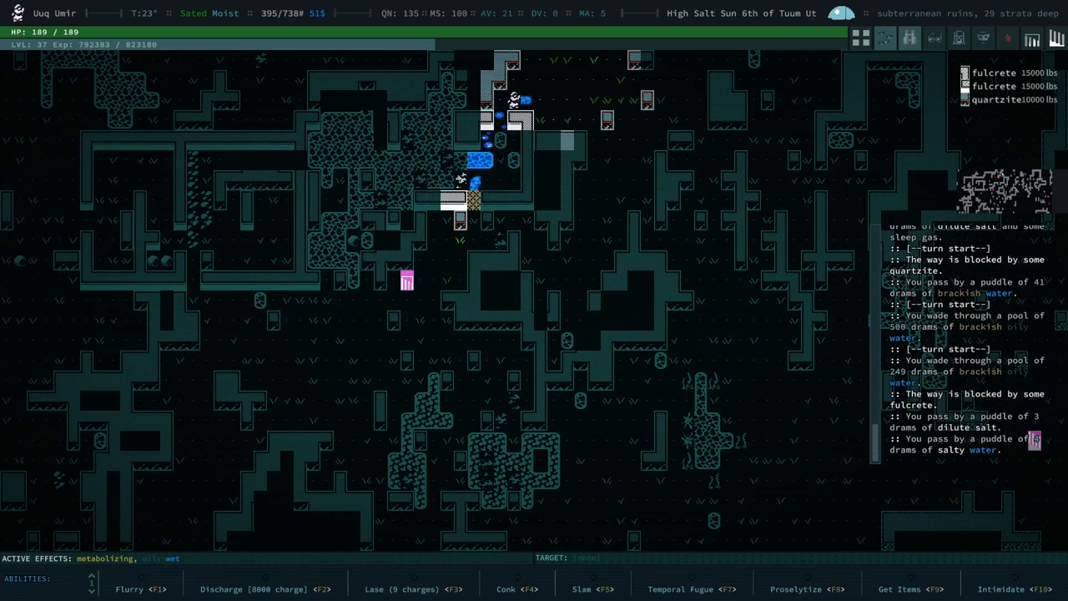
Attack the oily sultan croc, then the trining lamprey, until both are dead.
key(Up)
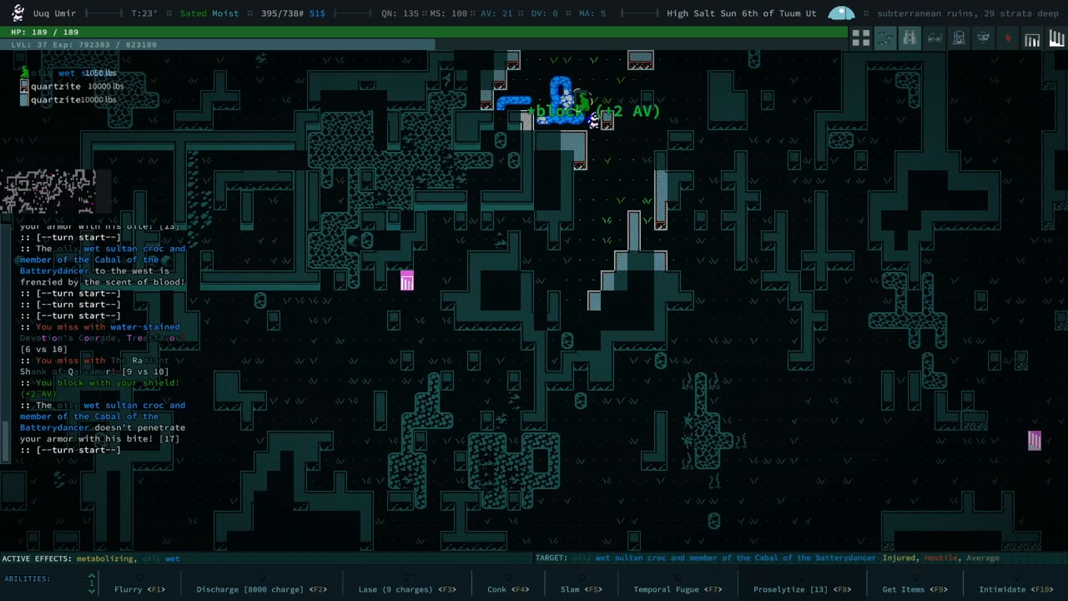
key(F4)
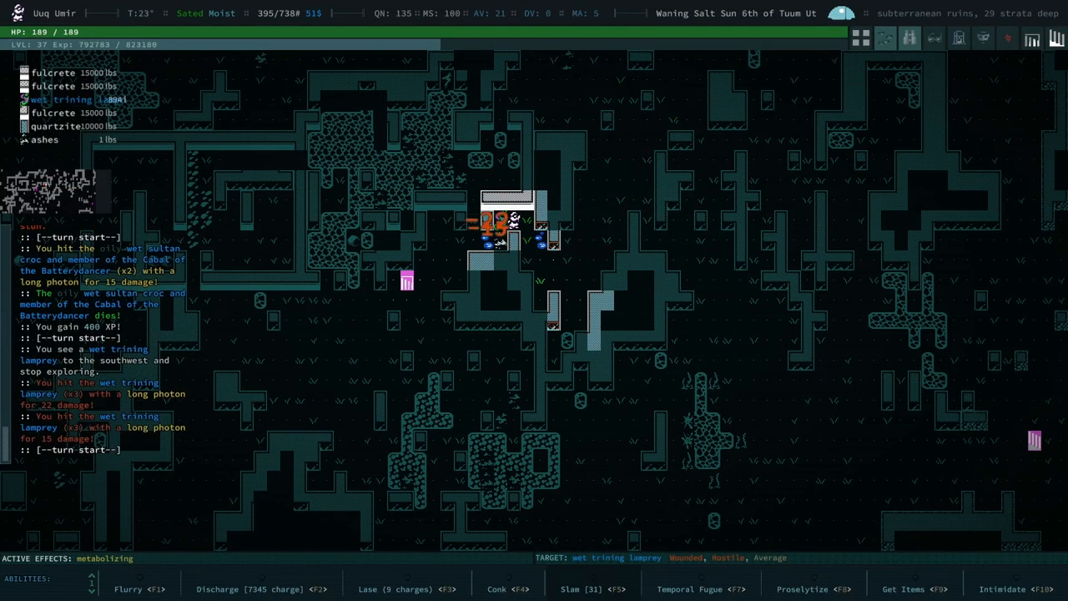
key(F4)
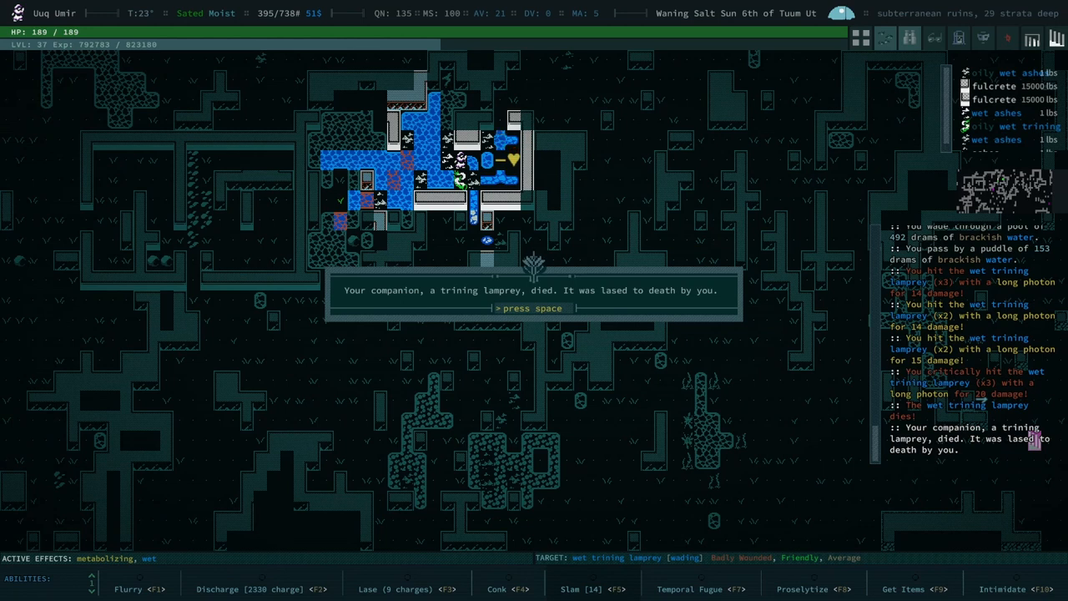
Dismiss the companion death notice and bring up the psionic crysteel mace's action menu.
key(space)
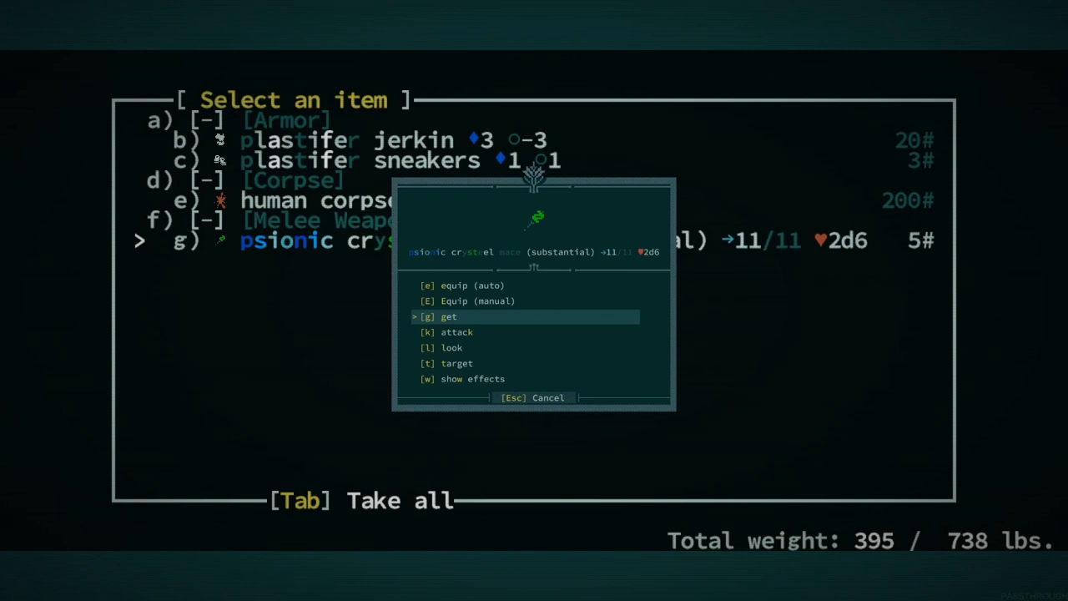
Equip the psionic crysteel mace and view it in the Upper Right Hand slot.
key(g)
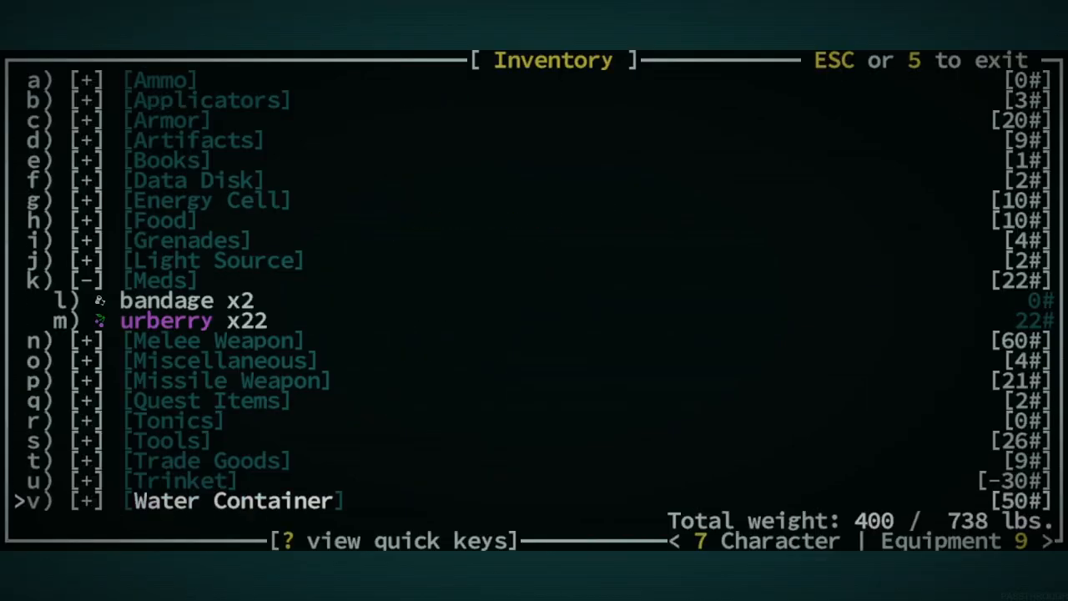
key(n)
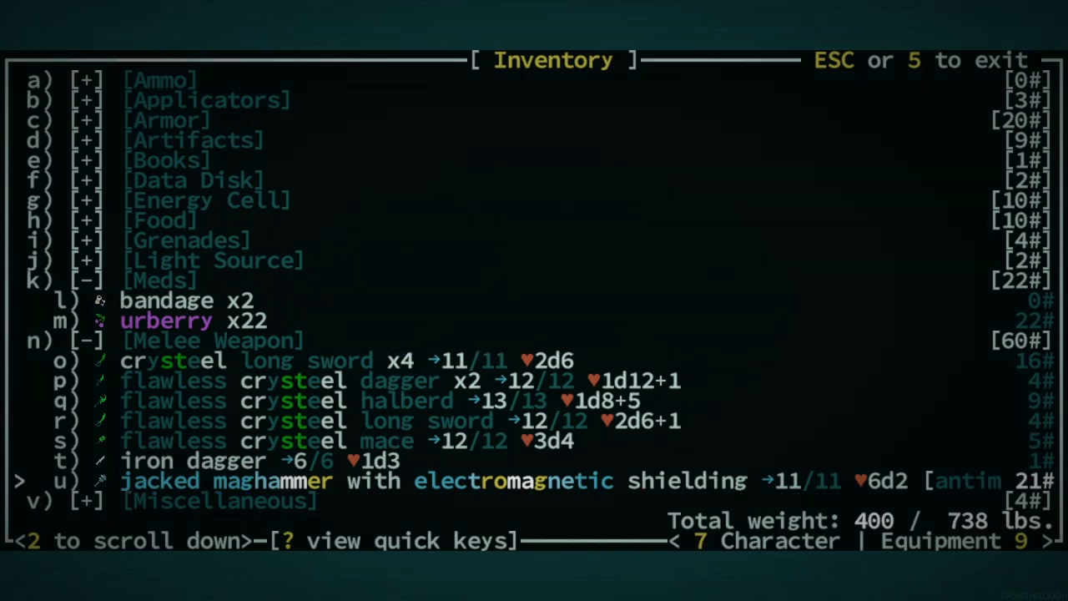
key(Escape)
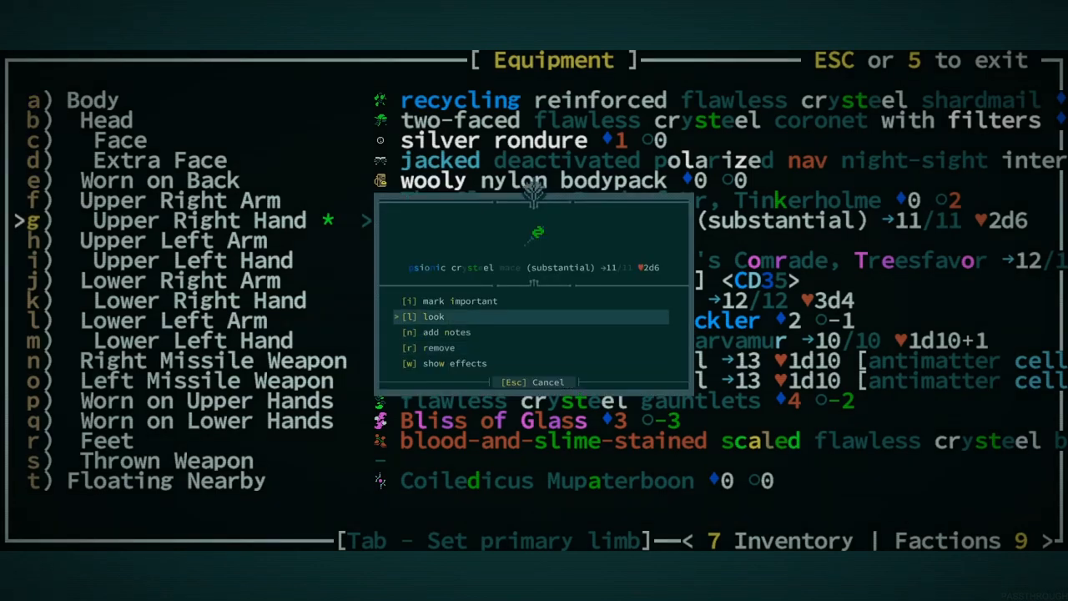
Attack the salty slimy red jells until the trining lamprey companion is killed.
click(433, 317)
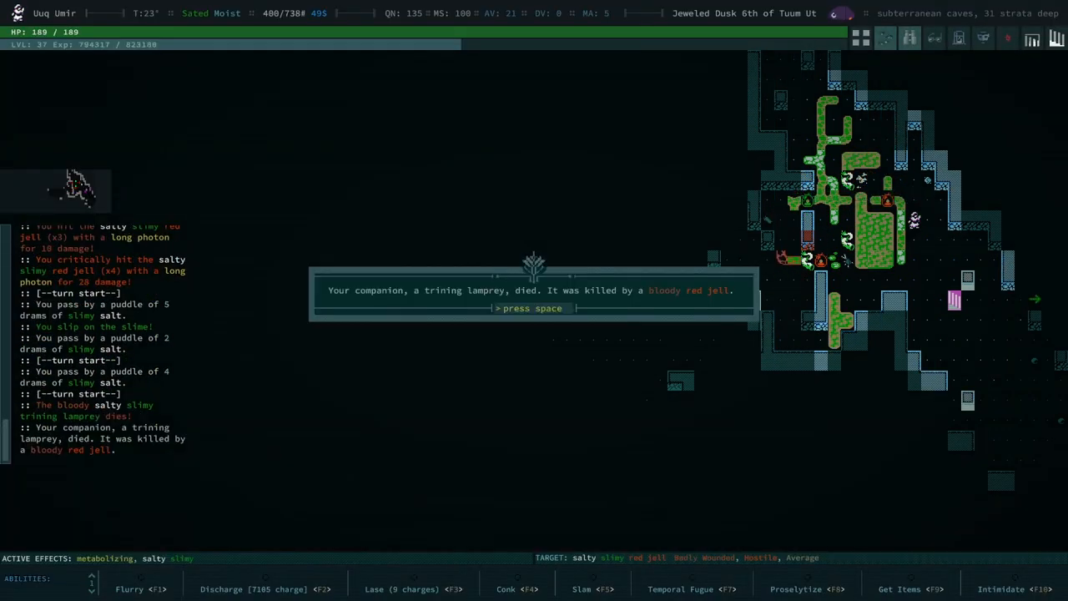
Dismiss the companion death notice and prepare a 300-turn wait.
key(space)
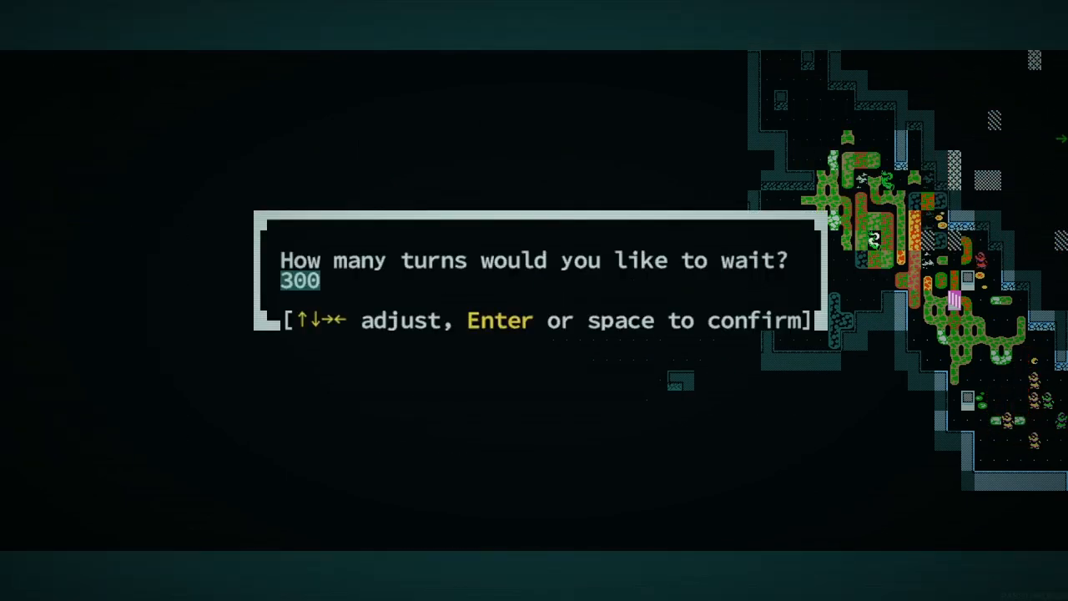
Confirm the 300-turn rest, make camp, and preserve a vinewafer into three sheaf servings.
key(Return)
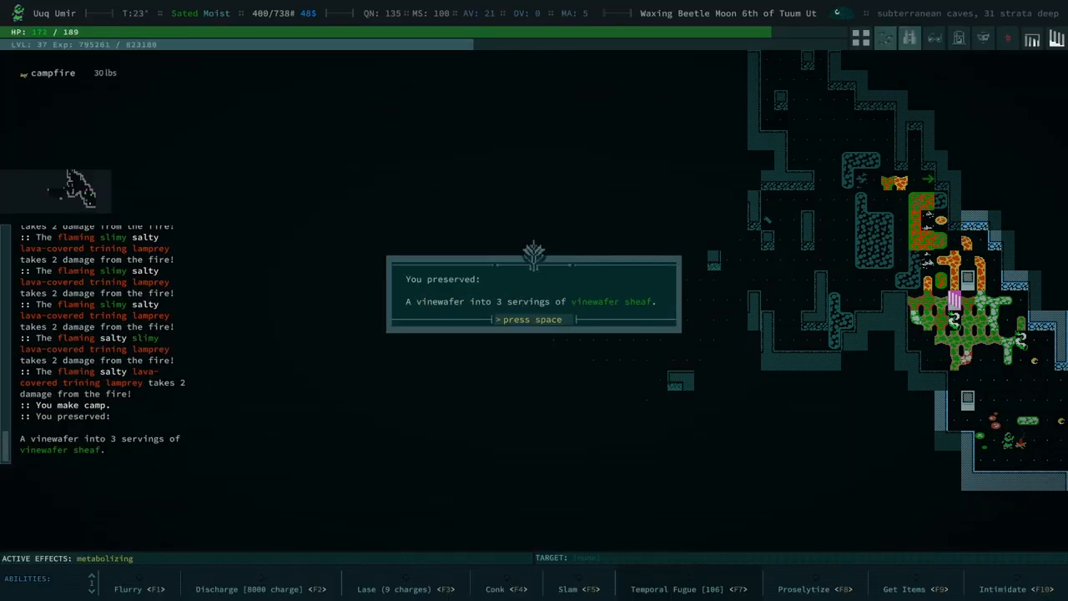
Start cooking at the campfire and browse the Choose a recipe list.
key(space)
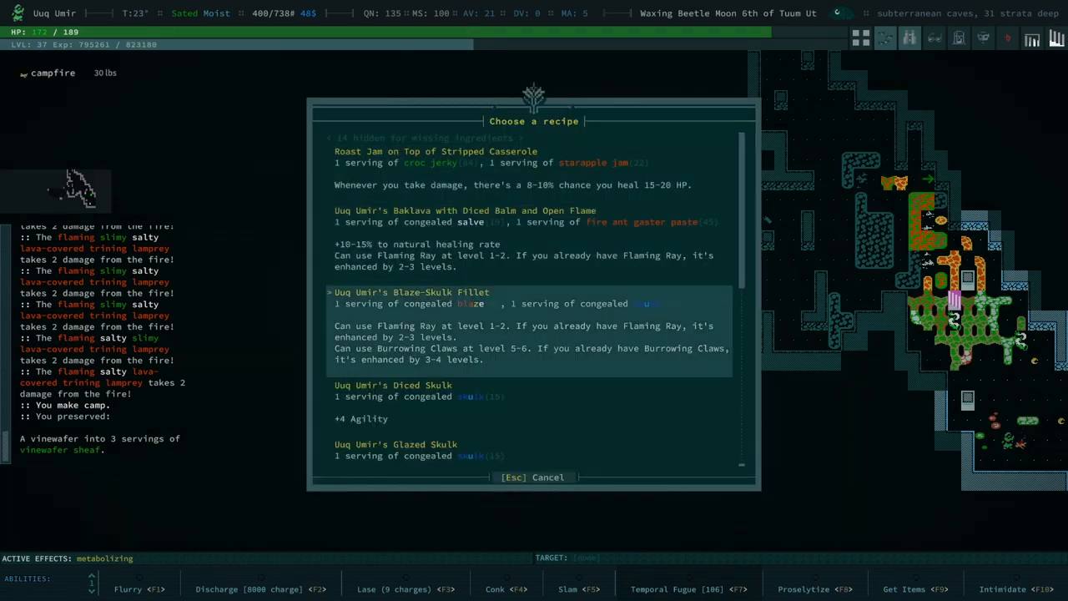
scroll(down, 3)
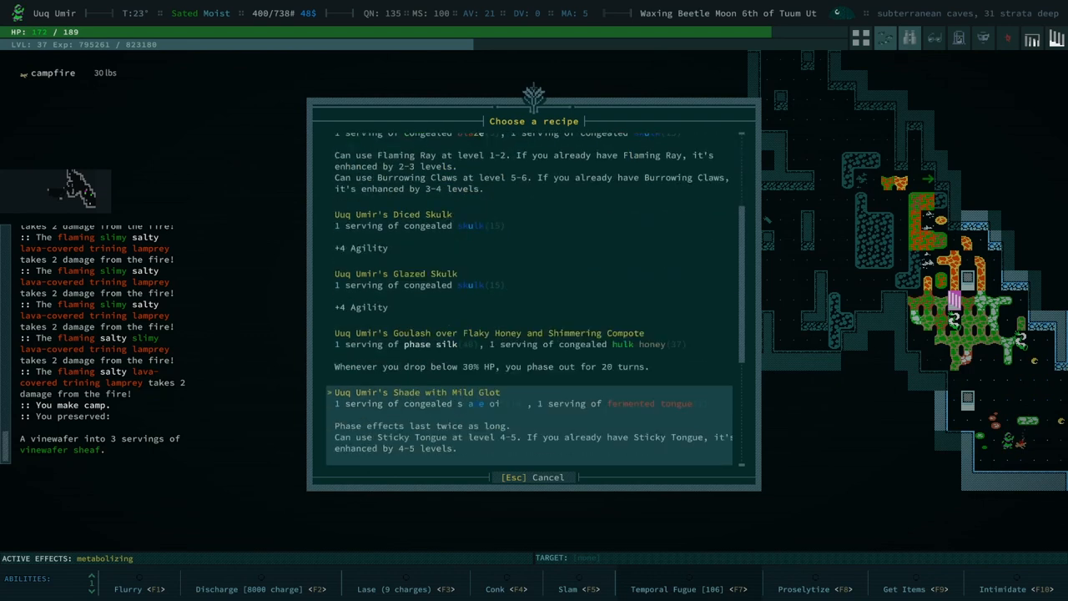
scroll(up, 3)
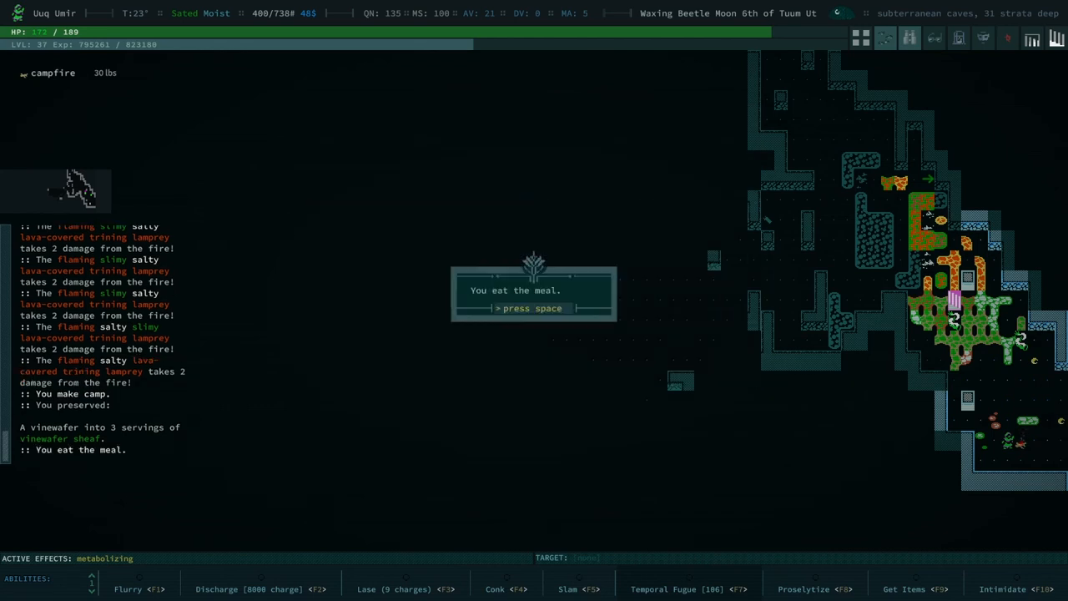
Eat the Blaze-Skulk Fillet and acknowledge its Flaming Ray and Burrowing Claws effects.
key(space)
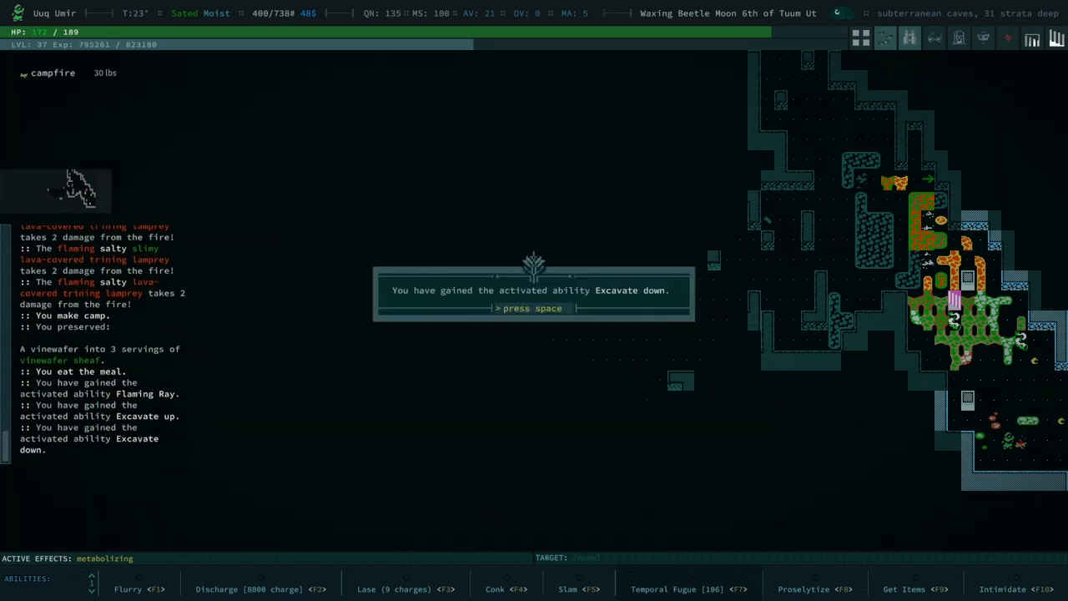
key(space)
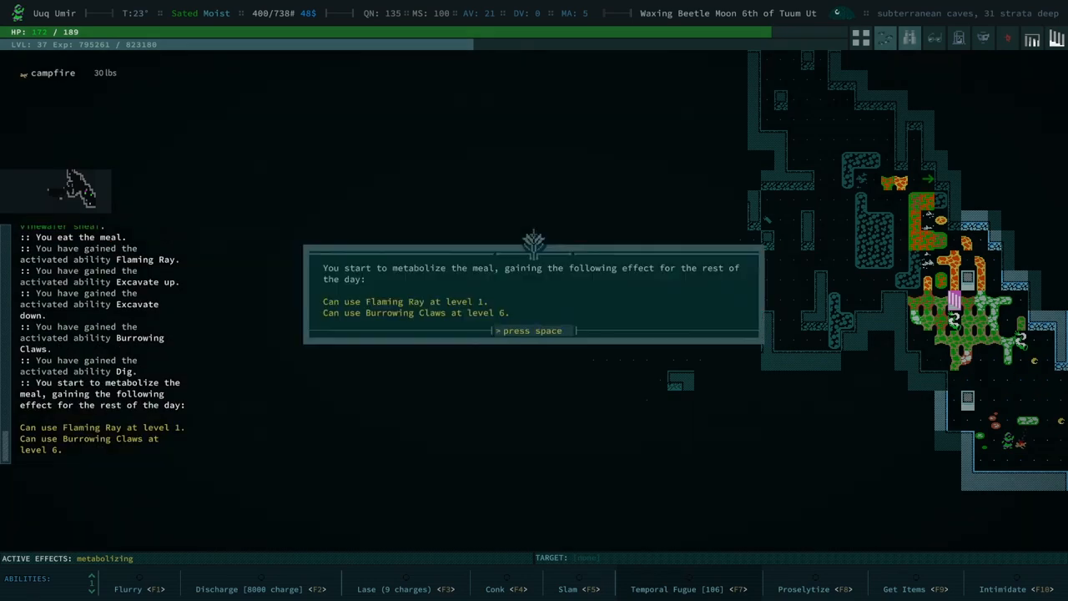
key(space)
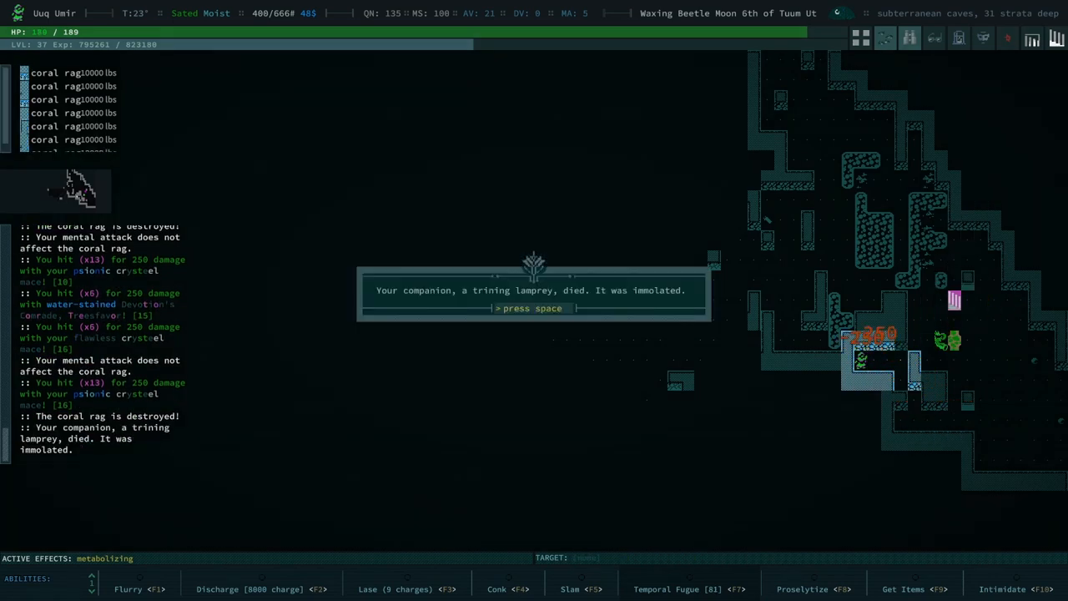
Dismiss the companion death notice and open the inventory to the Meds category.
key(space)
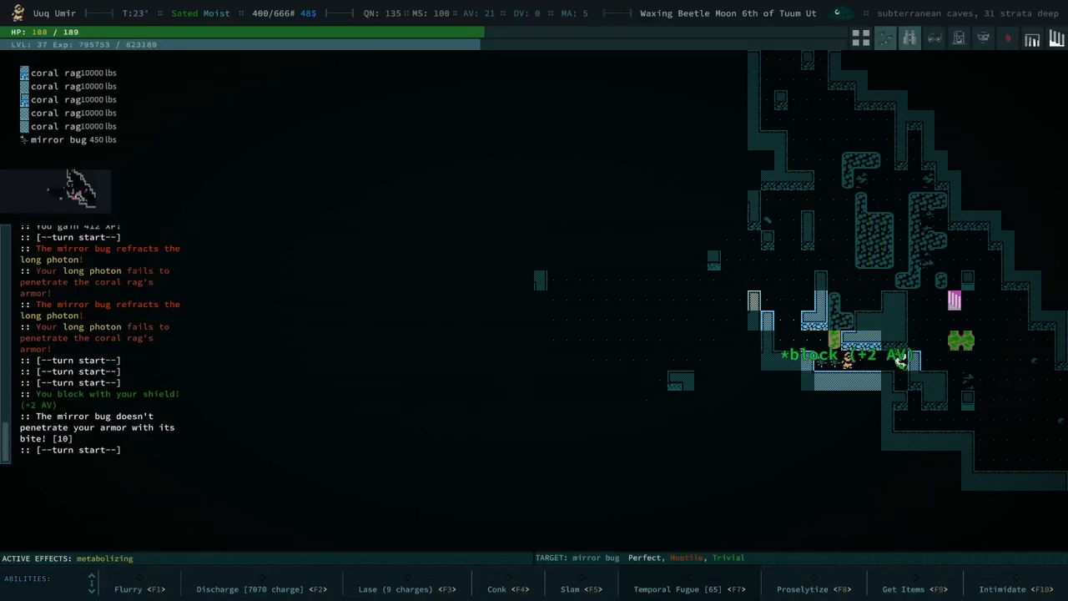
key(i)
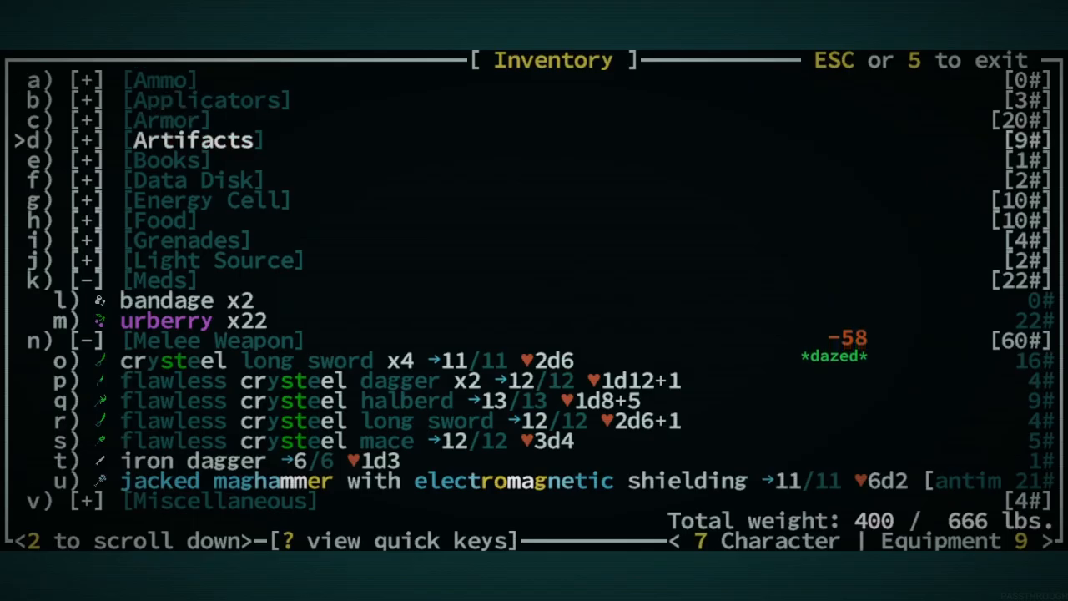
Eat an urberry from the meds and return to the map.
key(m)
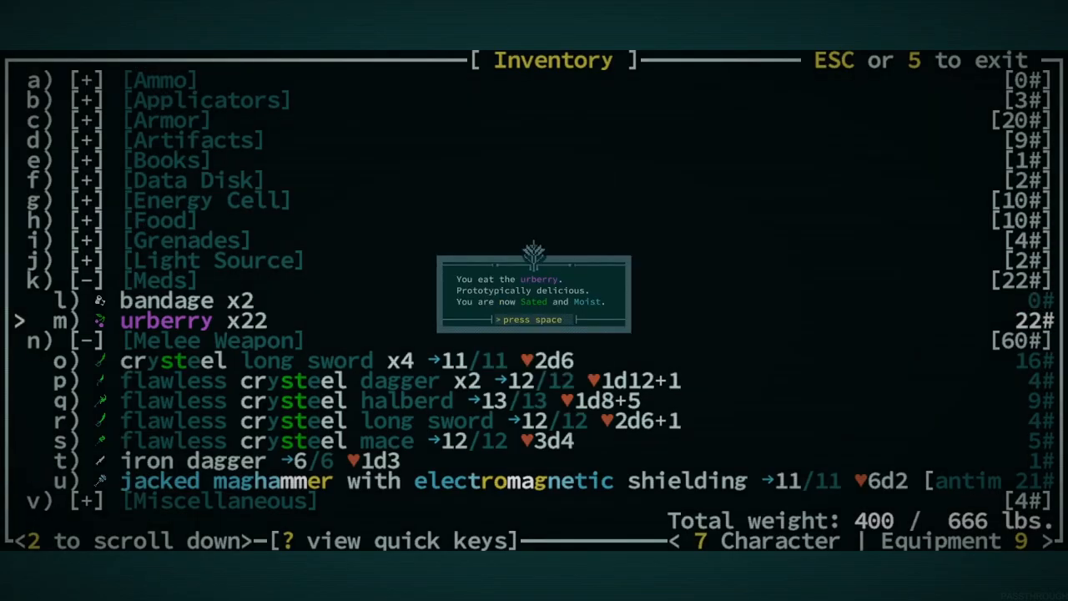
key(space)
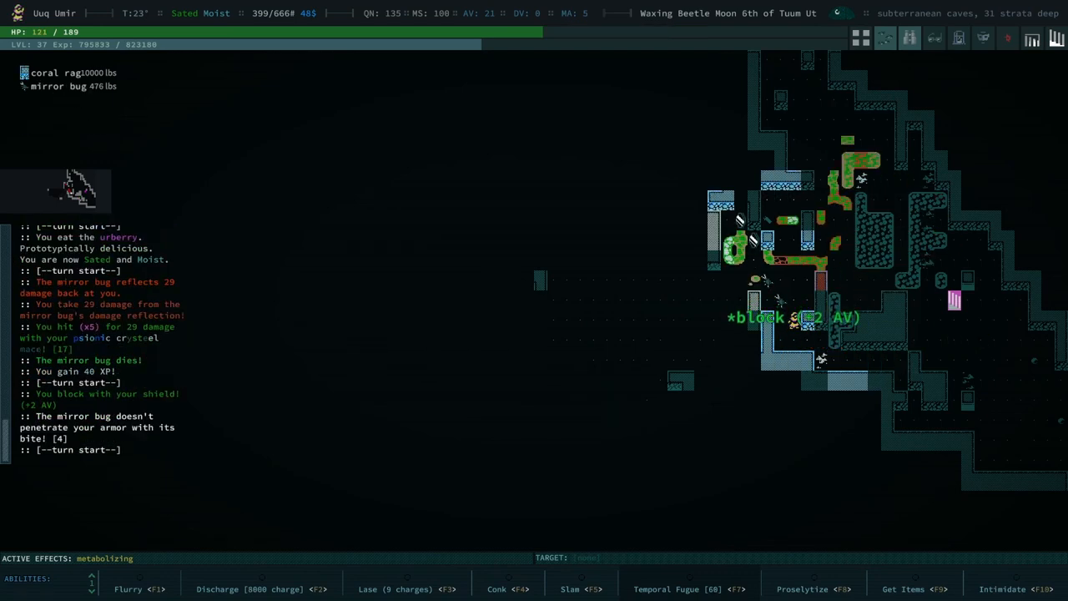
Fight off the salty slimy mirror bugs, then open the Equipment screen.
key(i)
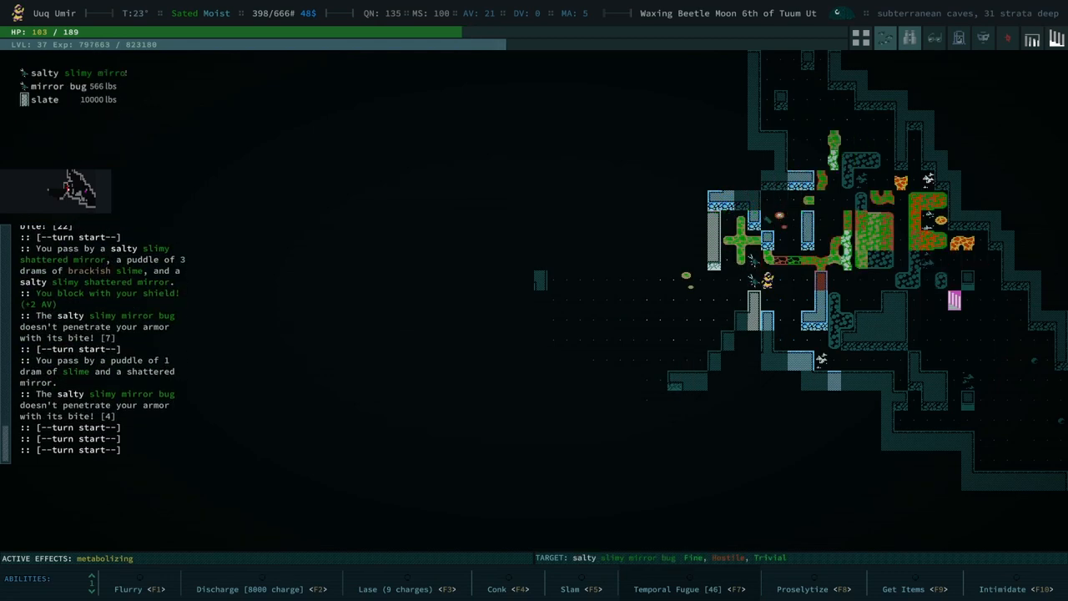
key(i)
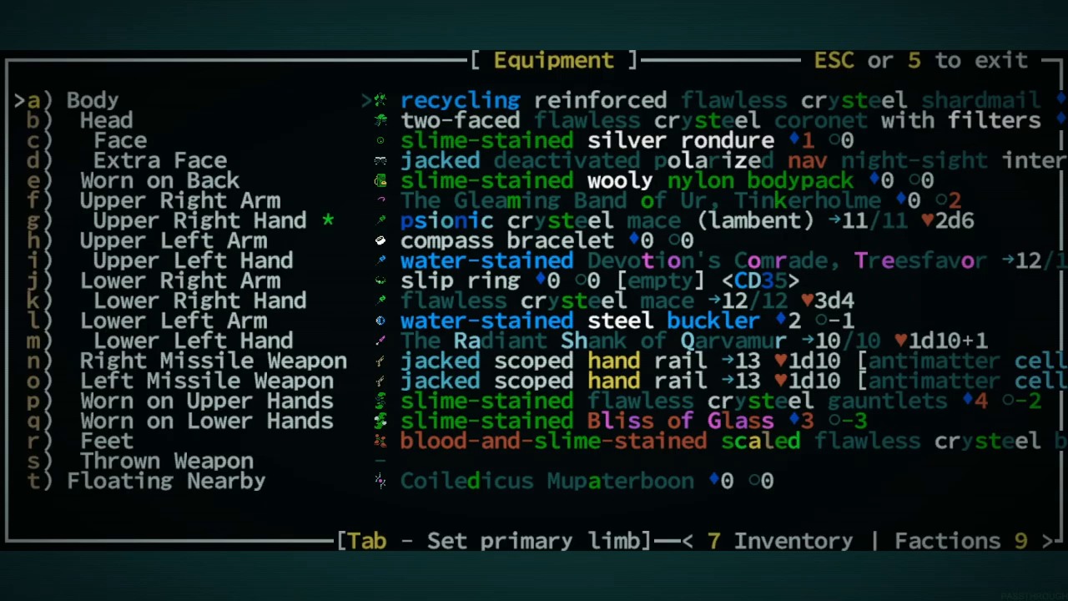
Exit the slime-stained equipment list back to the cave map.
key(Escape)
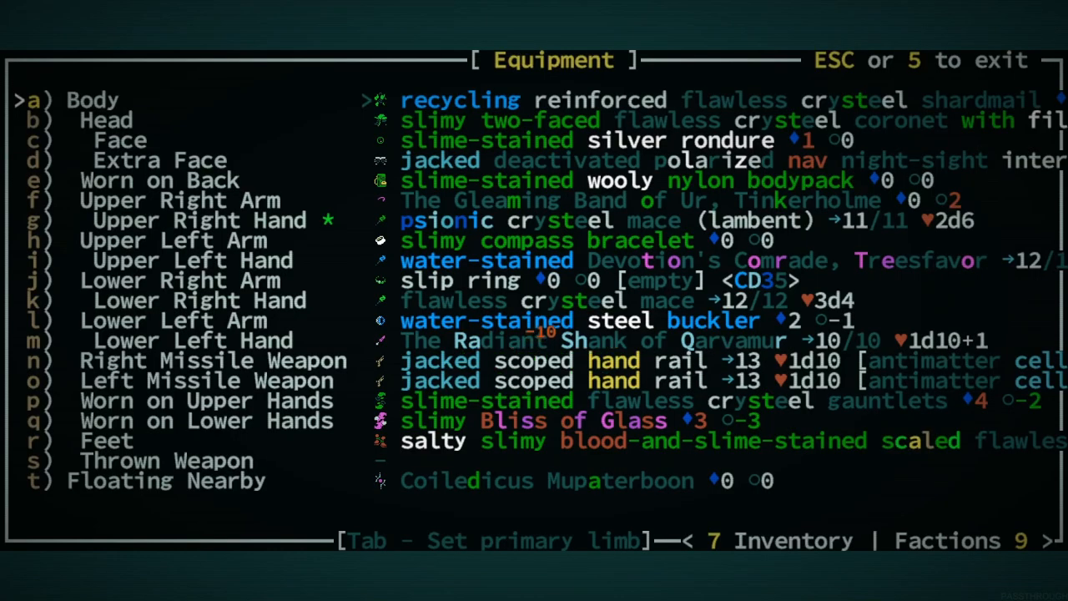
key(Escape)
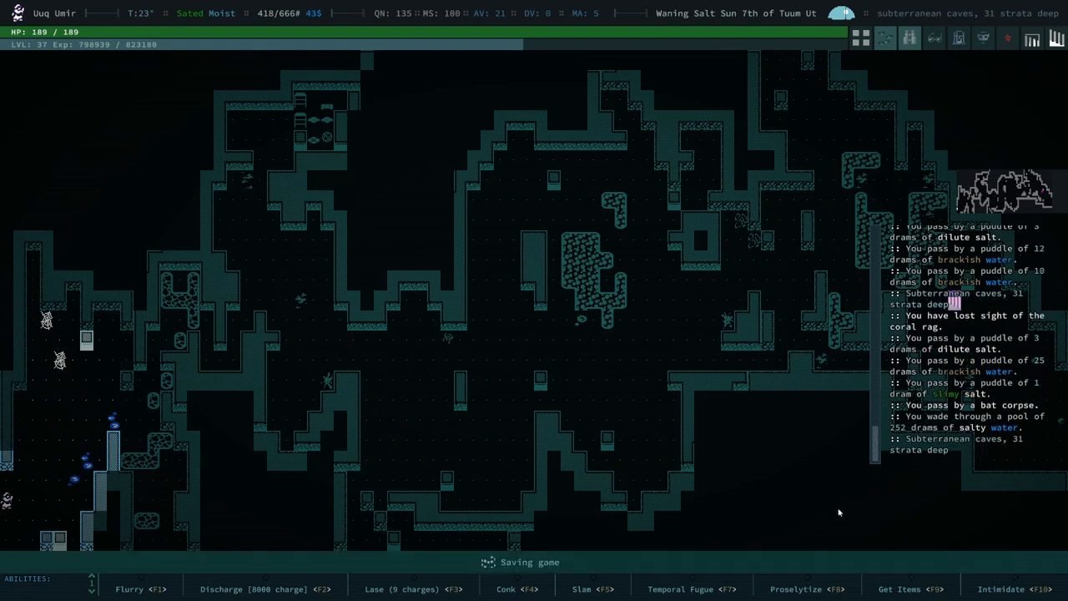
mouse_move(818, 500)
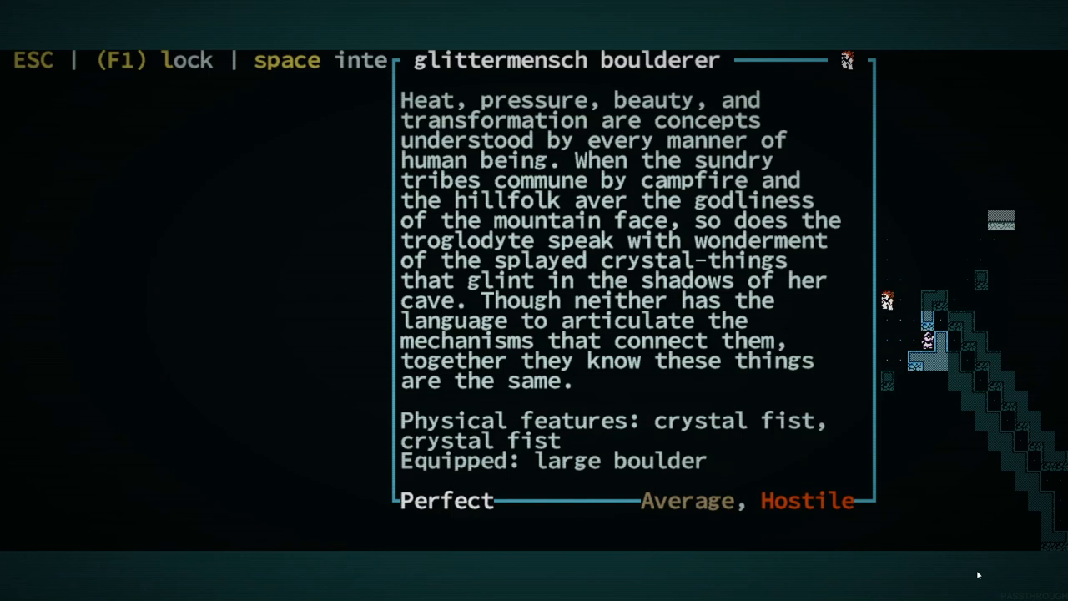
Dismiss the glittermensch boulderer's Look description.
key(Escape)
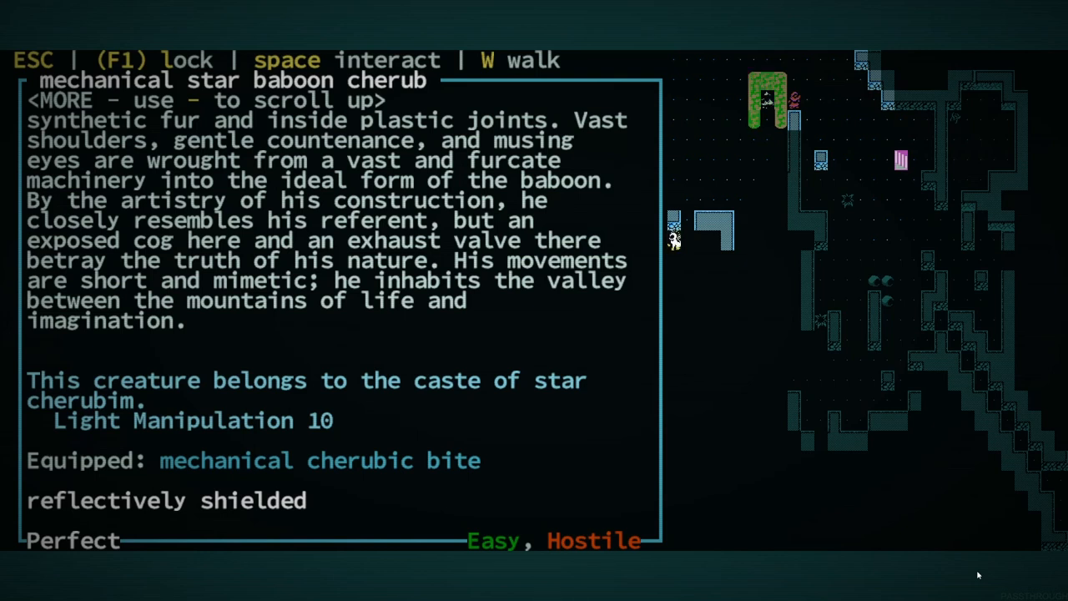
Close the mechanical star baboon cherub's description after reading it.
key(Escape)
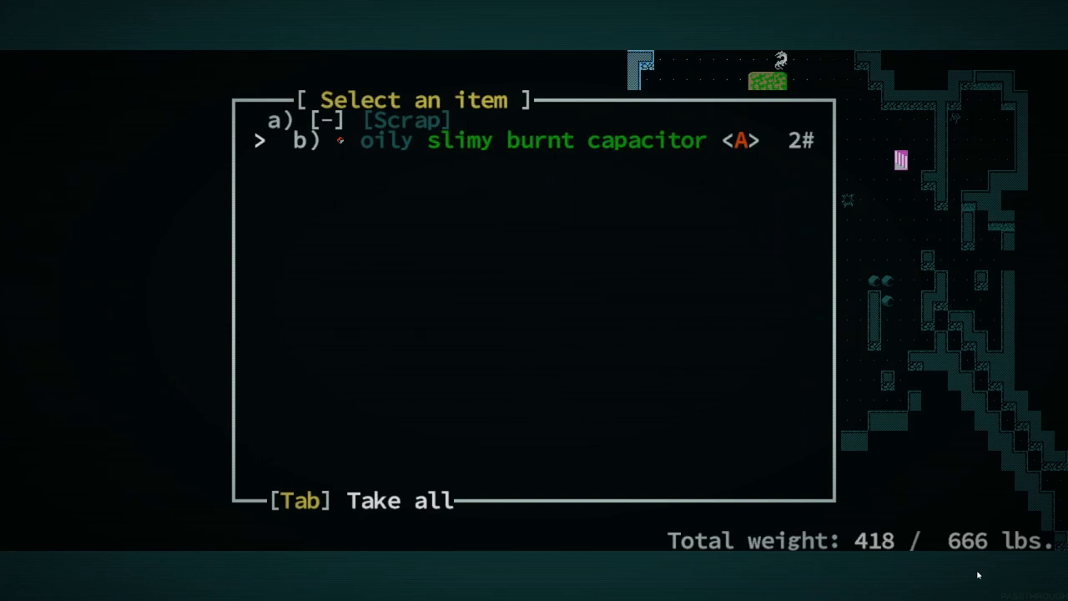
Disassemble the oily slimy burnt capacitor into tinkering bits and dismiss the result.
key(b)
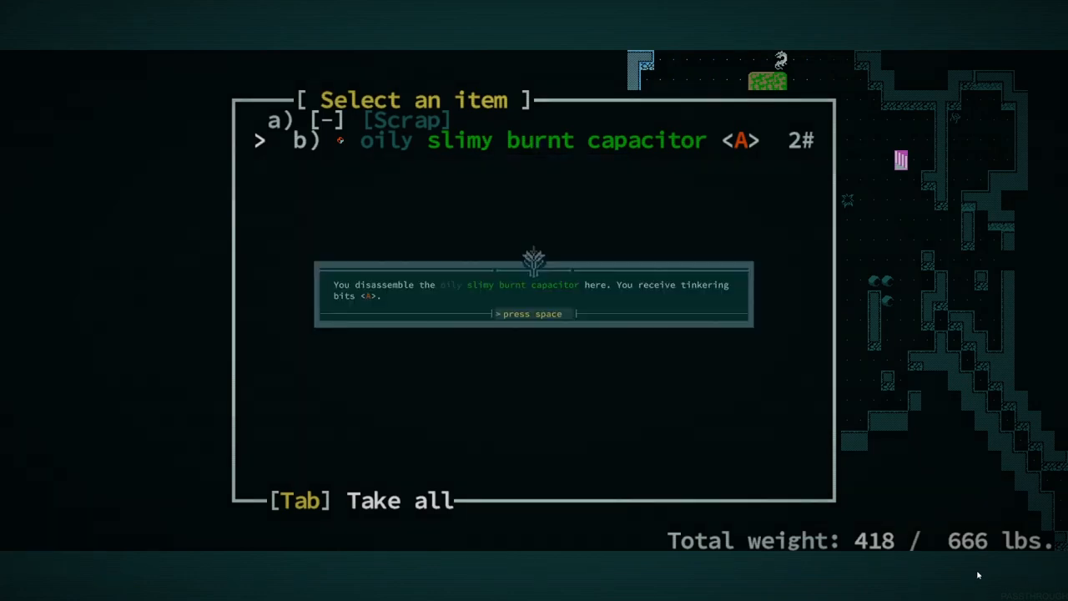
key(space)
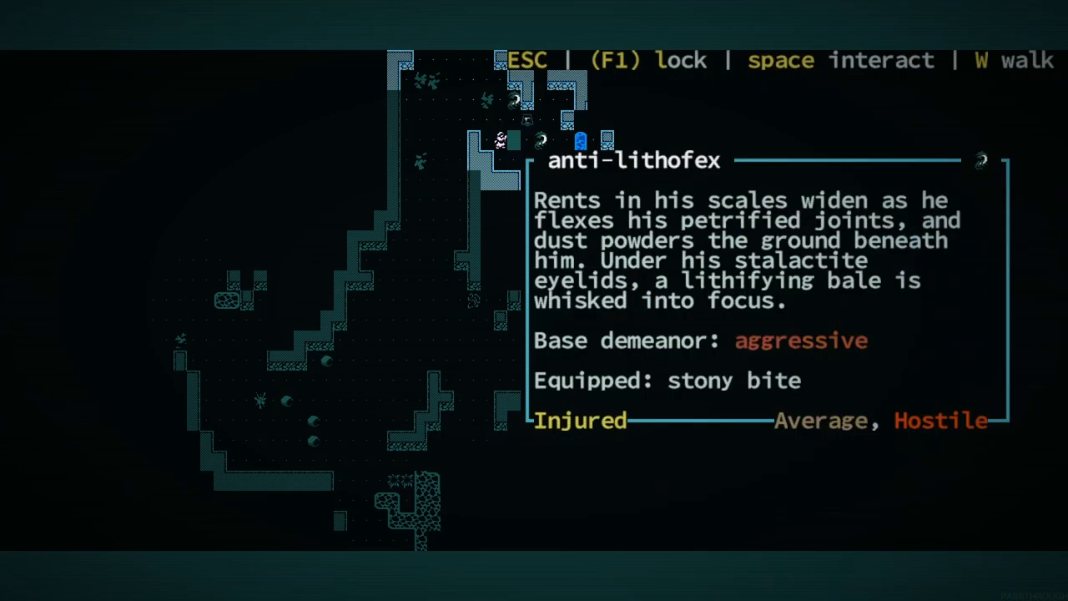
Dismiss the injured anti-lithofex's description and return to the map.
key(Escape)
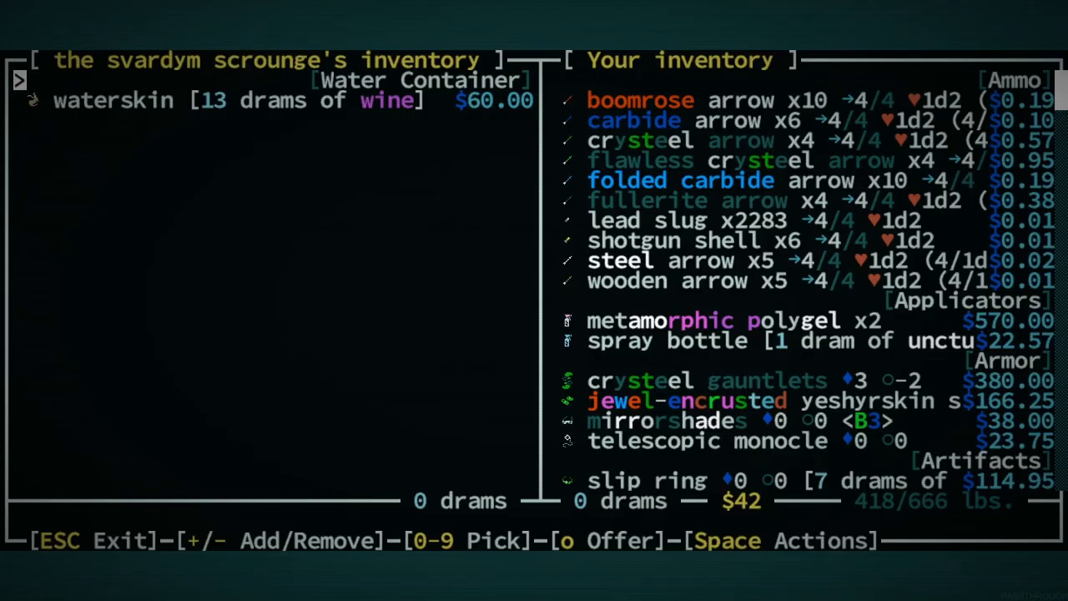
Exit the svardym scrounge's trade screen, leaving the wine waterskin unbought.
key(Escape)
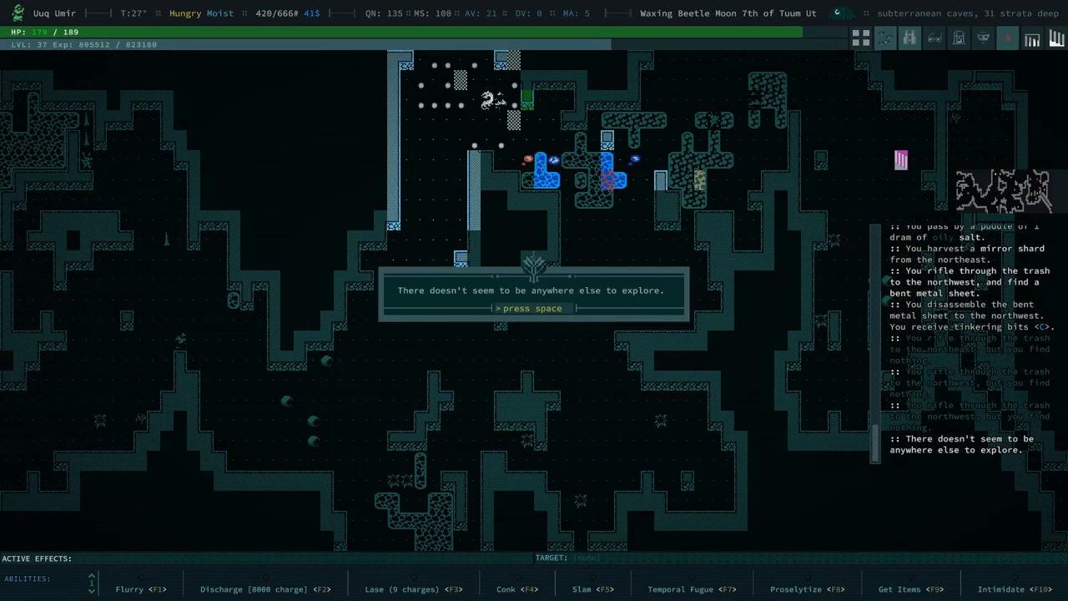
Acknowledge the 'nowhere else to explore' message.
key(space)
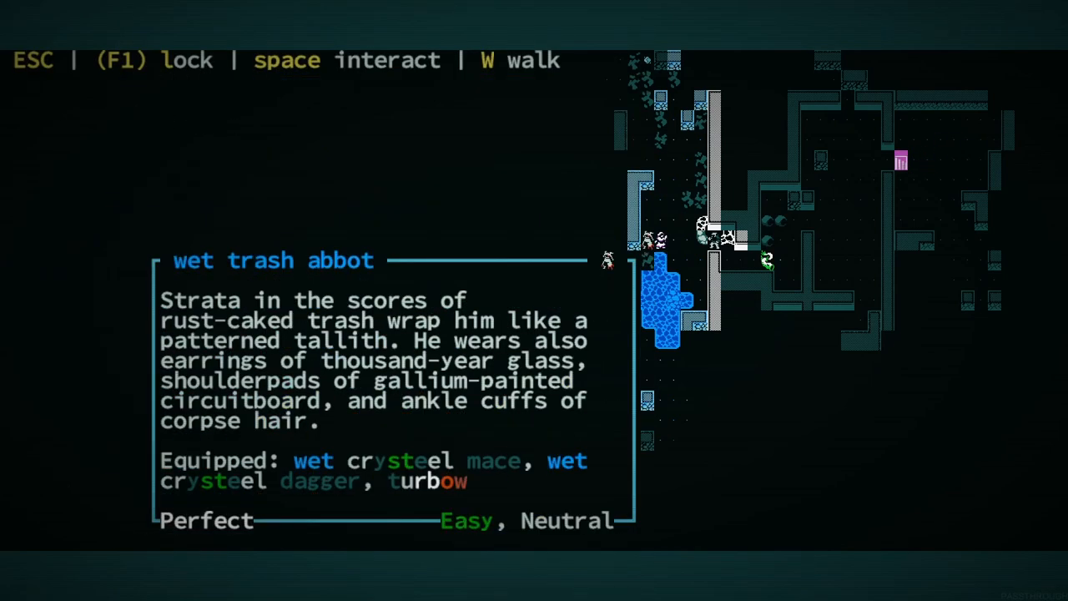
Close the wet trash abbot's description.
key(Escape)
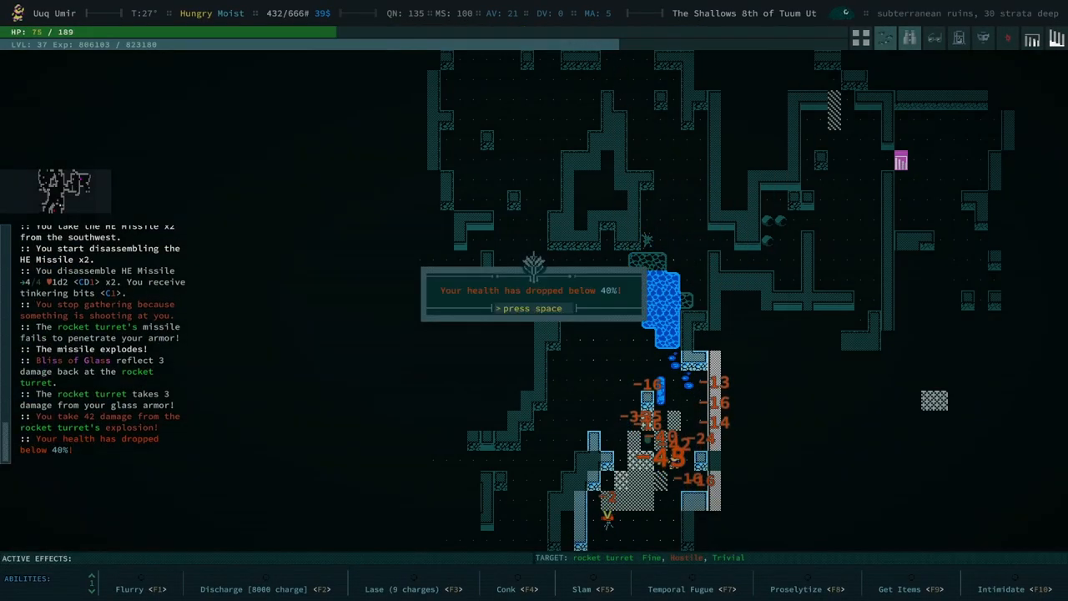
Acknowledge the low health warning from the rocket turret's missile.
key(space)
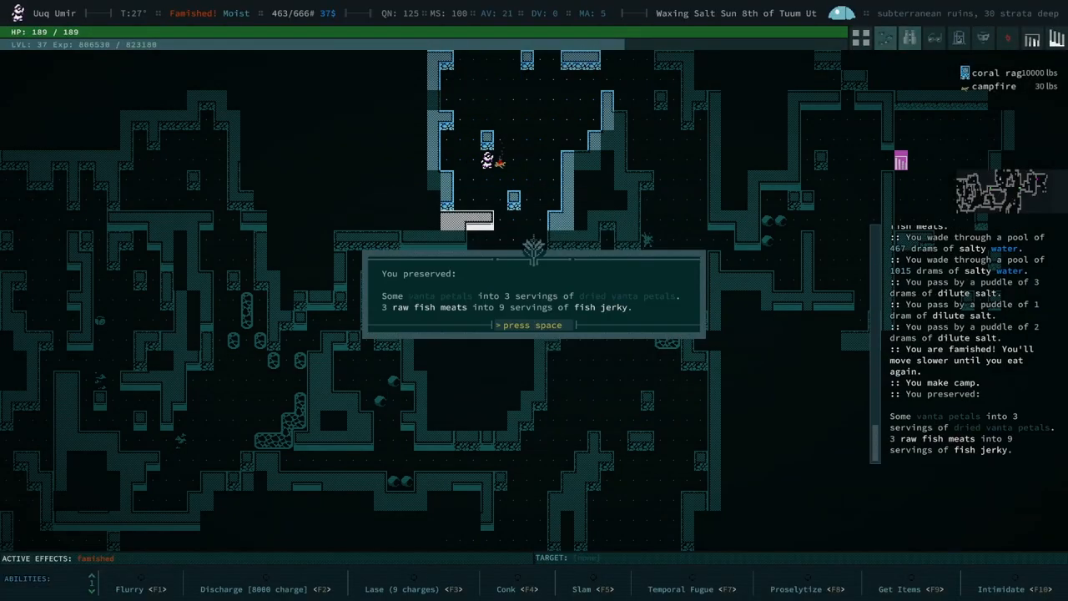
Dismiss the jerky preservation results and the message about eating the meal.
key(space)
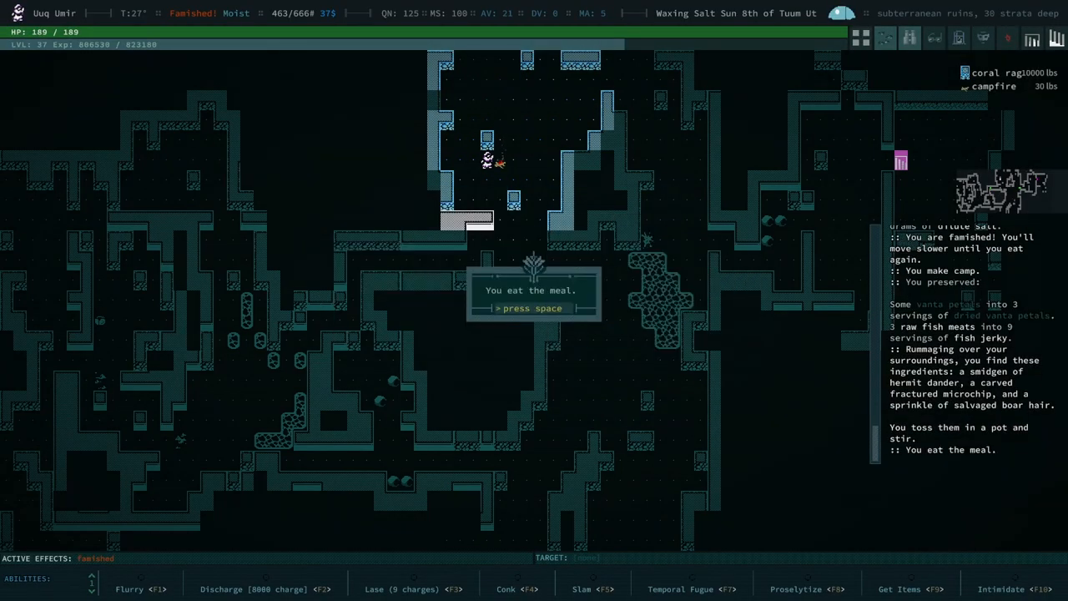
key(space)
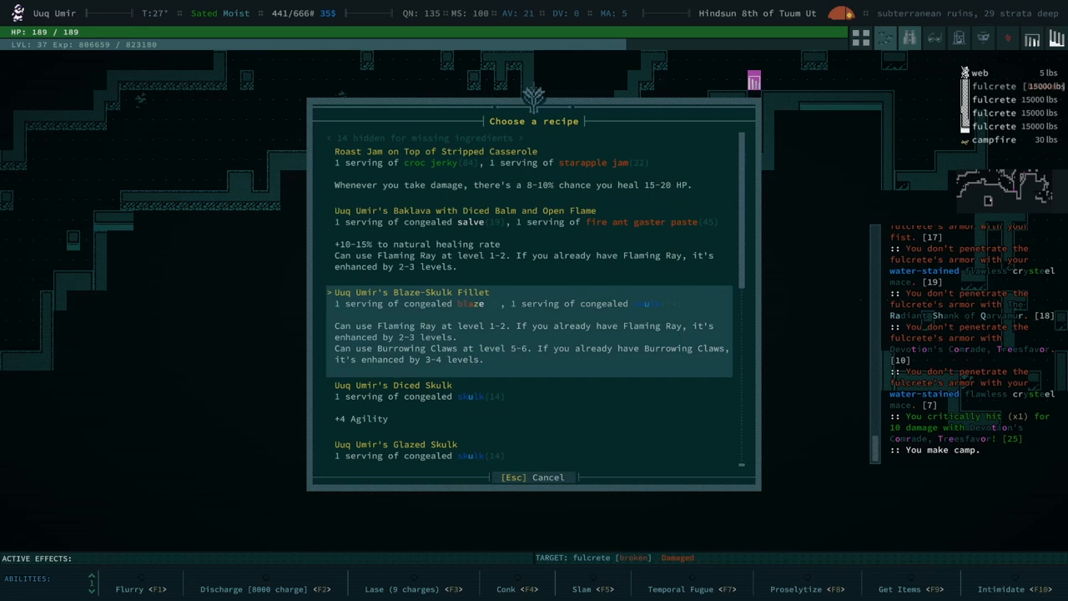
Cook the Blaze-Skulk Fillet recipe and acknowledge the Excavate ability and meal effects.
scroll(down, 3)
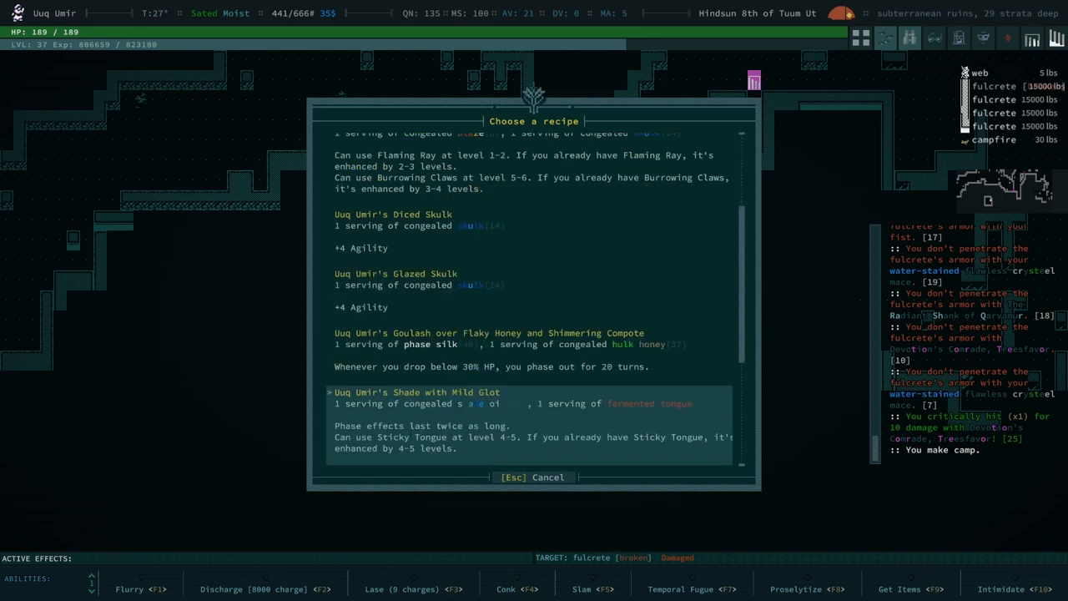
scroll(down, 3)
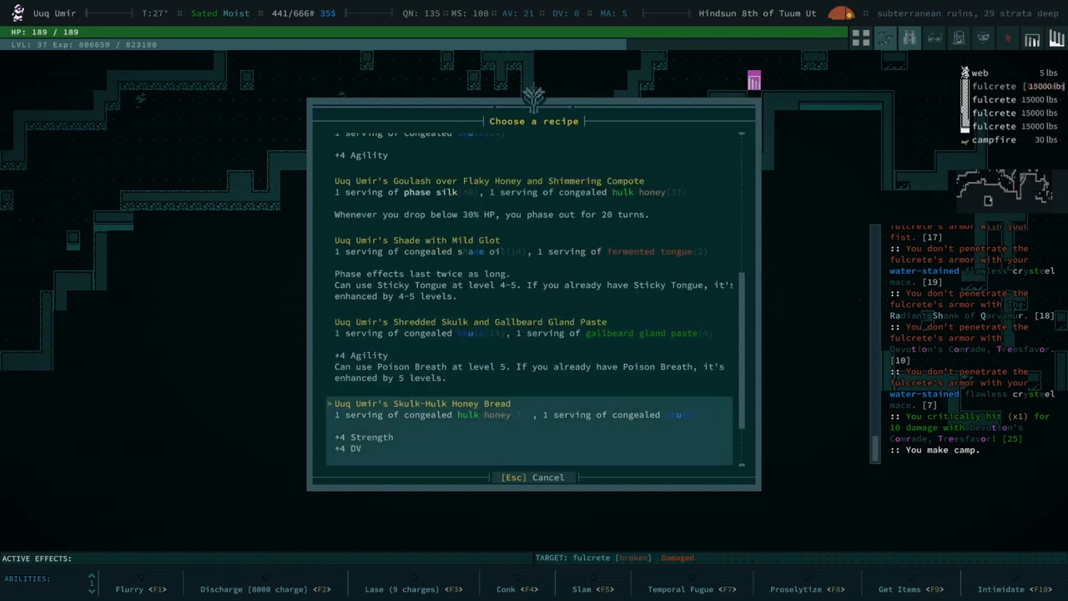
scroll(down, 3)
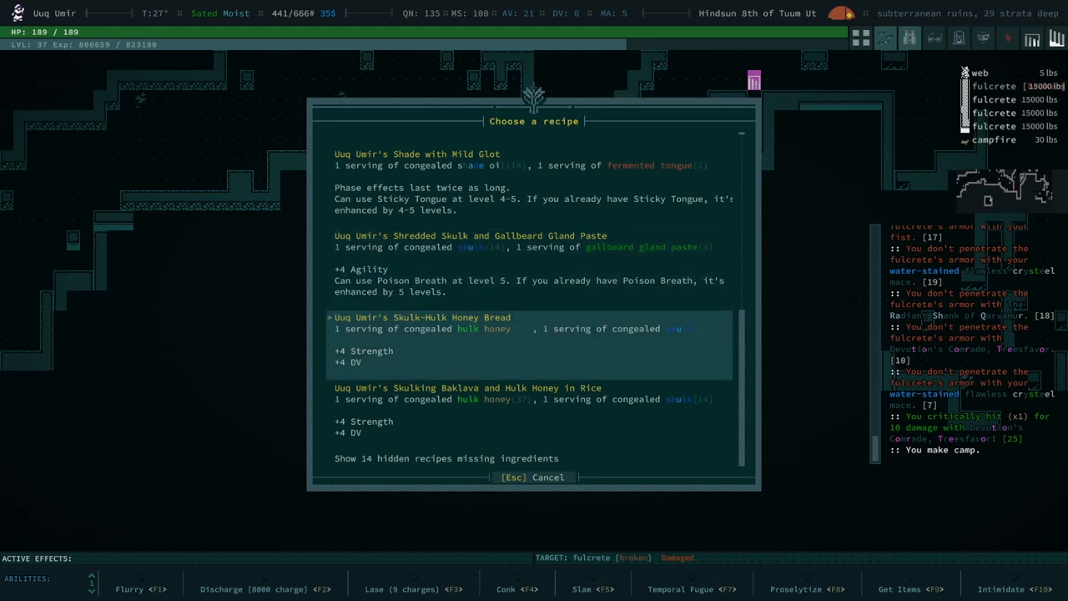
key(Up)
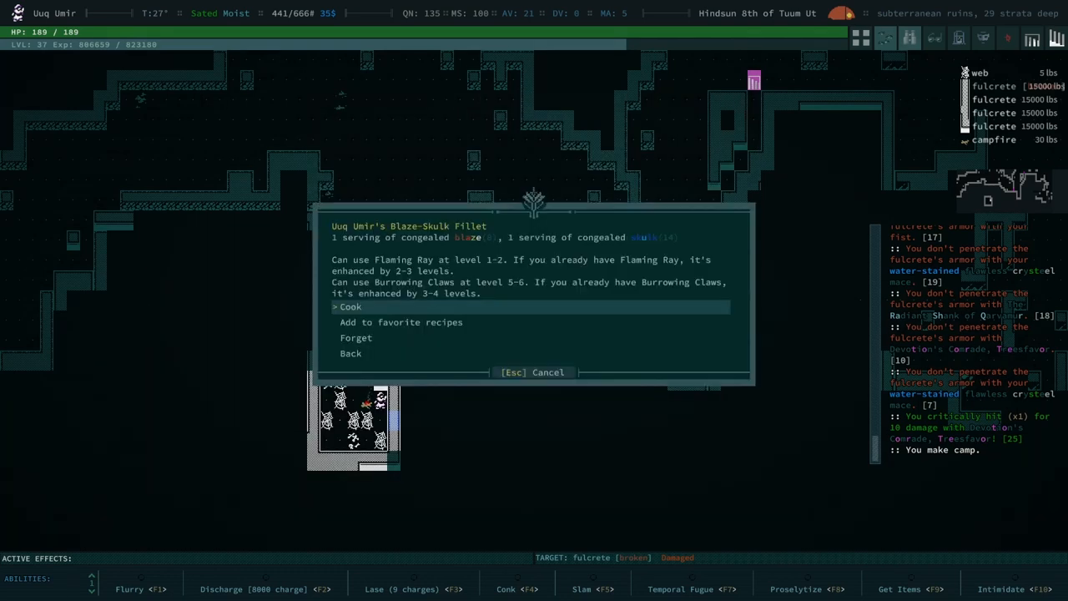
click(348, 306)
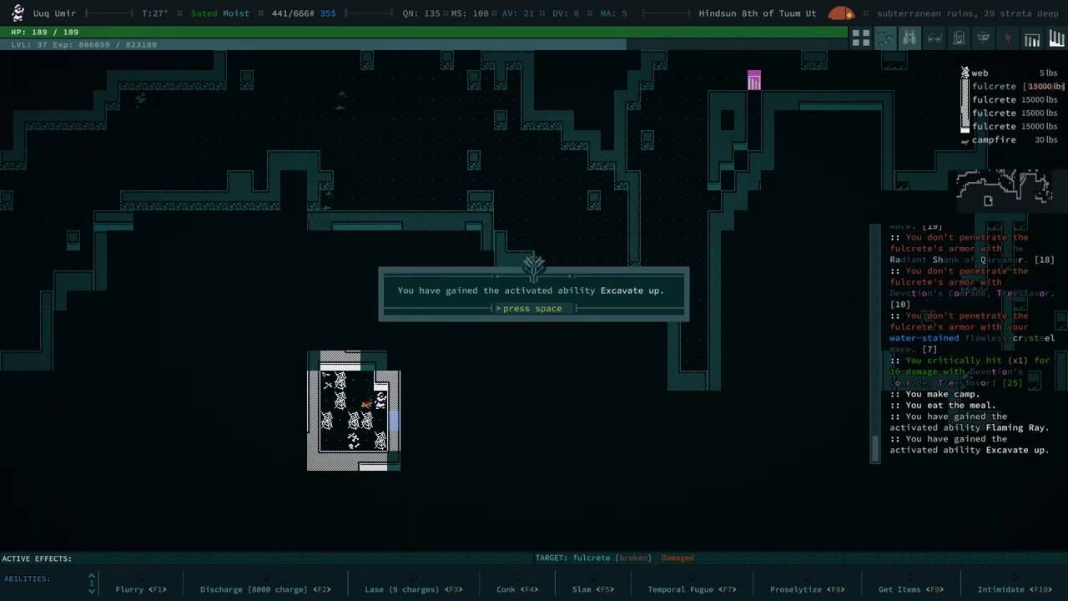
key(space)
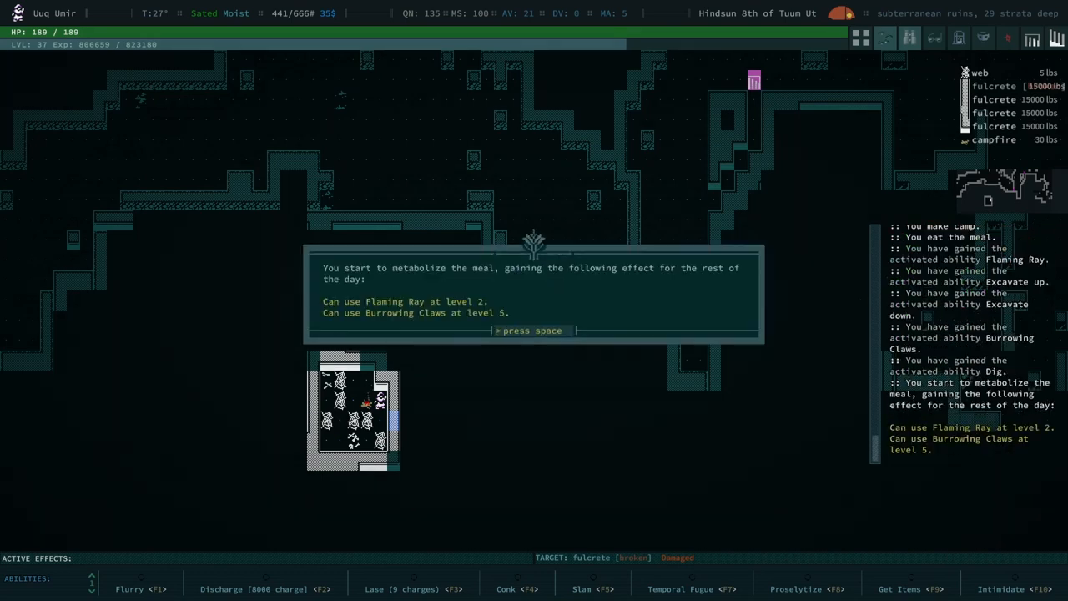
key(space)
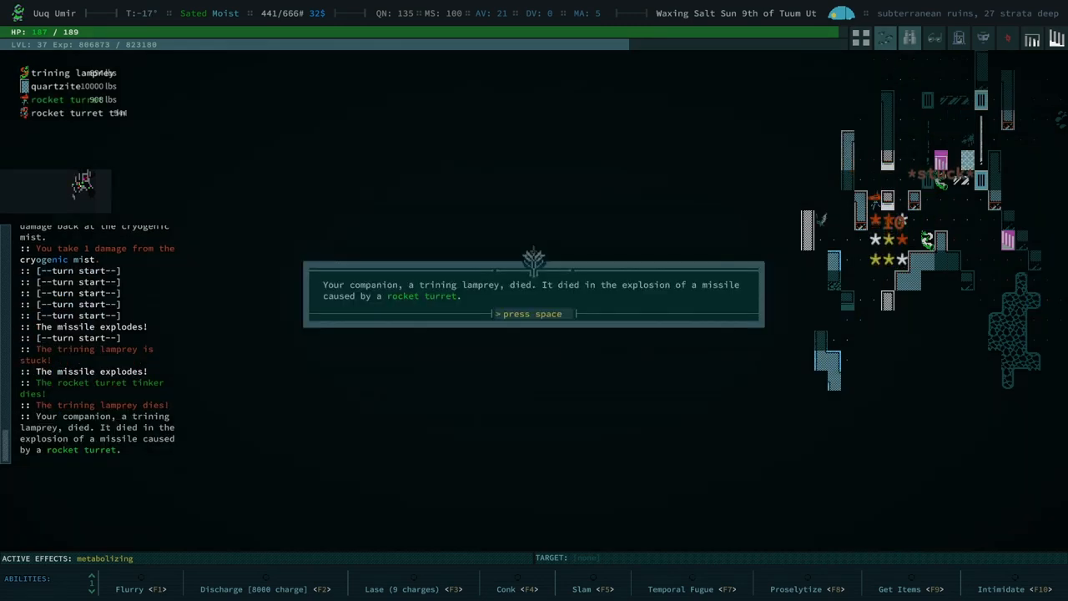
Disassemble the HE Missiles and all fractured microchips, dismissing the companion death messages.
key(space)
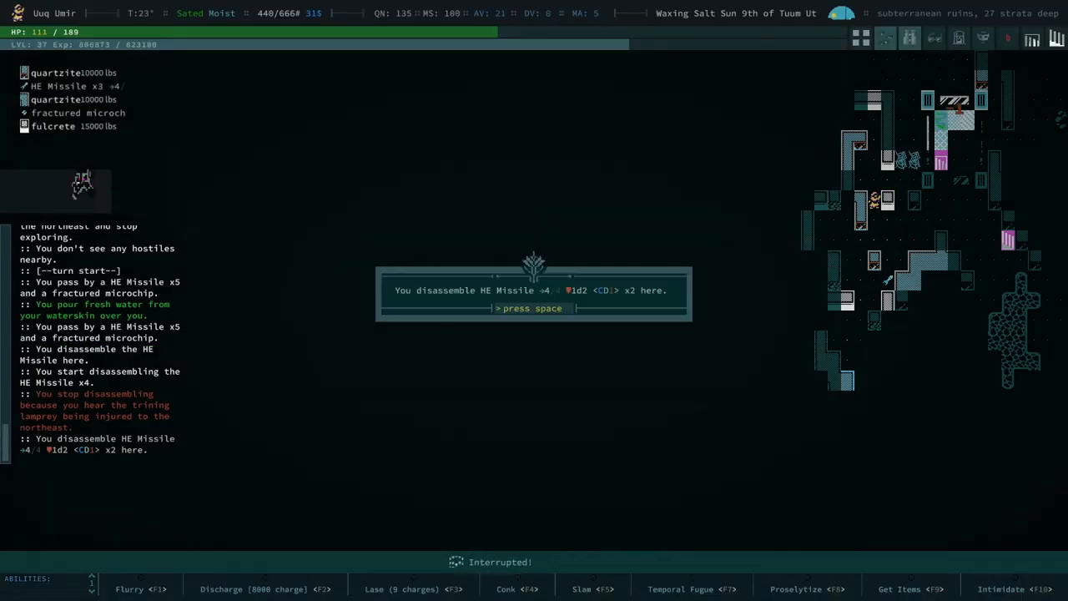
key(space)
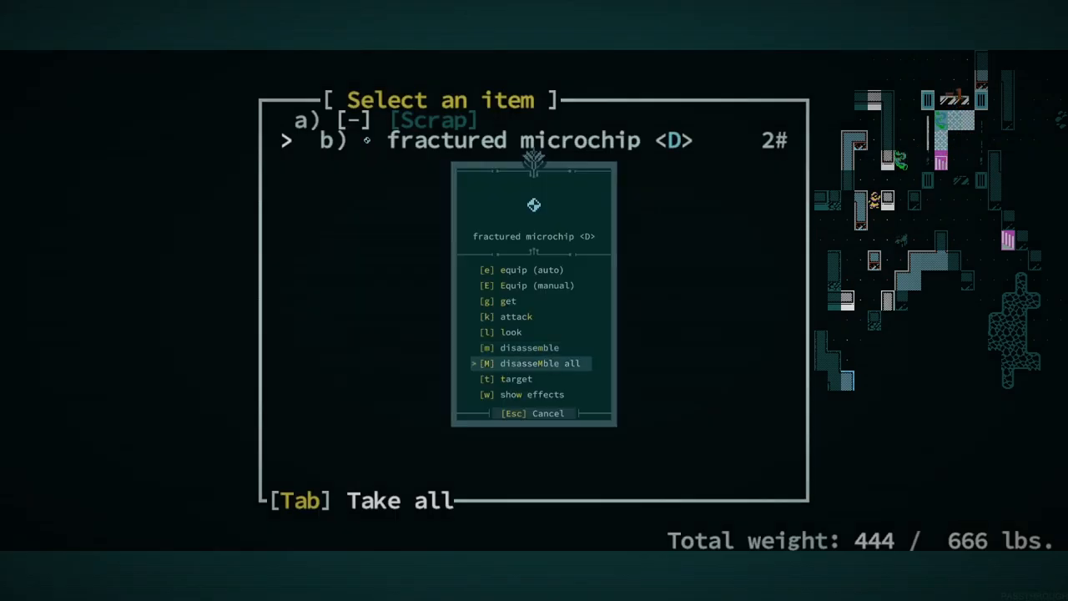
click(539, 363)
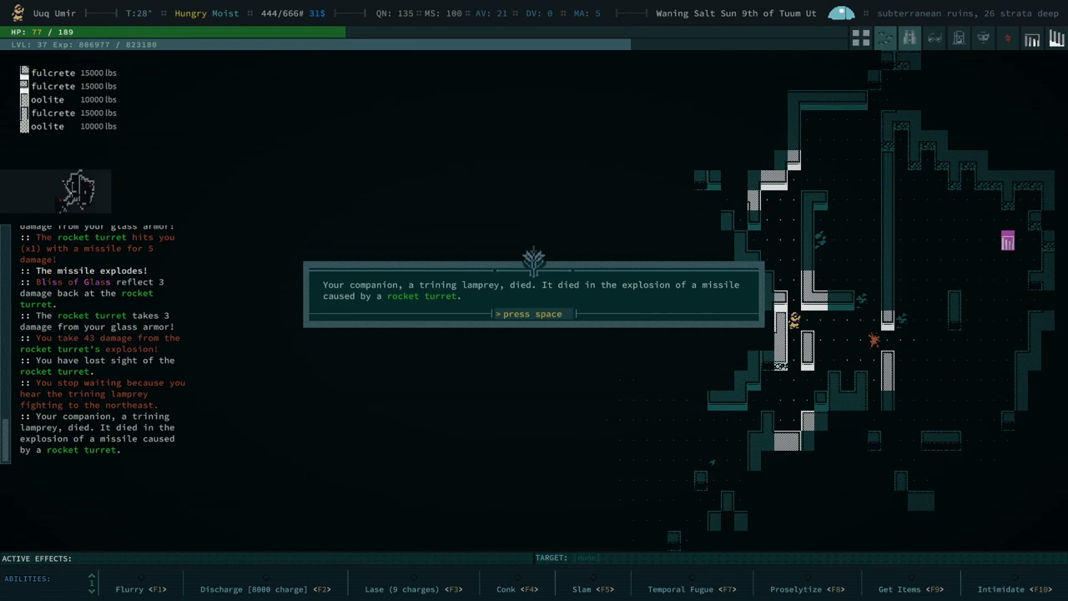
key(space)
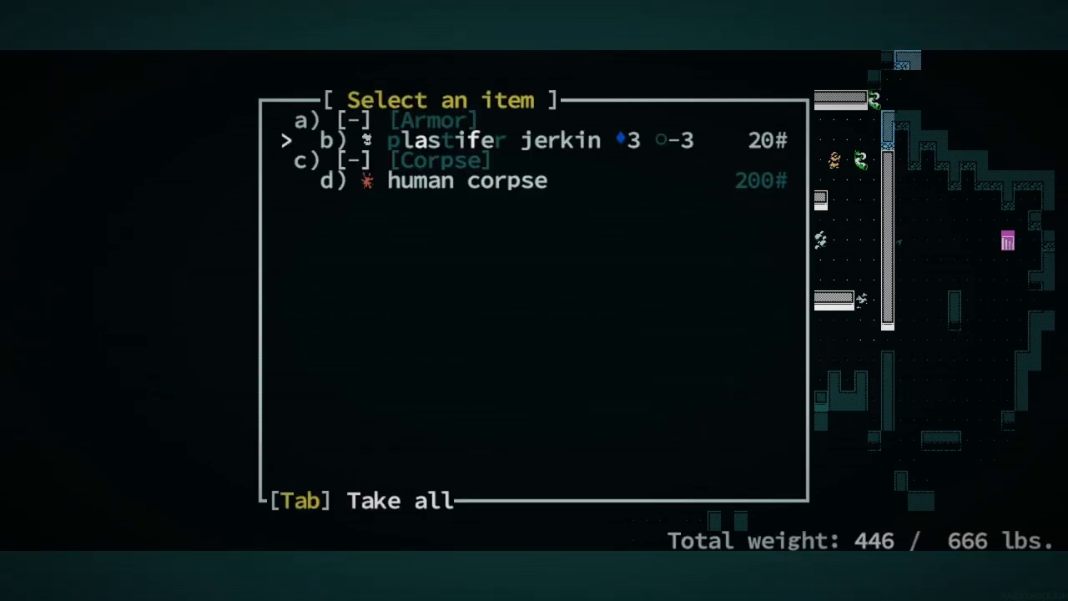
Close the ground item list and open the inventory to study the eigenpistol.
key(Tab)
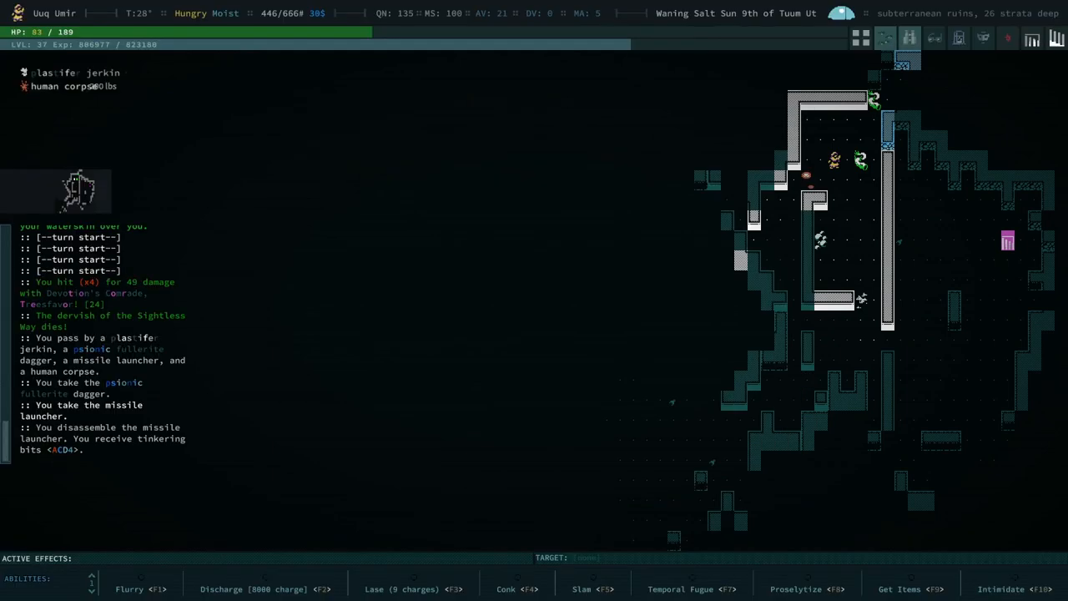
key(i)
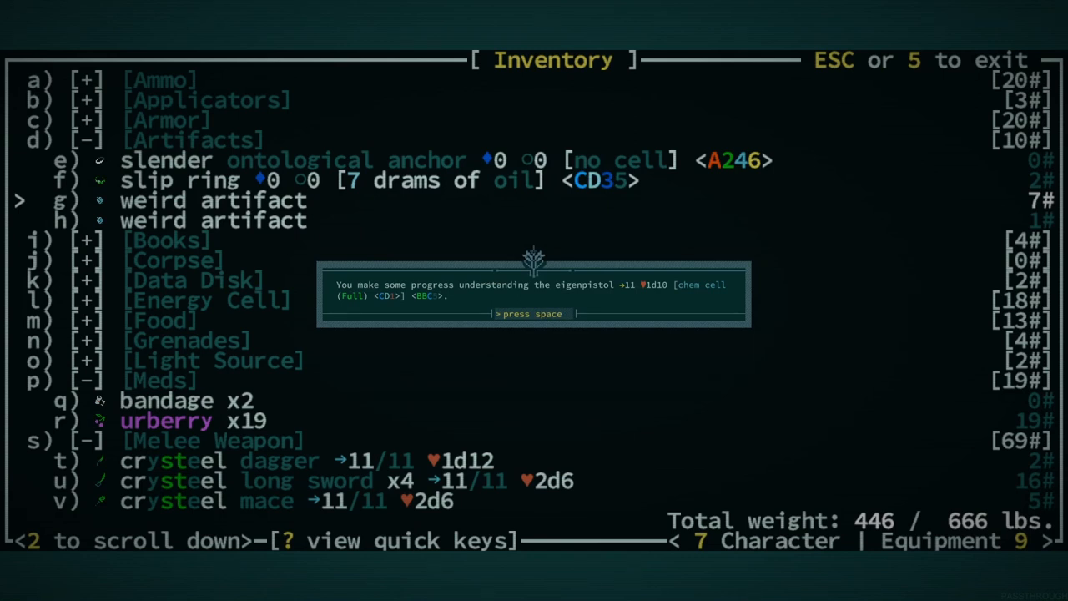
Review the eigenpistol's action list under Missile Weapons, then leave it for the equipment screen.
key(space)
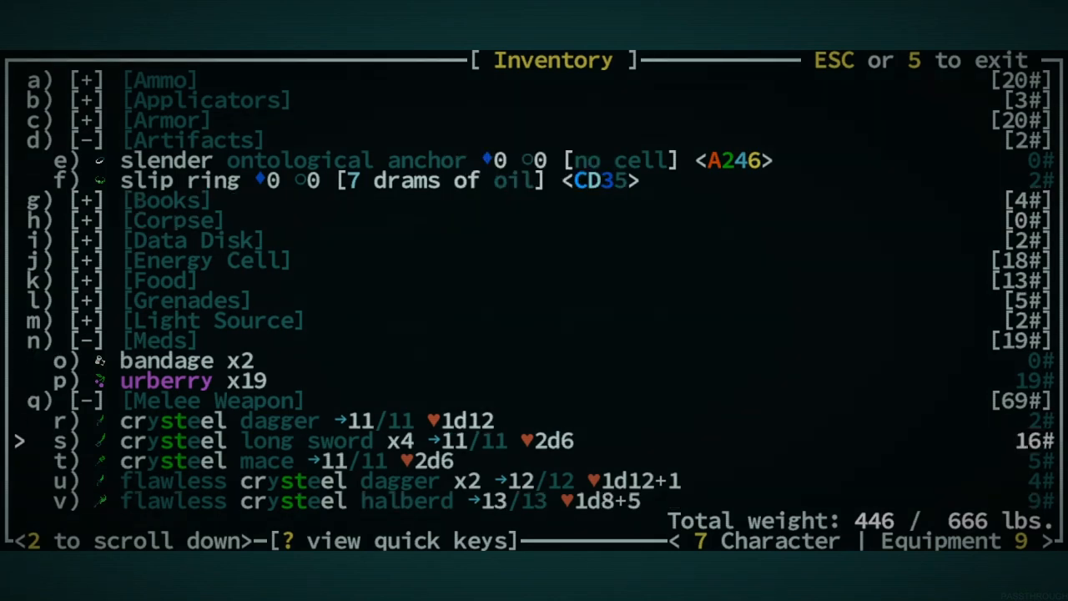
scroll(down, 3)
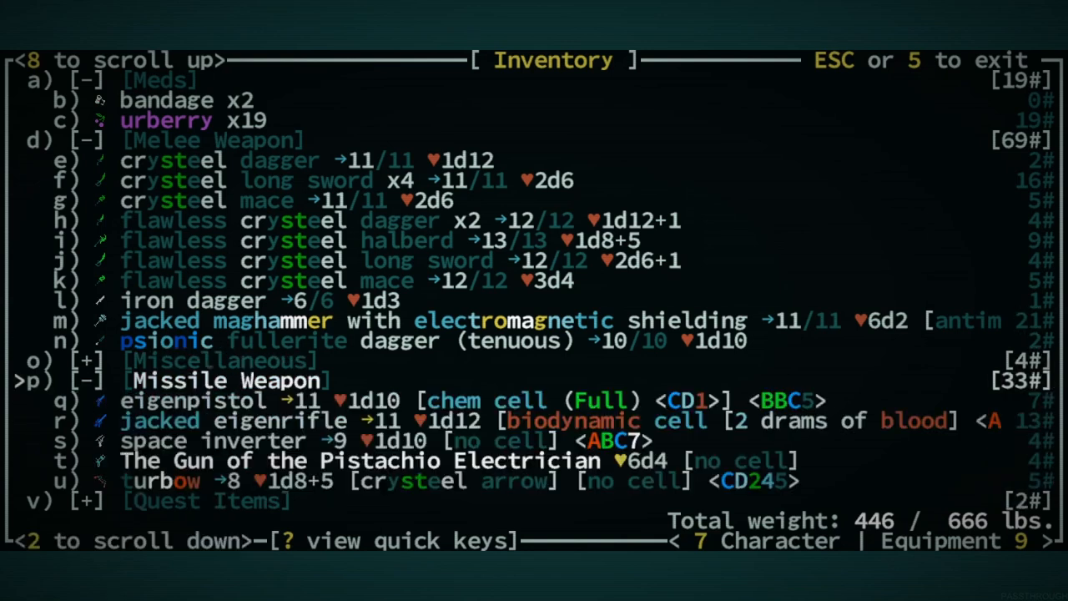
key(down)
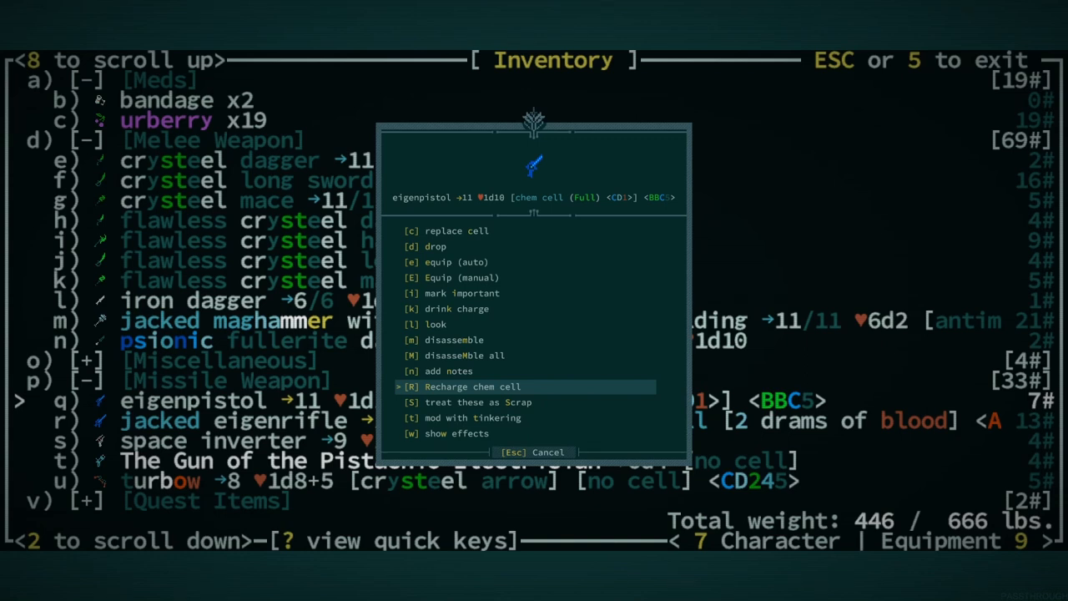
key(Escape)
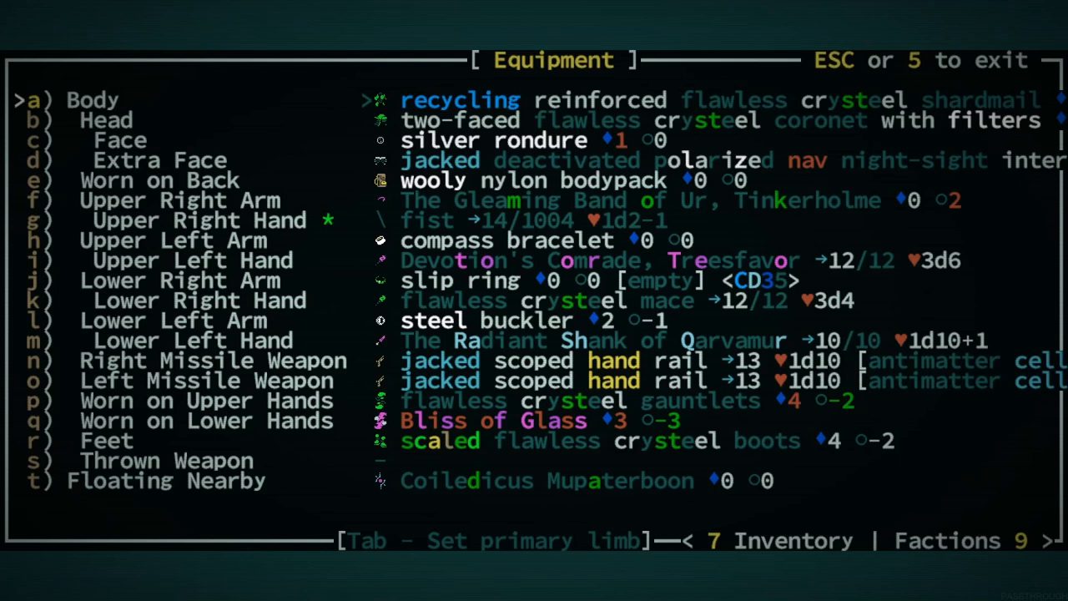
Close the equipment screen and bring up the wait prompt at 300 turns.
key(Escape)
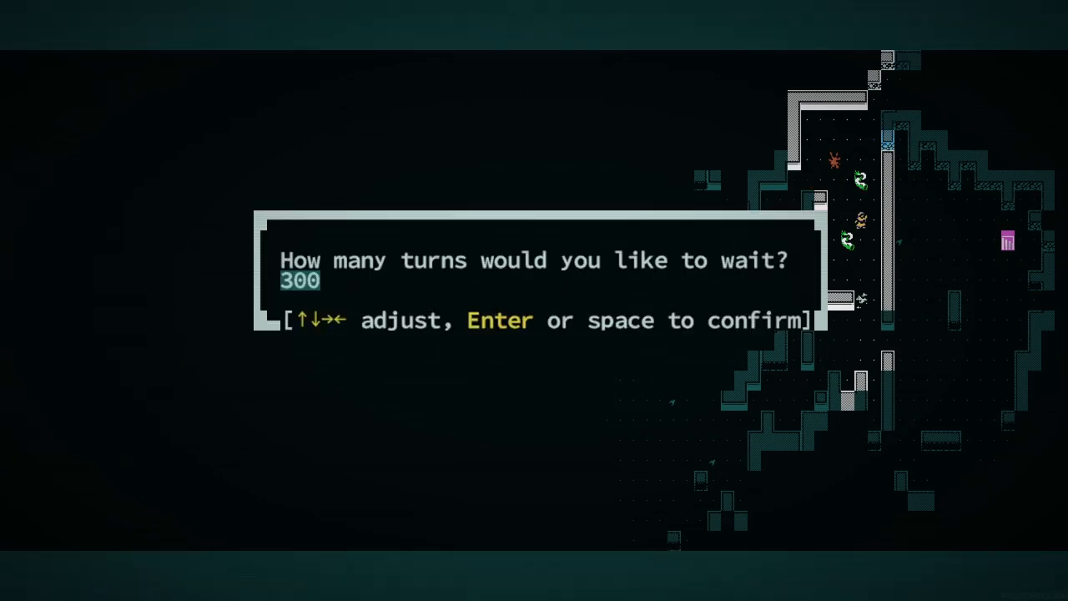
Wait 300 turns, then explore and disassemble the chem cells and laser rifle.
key(Return)
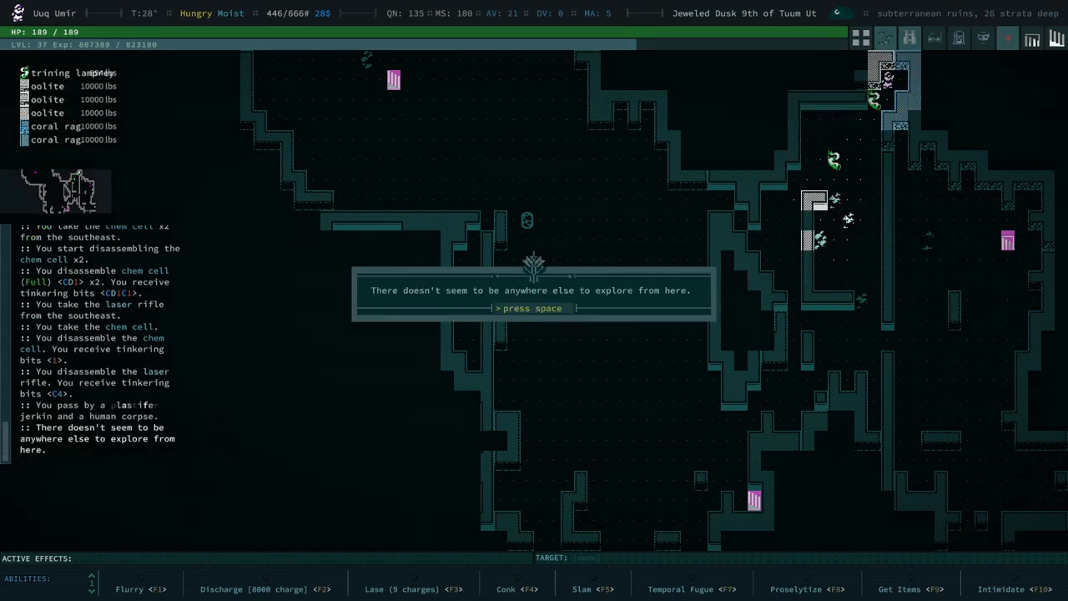
Dismiss the exploration and no-upward-stairs notices while climbing toward Taqq the dromad merchant.
key(space)
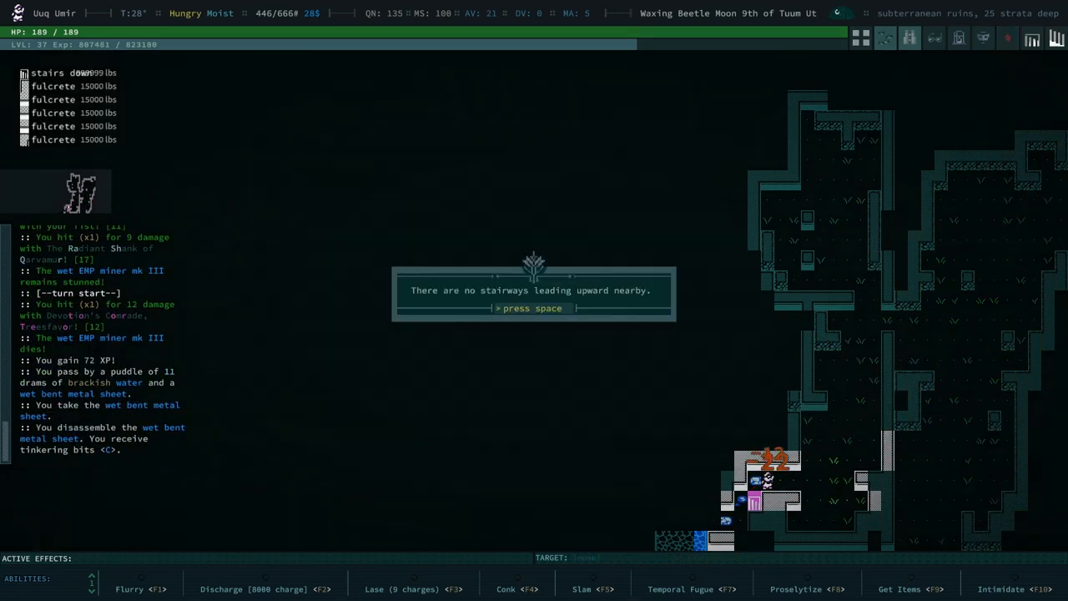
key(space)
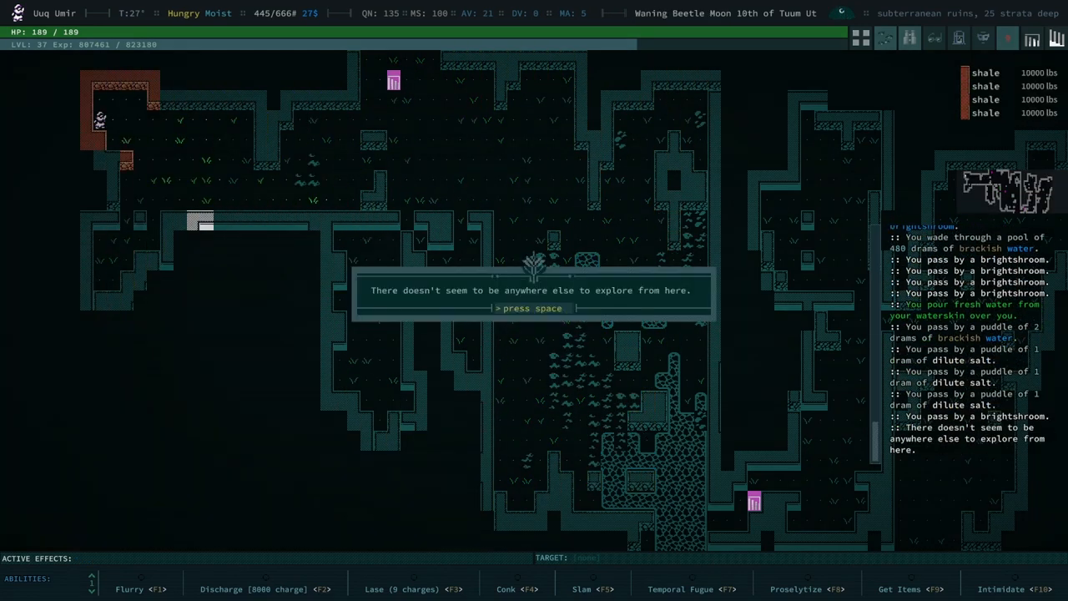
key(space)
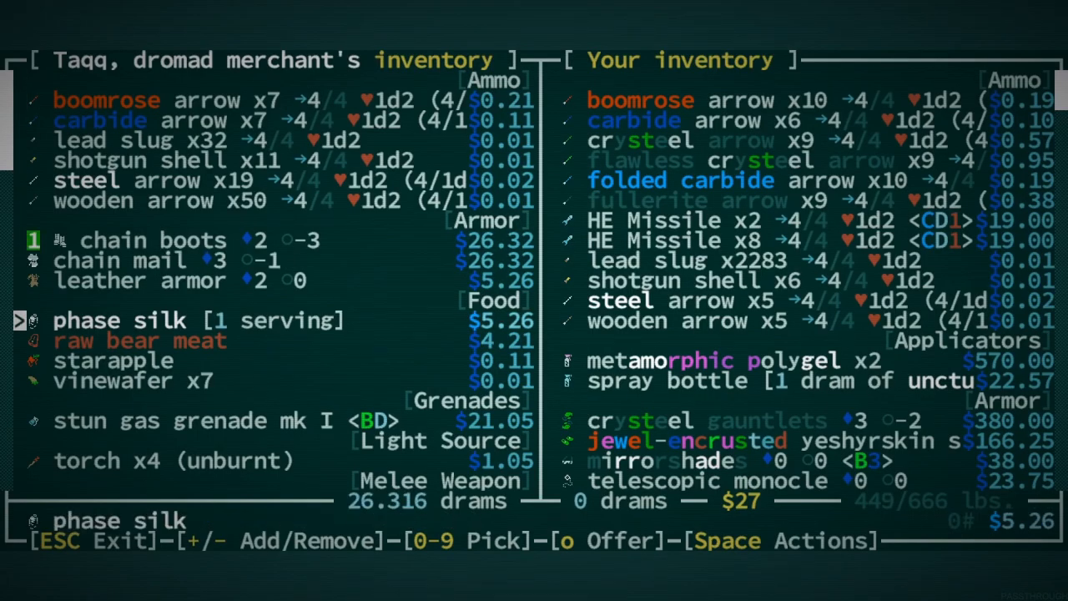
Trade the HE Missile x2 and x8 stacks to Taqq for the chain boots.
scroll(down, 3)
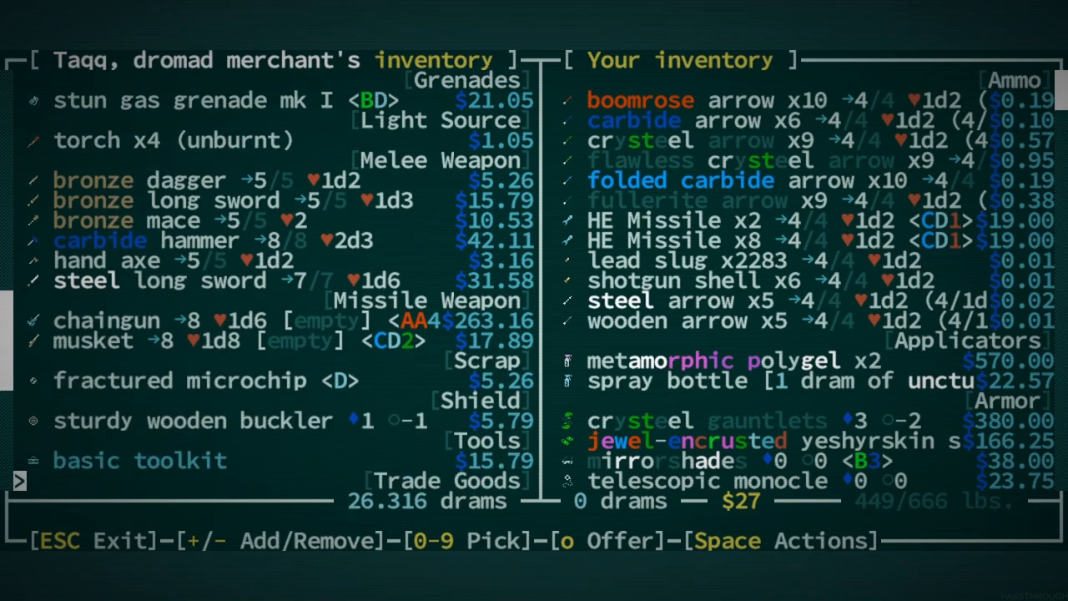
scroll(down, 3)
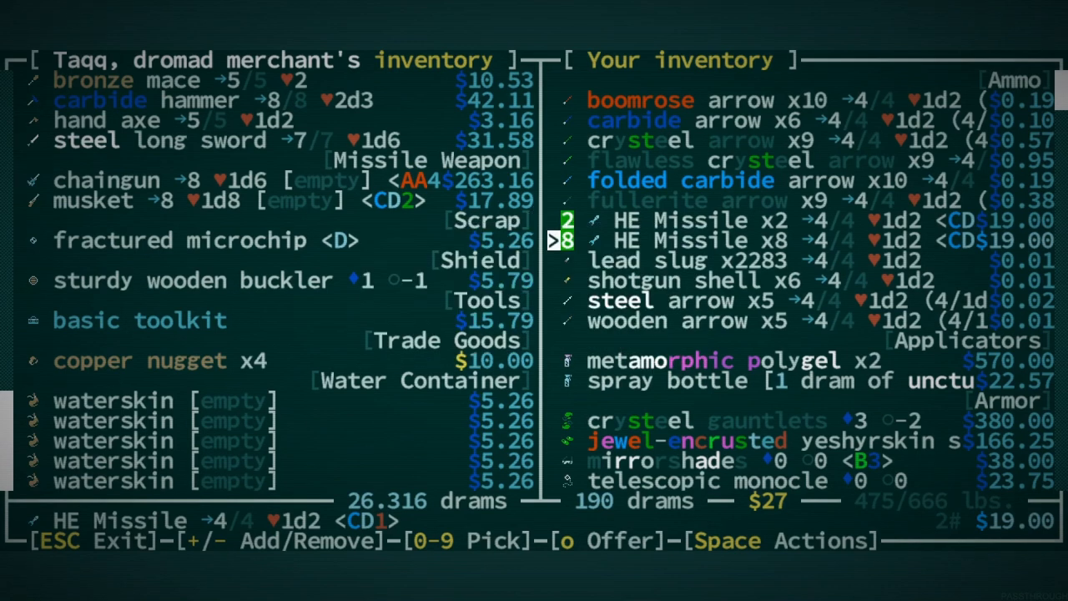
key(o)
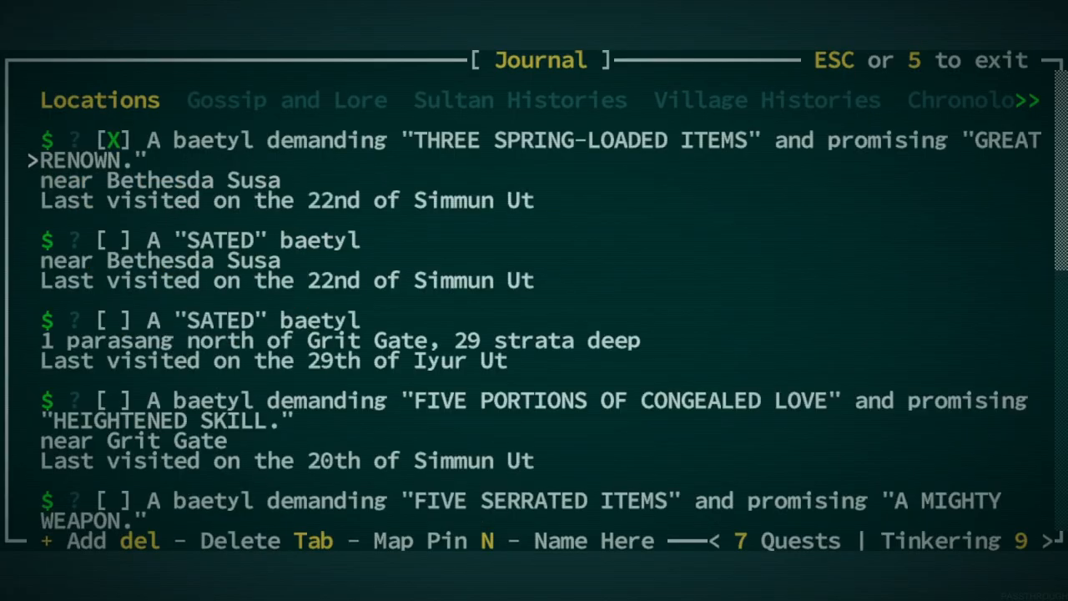
Scroll through the journal's baetyl locations before recoiling to Mirqud.
scroll(down, 3)
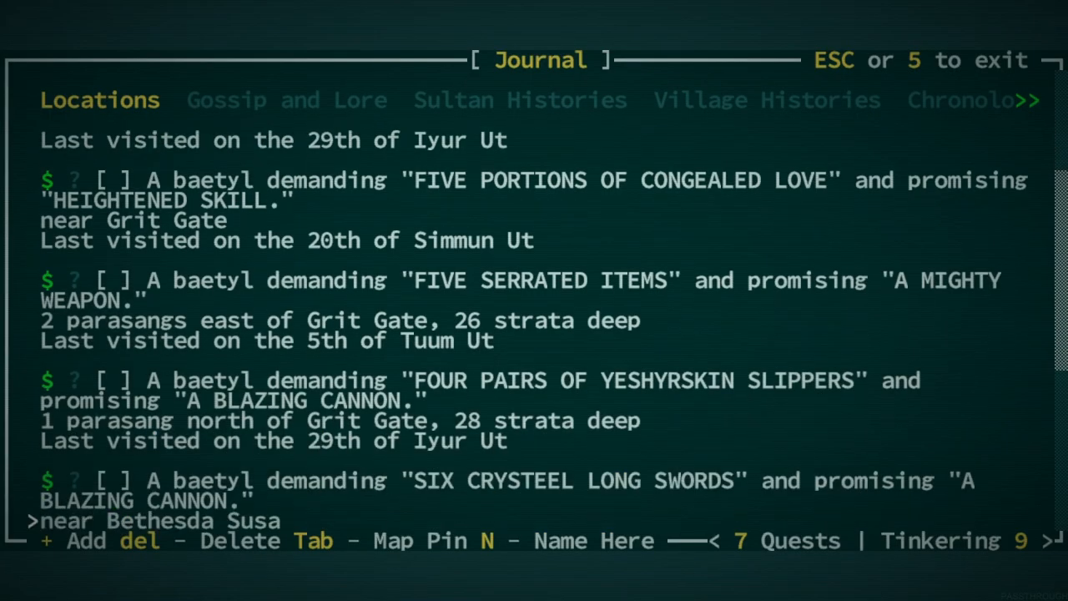
scroll(down, 3)
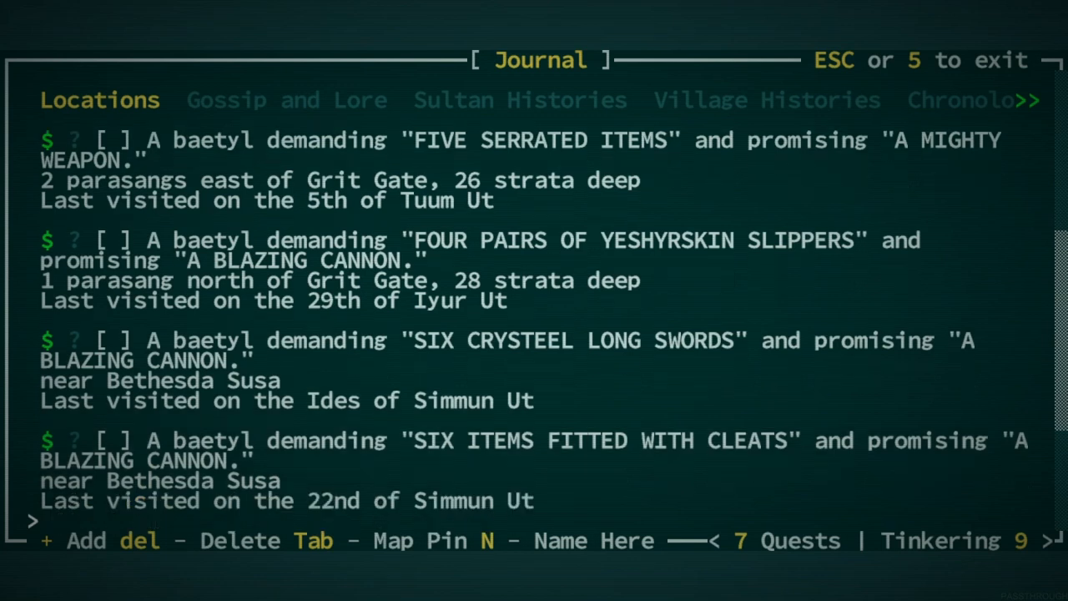
scroll(down, 3)
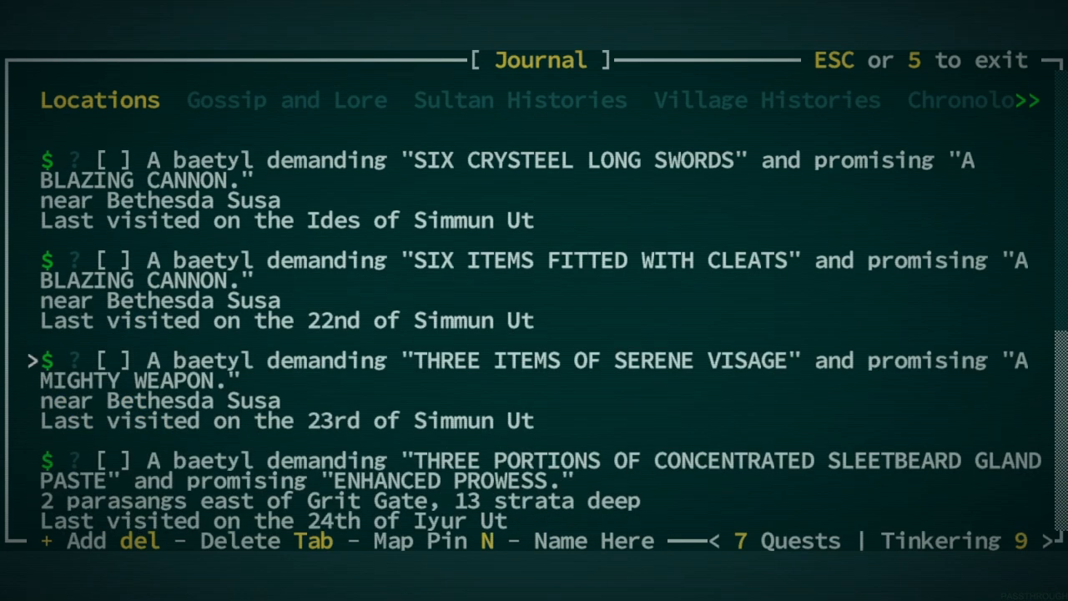
scroll(up, 3)
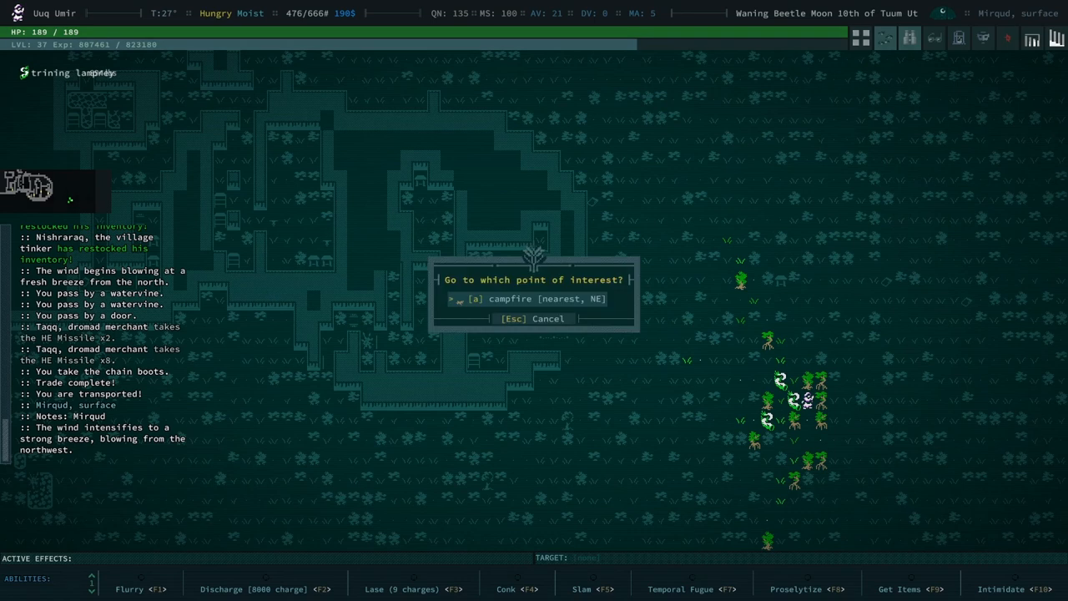
Auto-explore the Mirqud mangroves, dismiss the nothing-left notice, and open the inventory.
key(a)
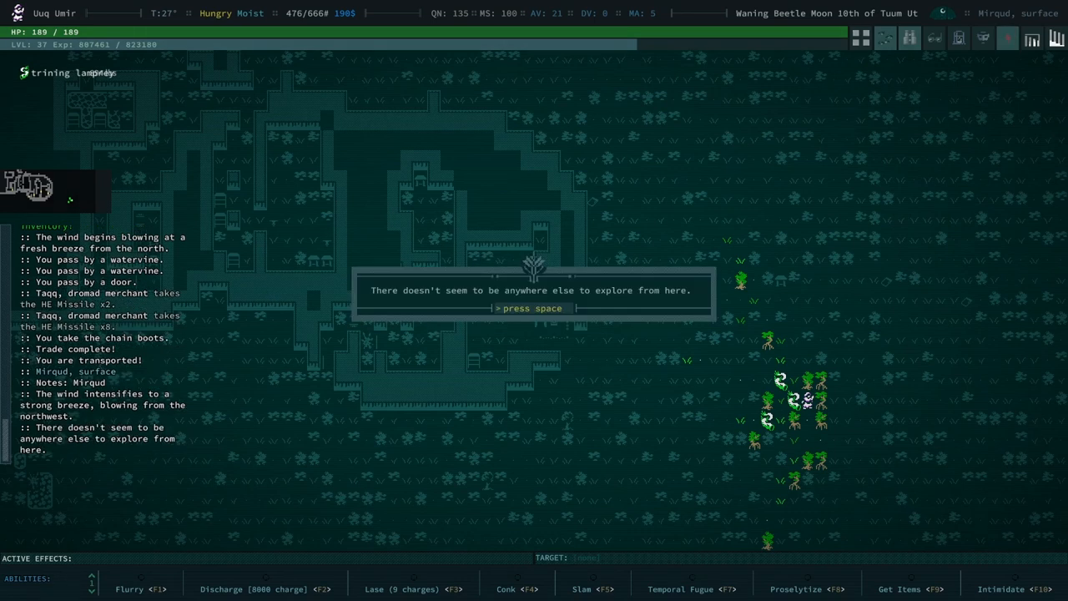
key(space)
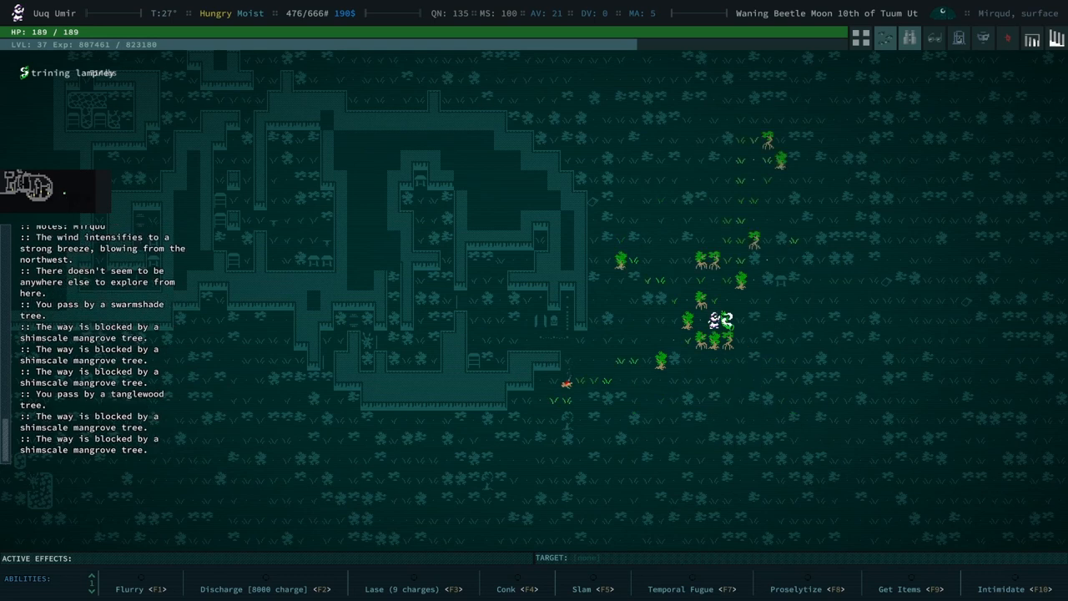
key(i)
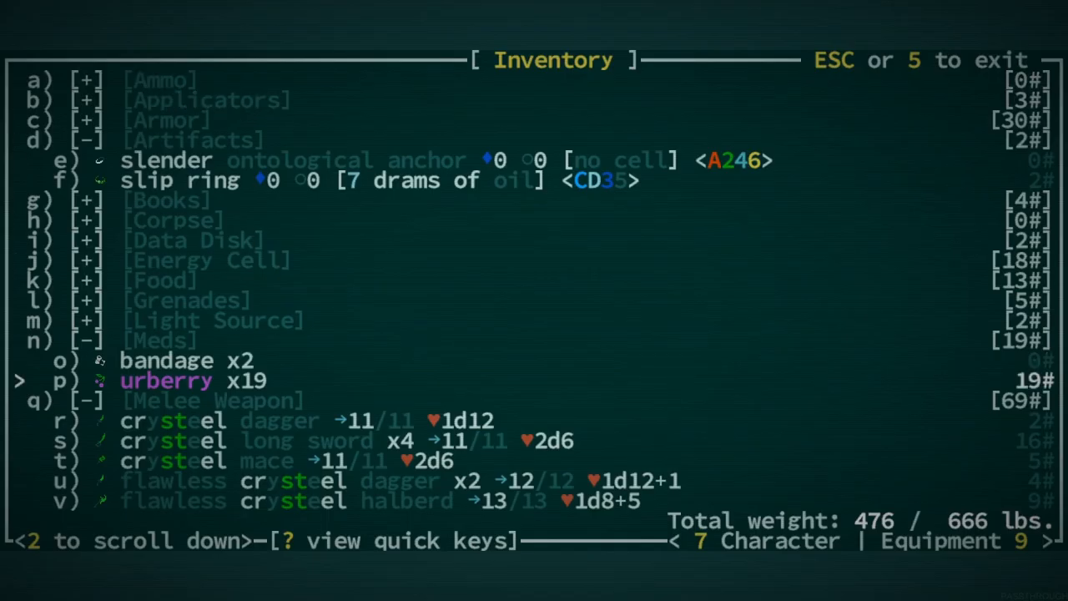
Disassemble the drained Mirqud and Brass Alarqakh recoilers for tinkering bits.
scroll(down, 3)
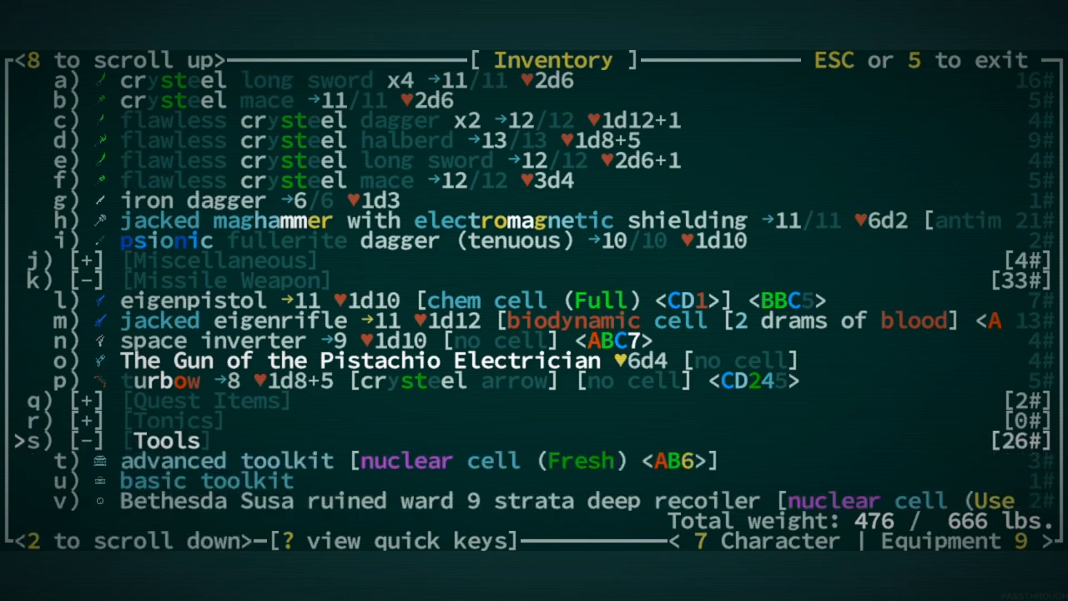
scroll(down, 3)
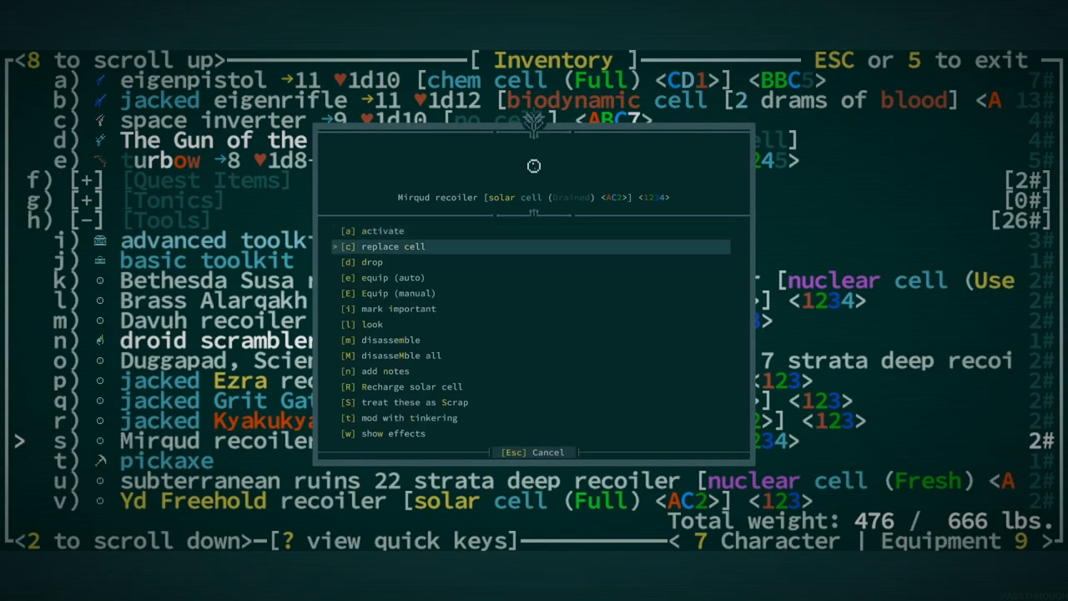
click(392, 246)
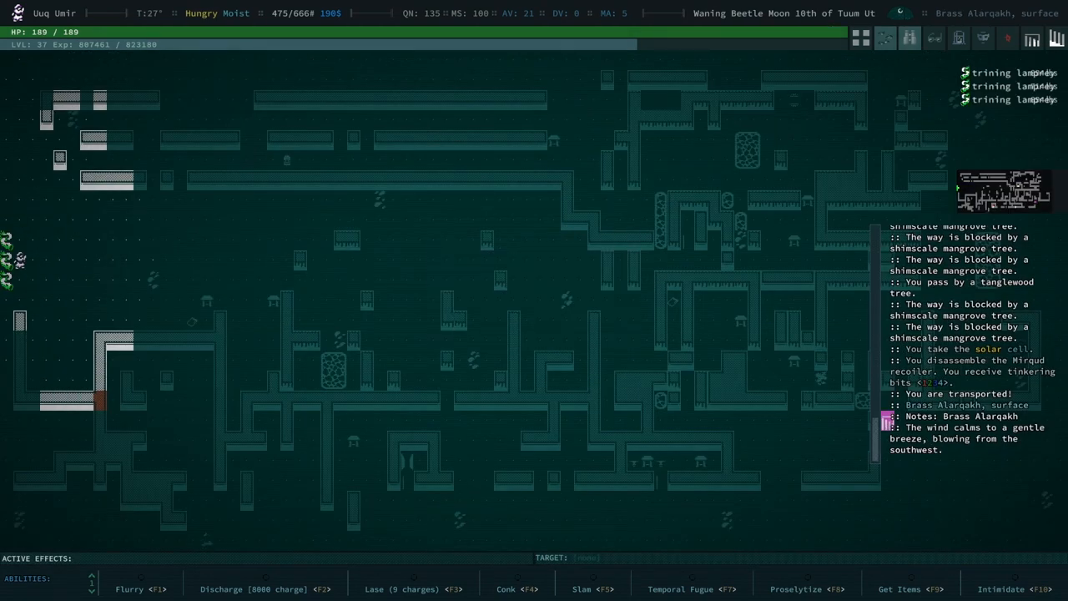
key(i)
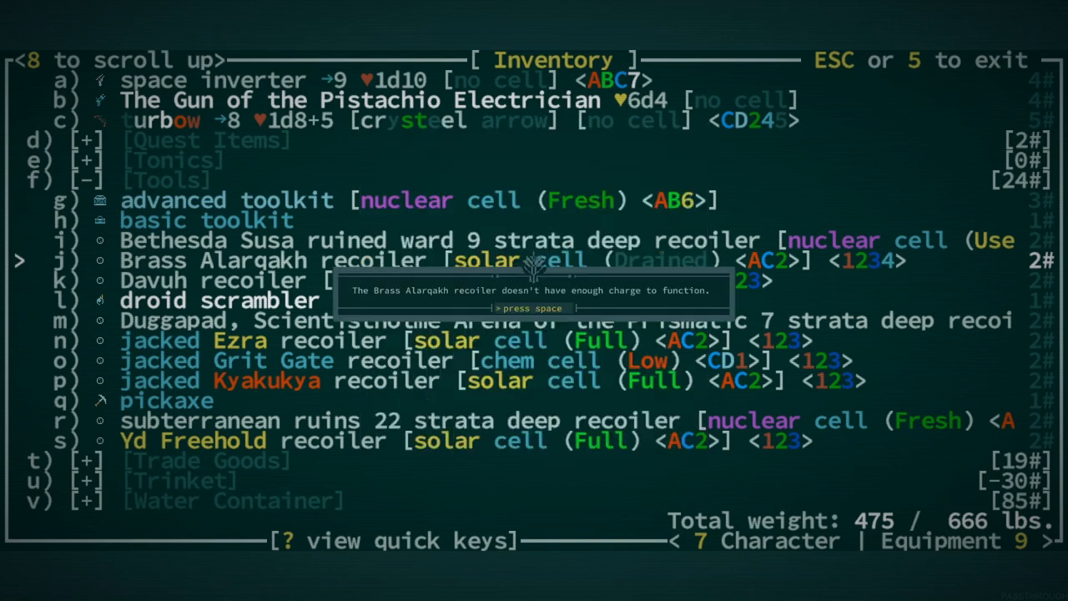
key(space)
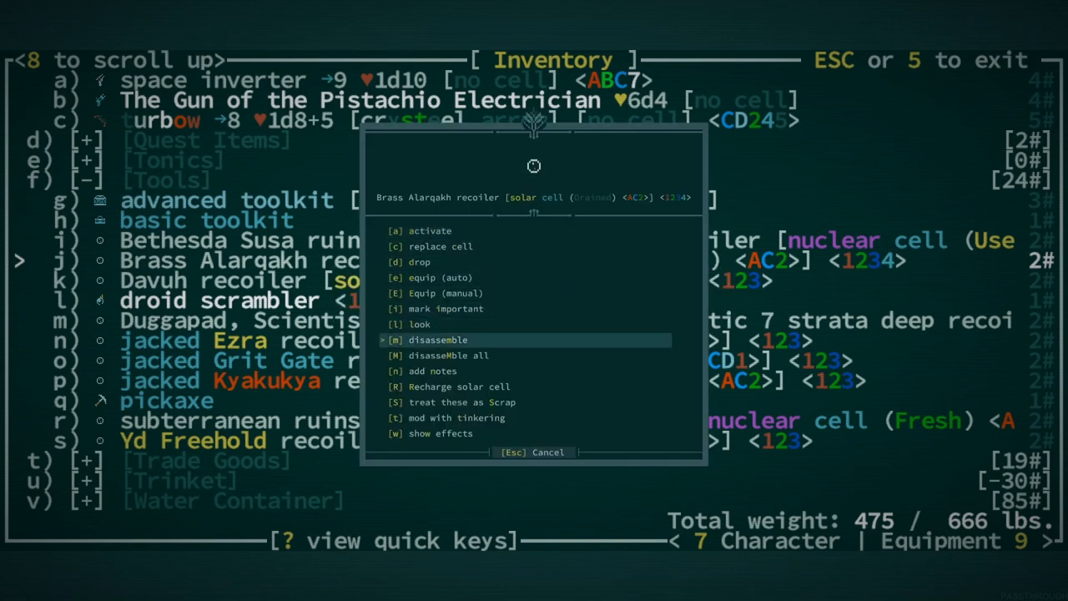
click(438, 339)
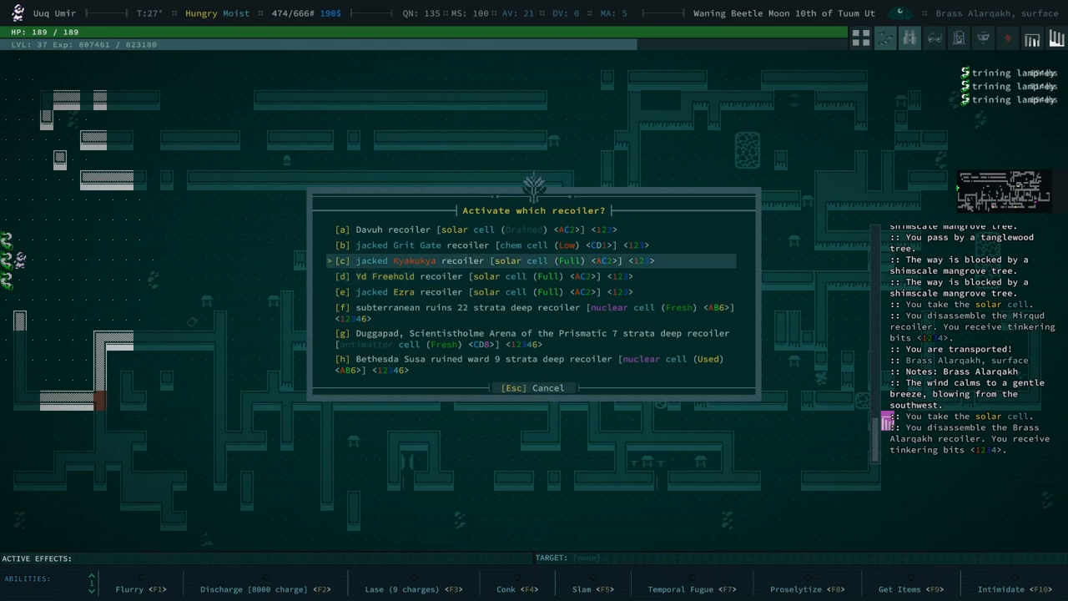
Teleport to Kyakukya with the jacked recoiler and dismiss the transport message.
key(c)
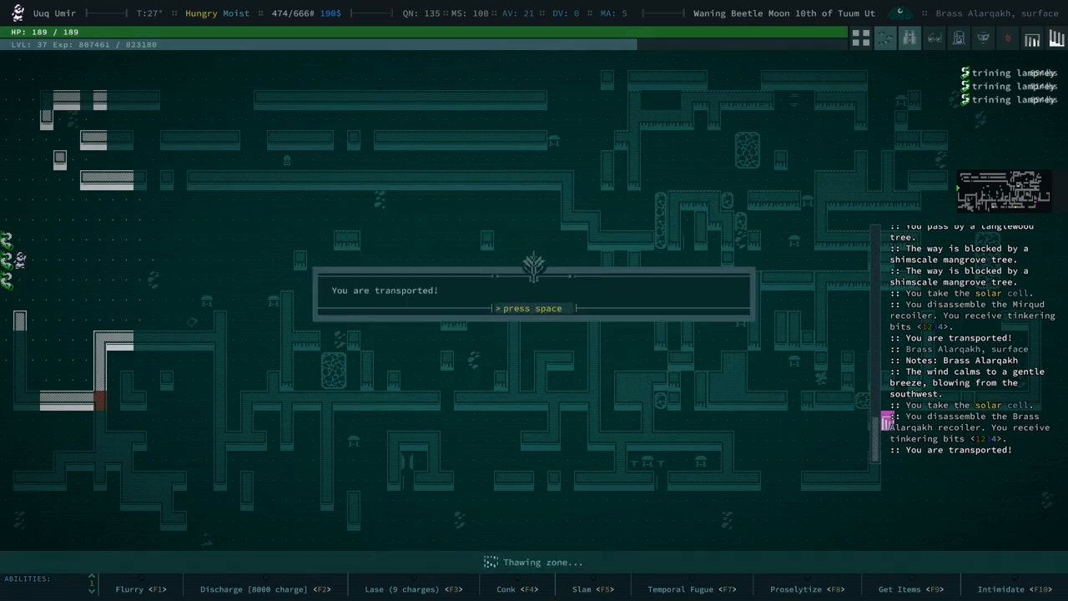
key(space)
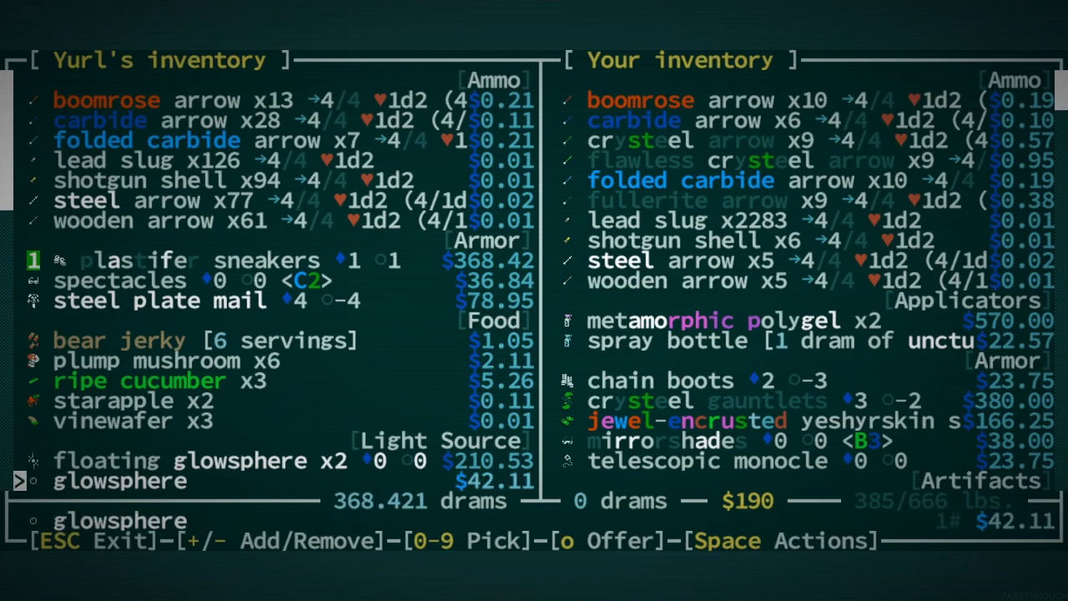
Browse Yurl's trade lists to swap the crysteel gauntlets for plastifer sneakers.
scroll(down, 3)
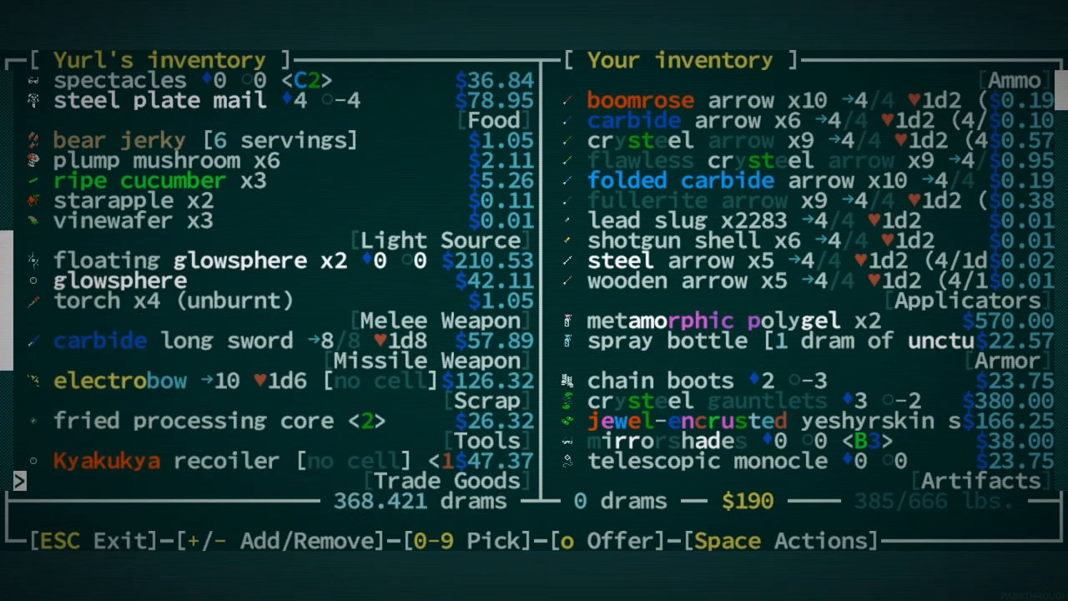
scroll(down, 3)
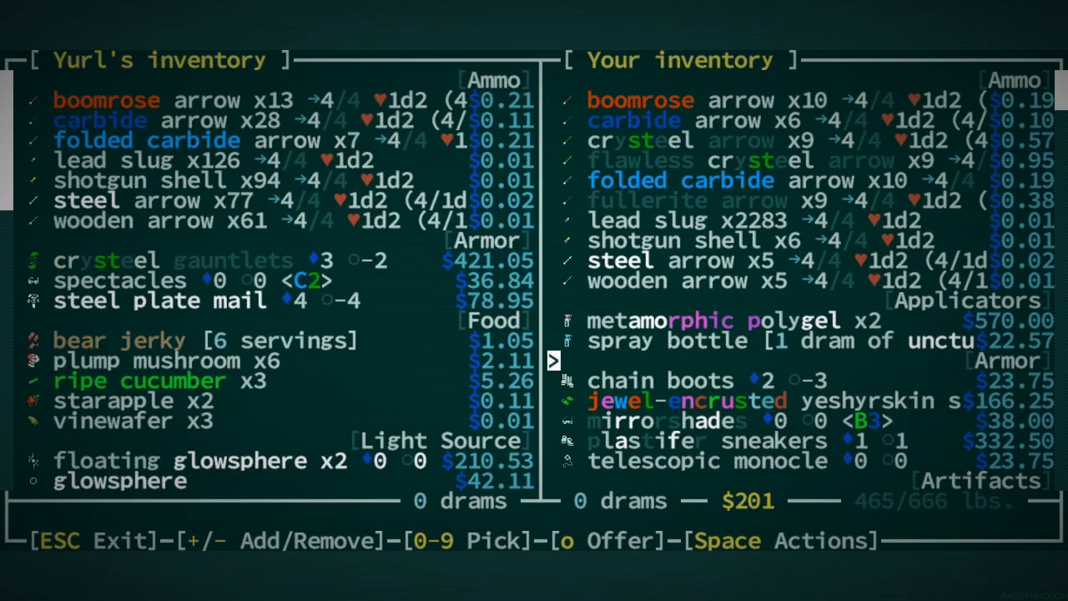
scroll(down, 3)
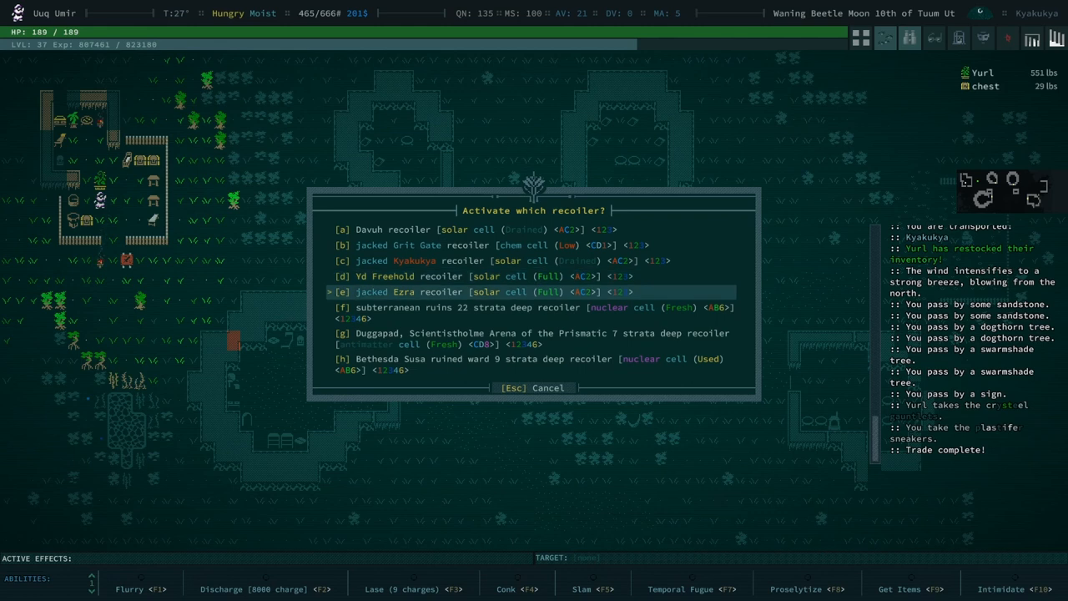
Activate the jacked Ezra recoiler to teleport to Ezra.
key(e)
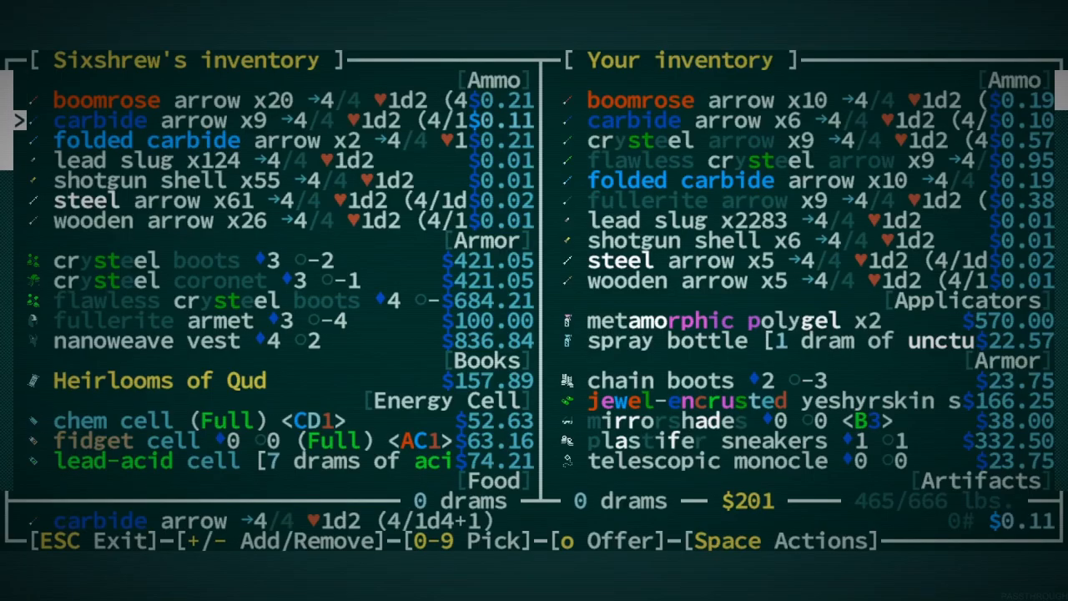
Browse Sixshrew's wares down to the crysteel boots priced at $421.05.
key(Down)
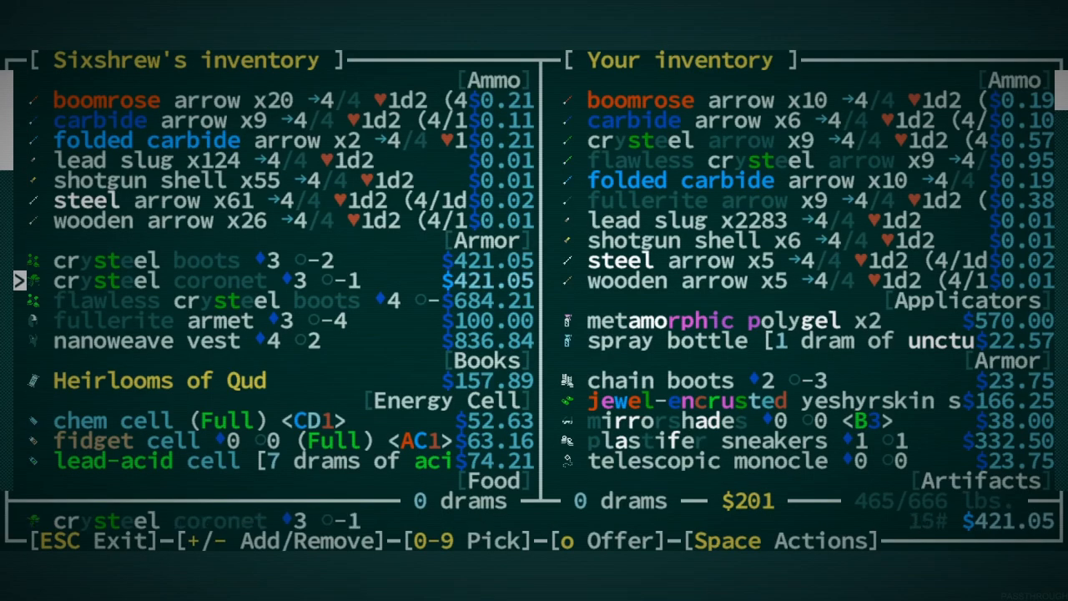
scroll(down, 3)
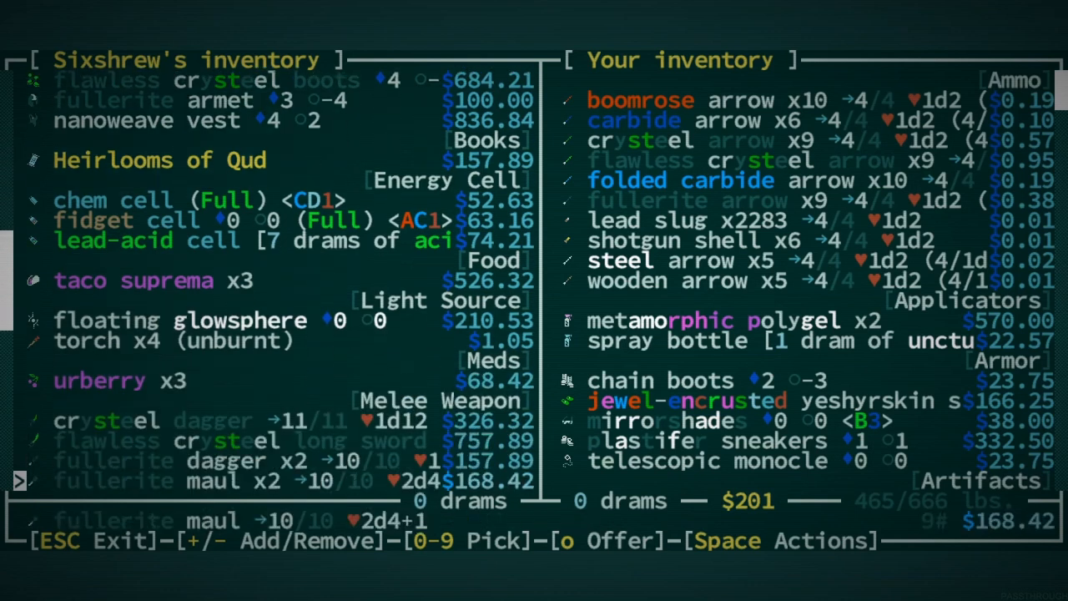
scroll(down, 3)
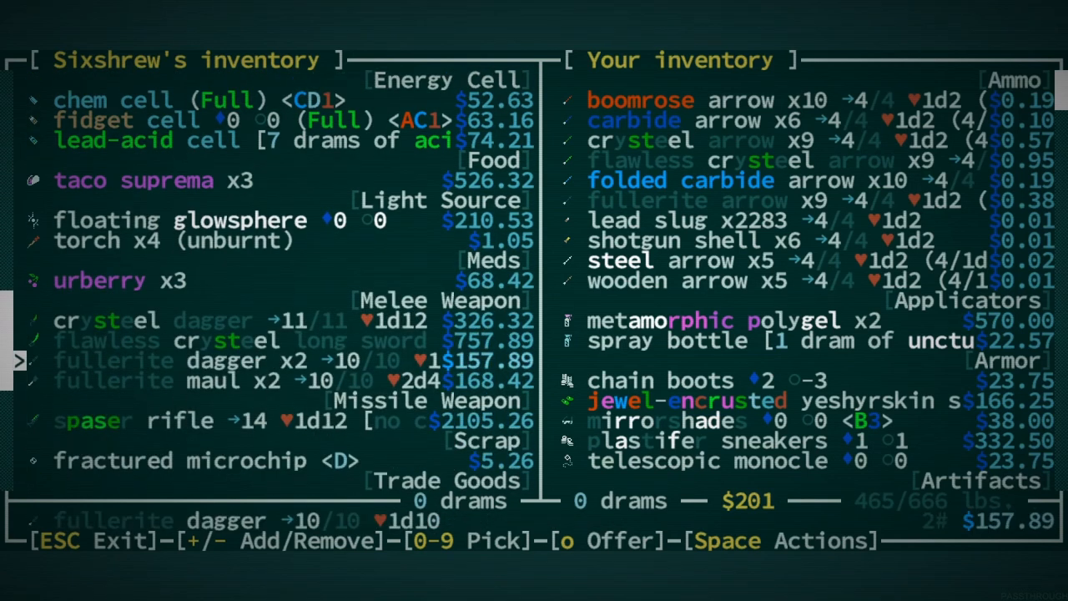
scroll(down, 3)
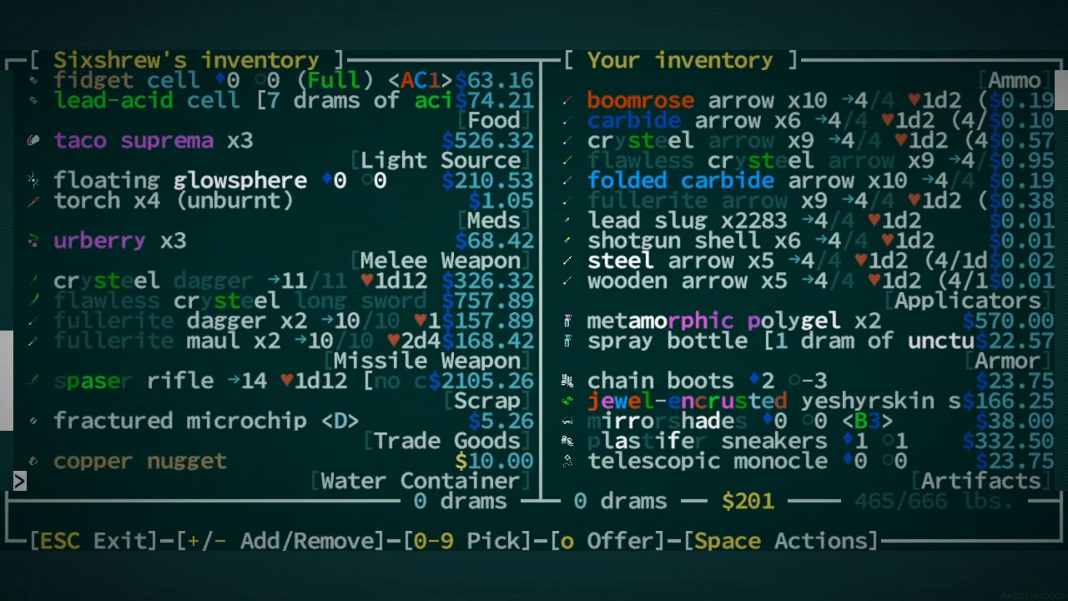
scroll(down, 3)
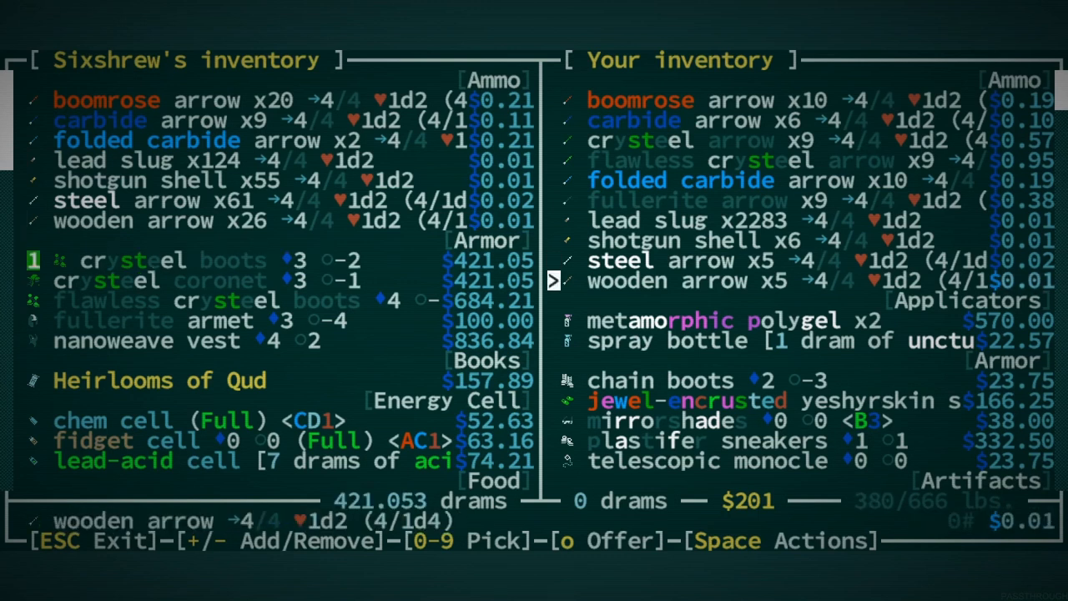
Scroll your inventory to offer the flawless crysteel halberd, with Sixshrew owing 262 drams.
scroll(down, 3)
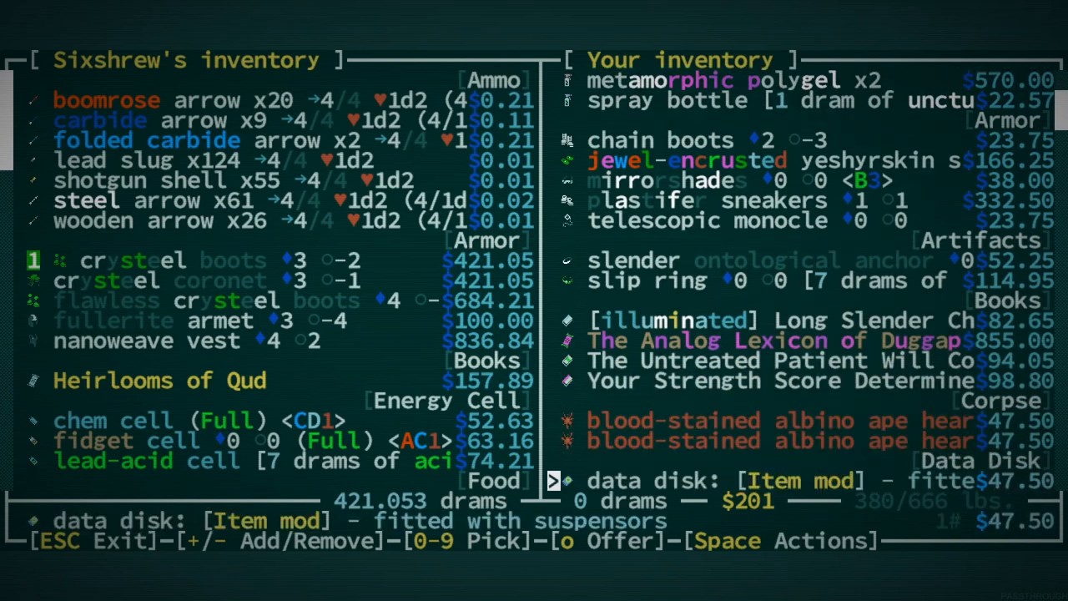
scroll(down, 3)
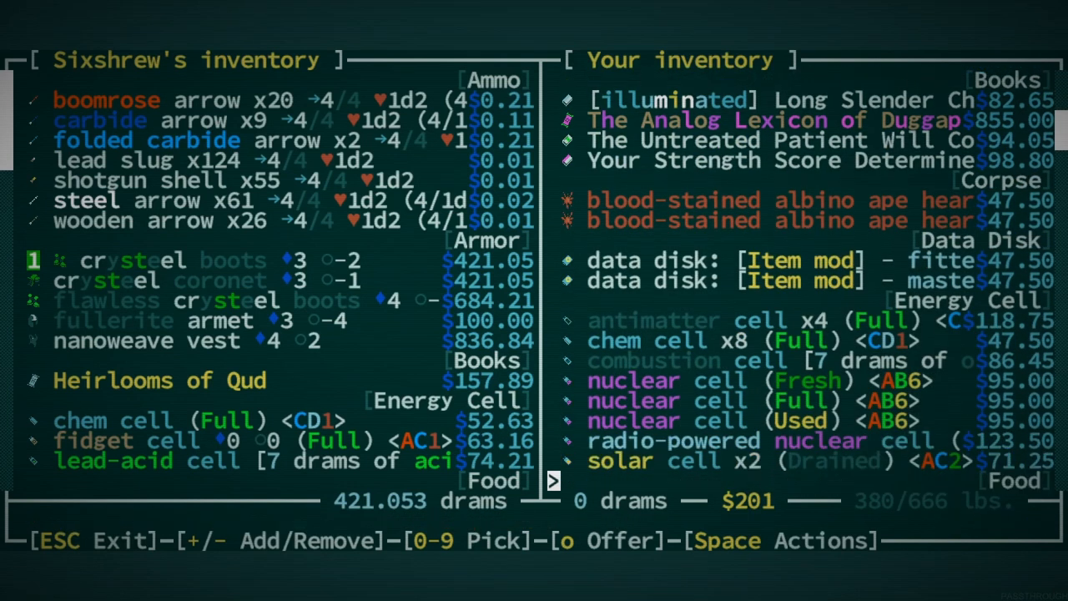
scroll(down, 3)
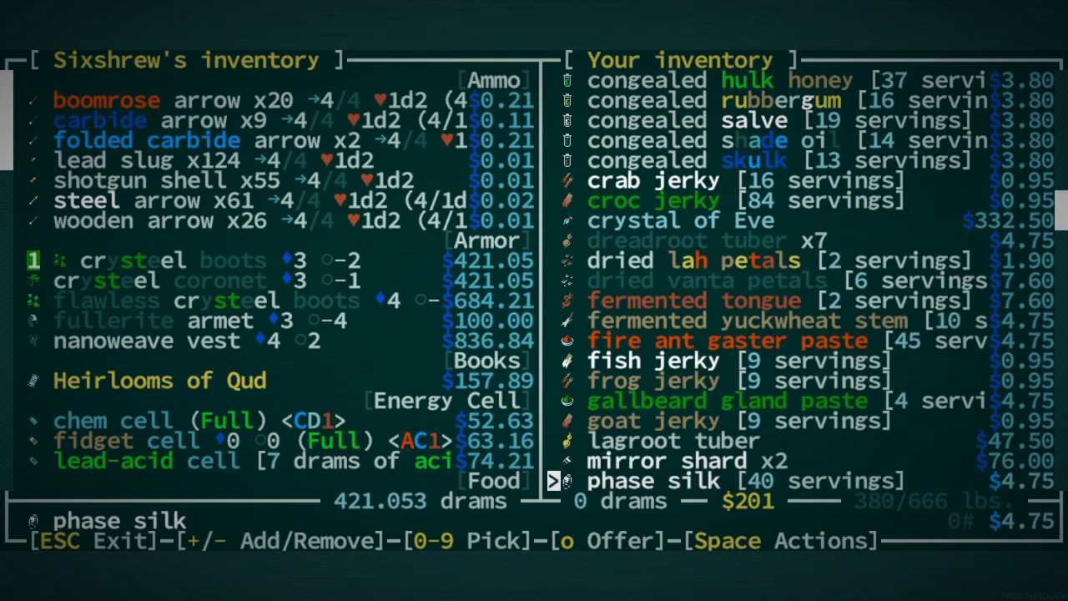
scroll(down, 3)
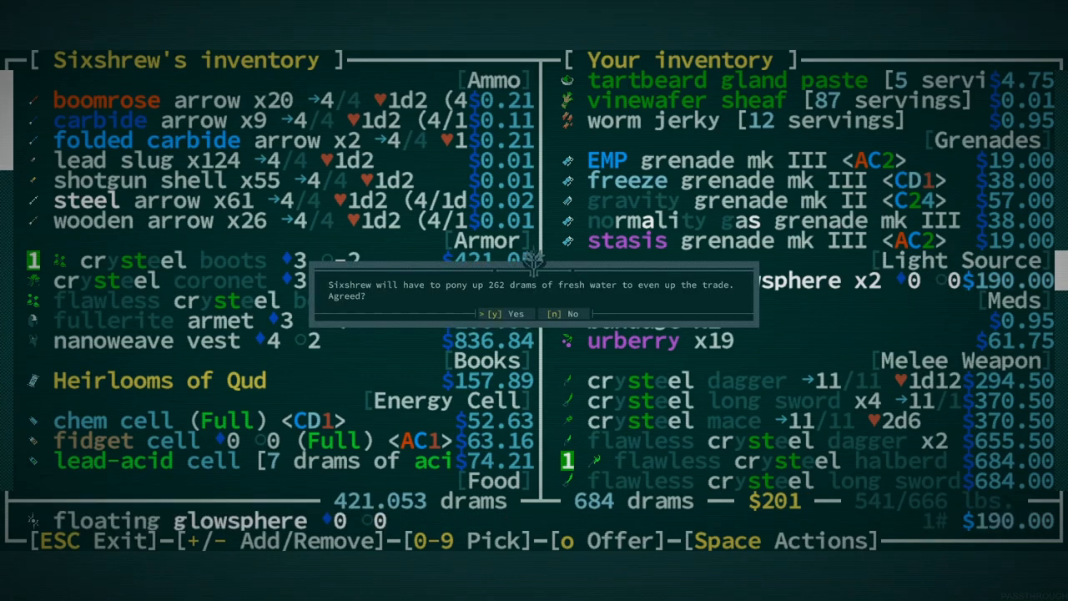
Accept Sixshrew's trade and browse the inventory now holding the crysteel boots.
key(y)
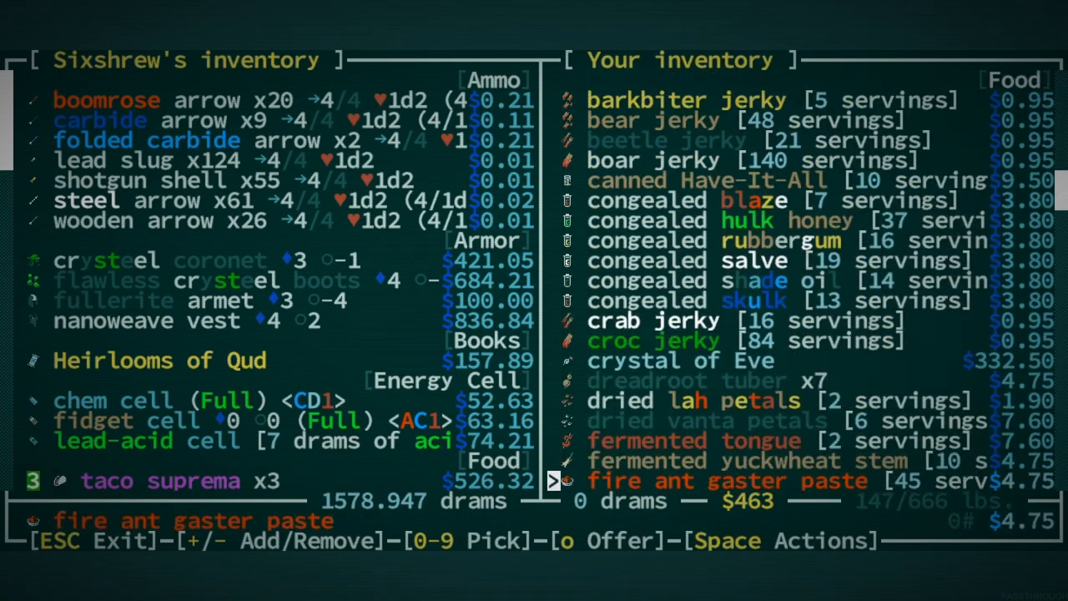
scroll(down, 3)
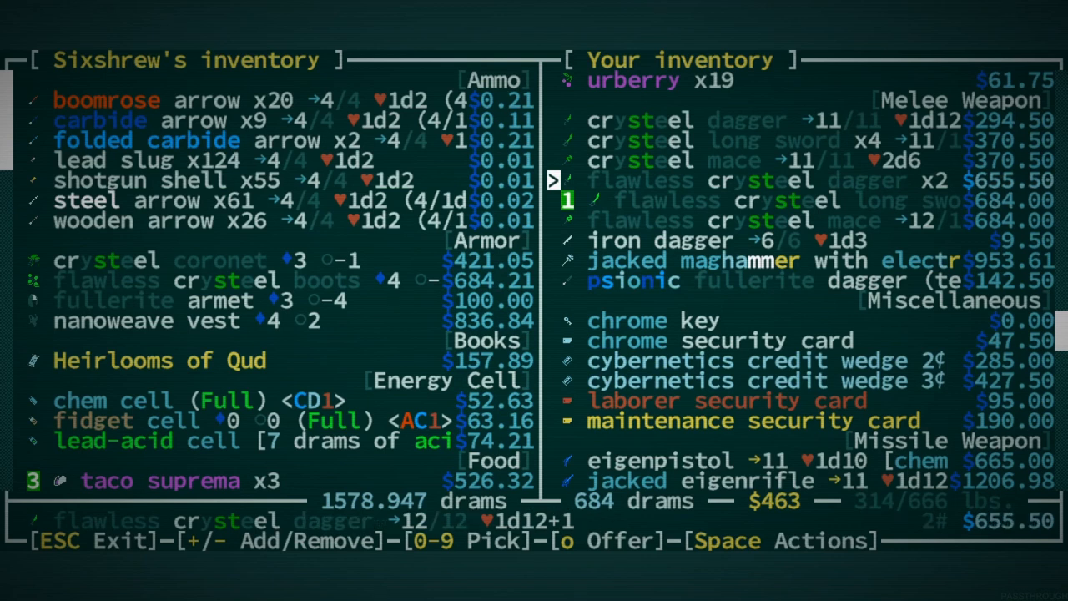
key(Down)
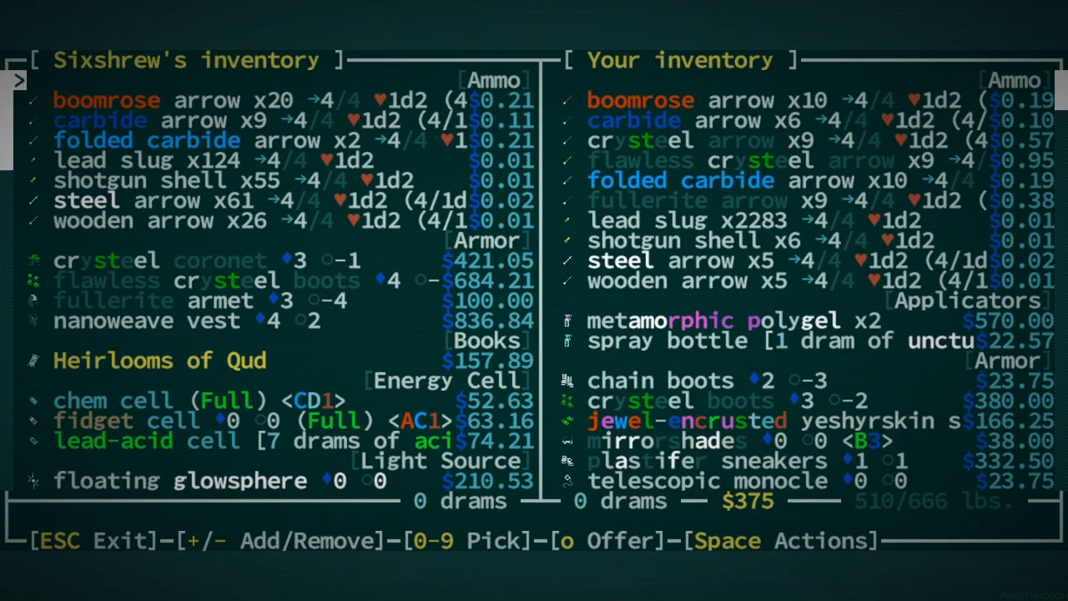
key(Escape)
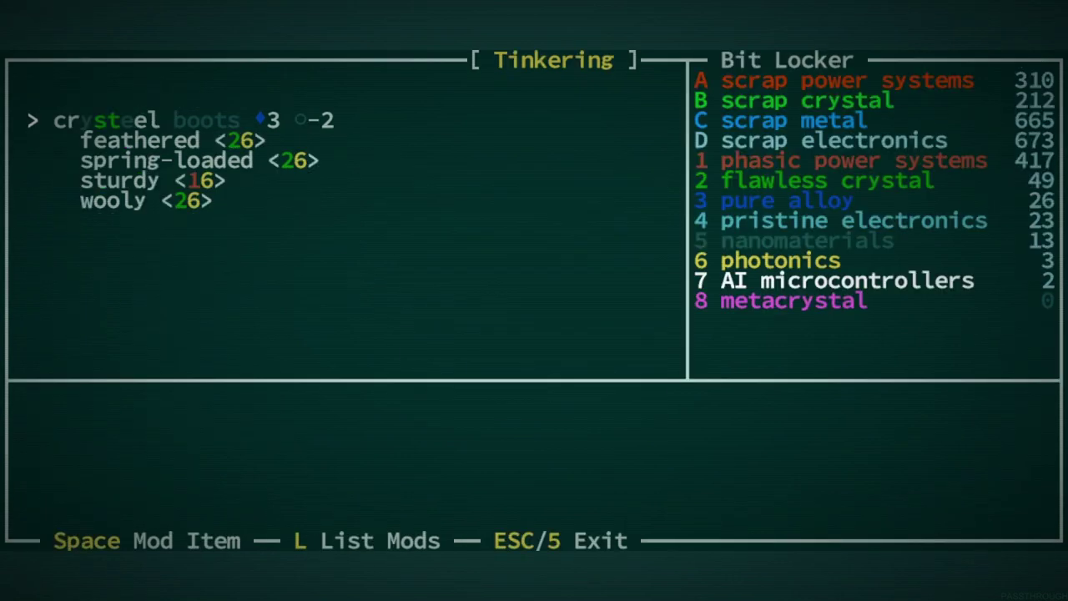
Apply the spring-loaded mod to the crysteel boots and close the confirmation.
key(Down)
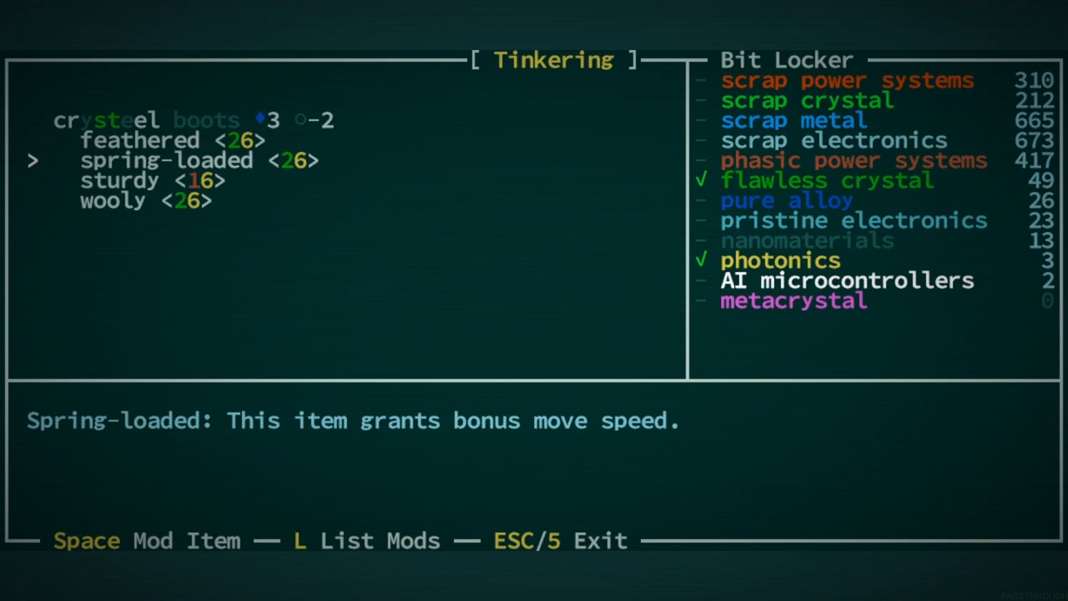
key(space)
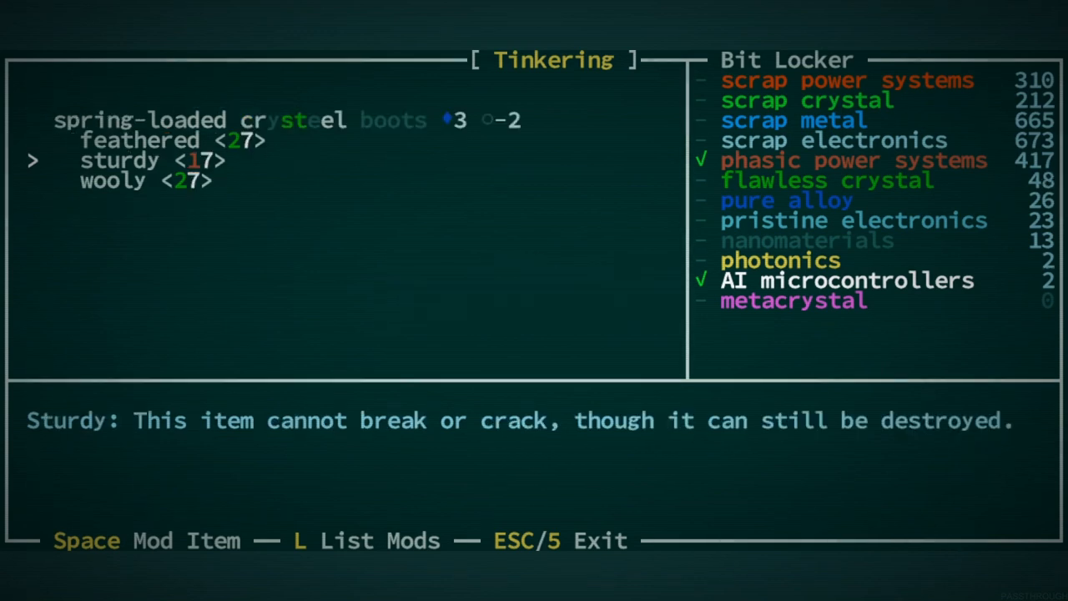
key(Escape)
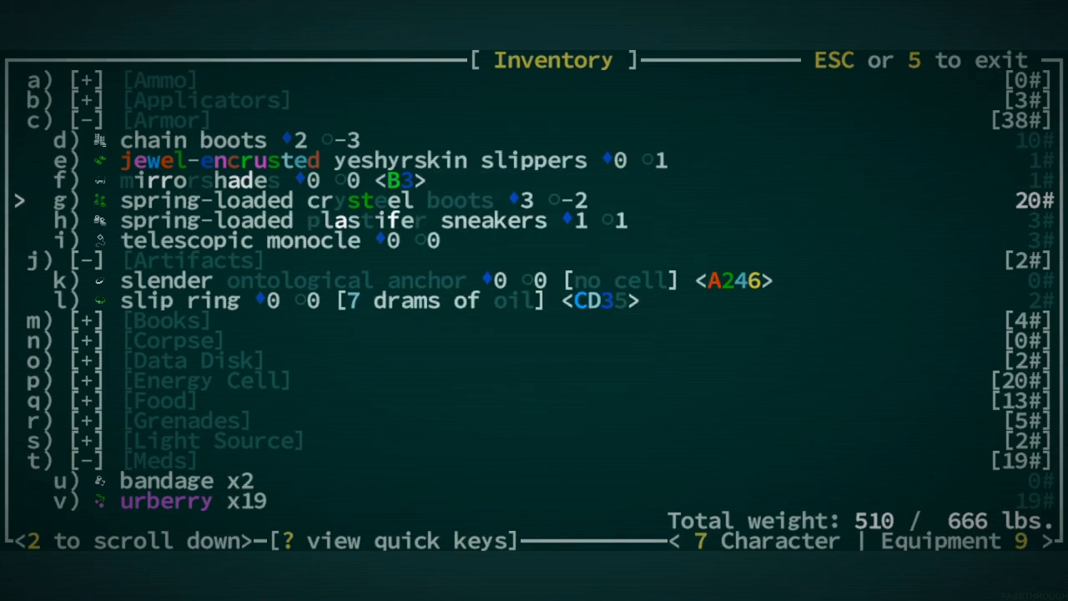
Tinker the spring-loaded mod onto the chain boots and dismiss the confirmation.
key(Down)
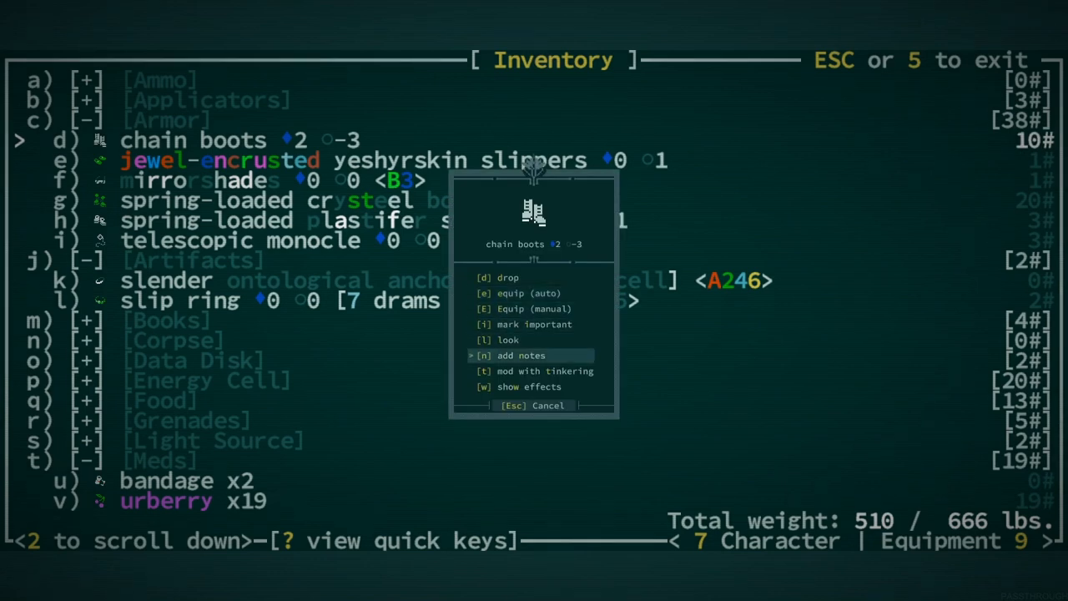
click(545, 371)
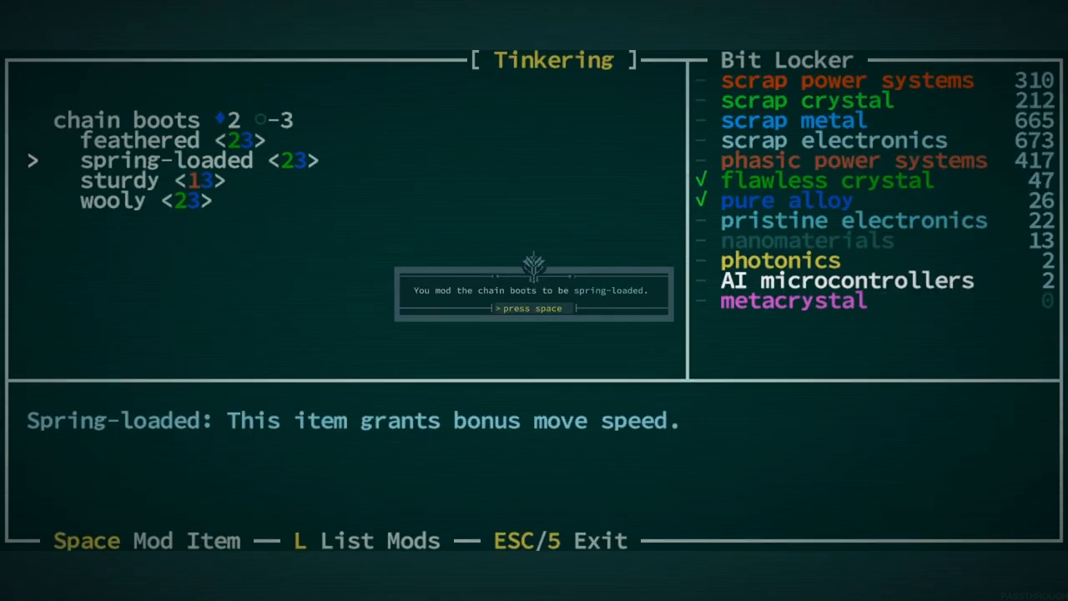
key(space)
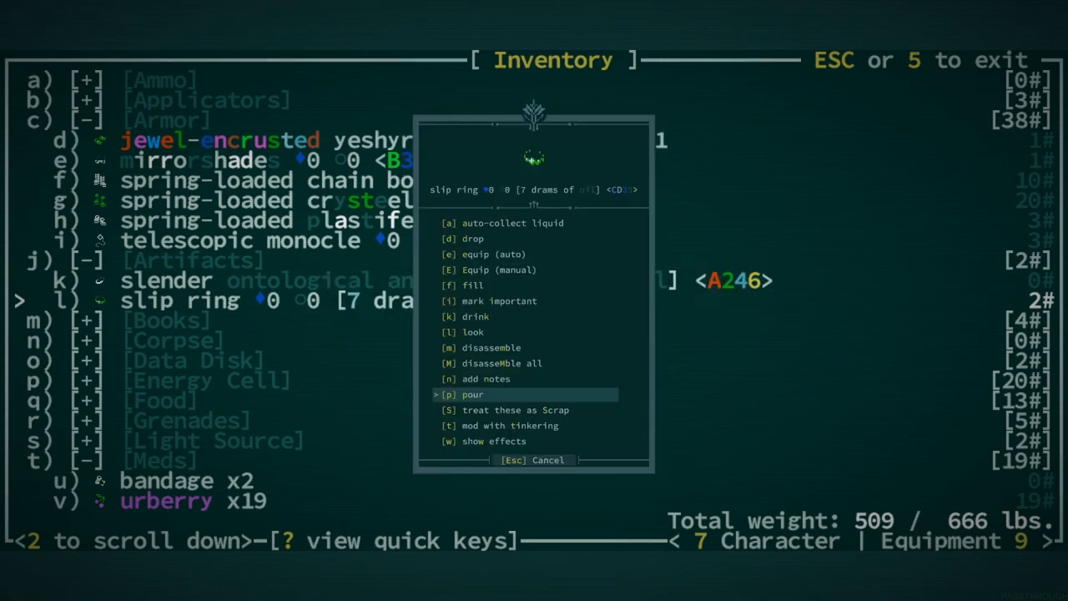
Disassemble artifacts, learning eigenpistol and stasis grenade mk III recipes; the space inverter is too complex.
key(Escape)
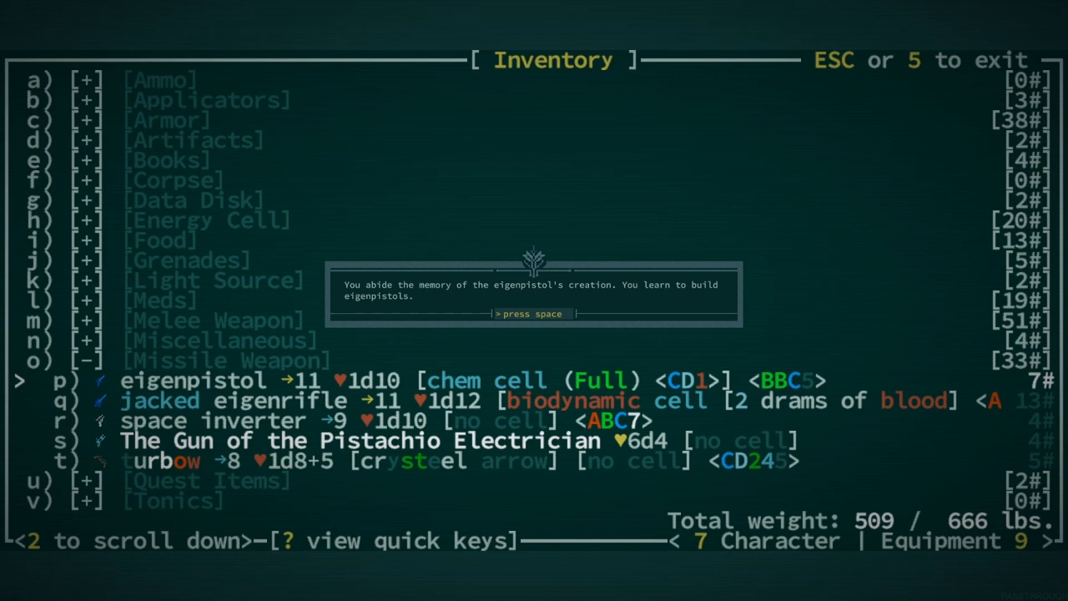
key(space)
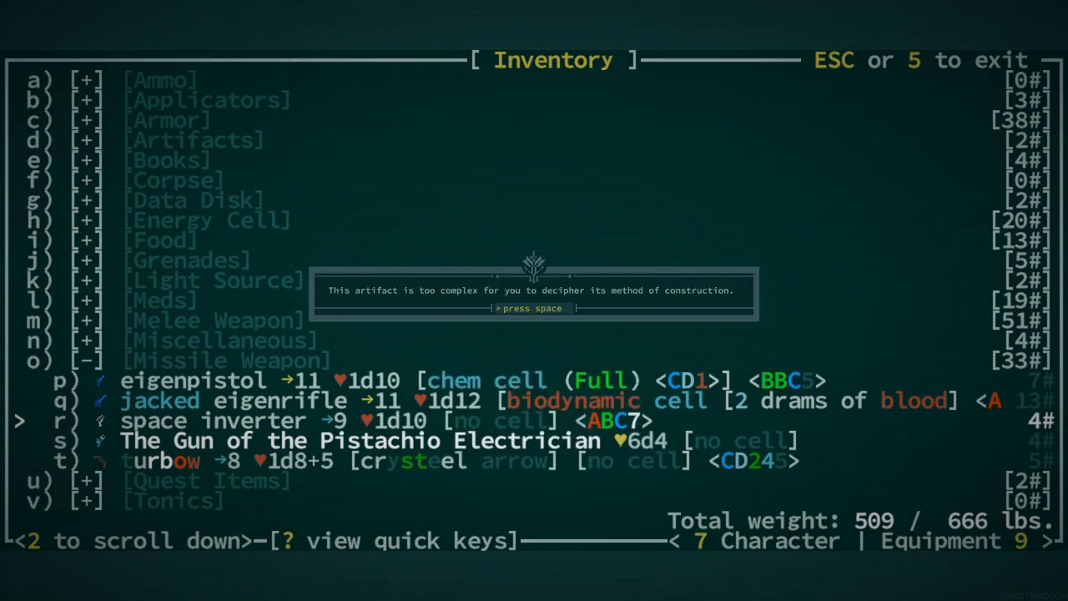
key(space)
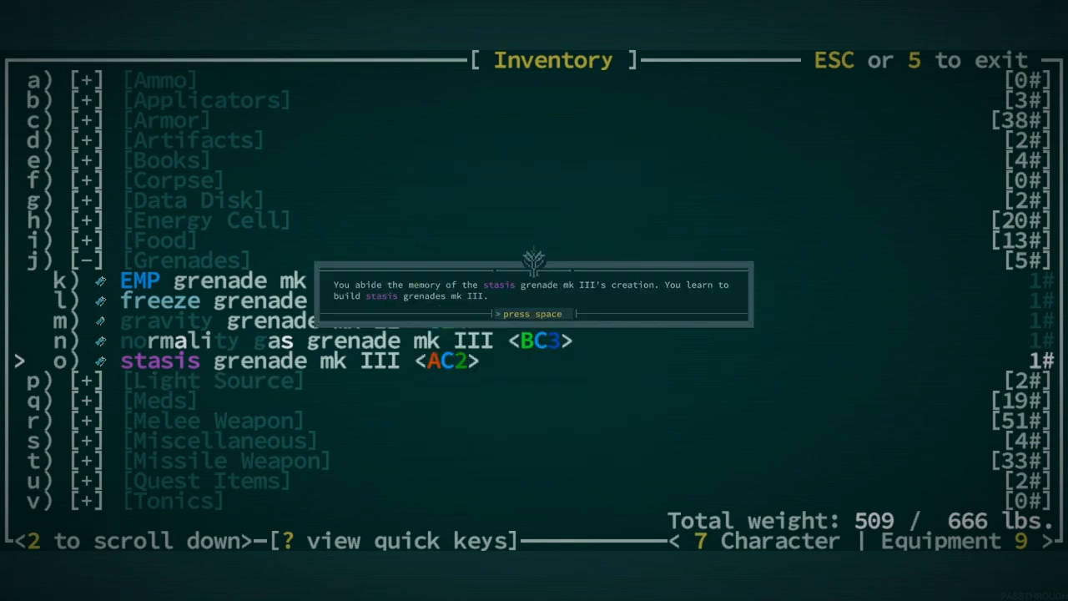
Dismiss the stasis grenade recipe message and disassemble all stasis grenades into tinkering bits.
key(space)
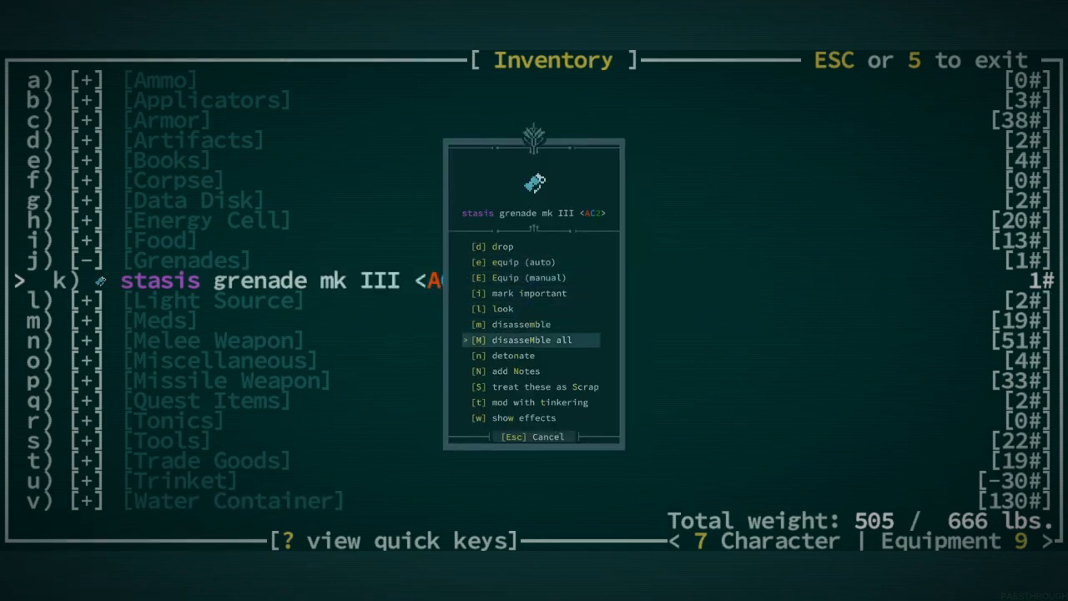
click(532, 340)
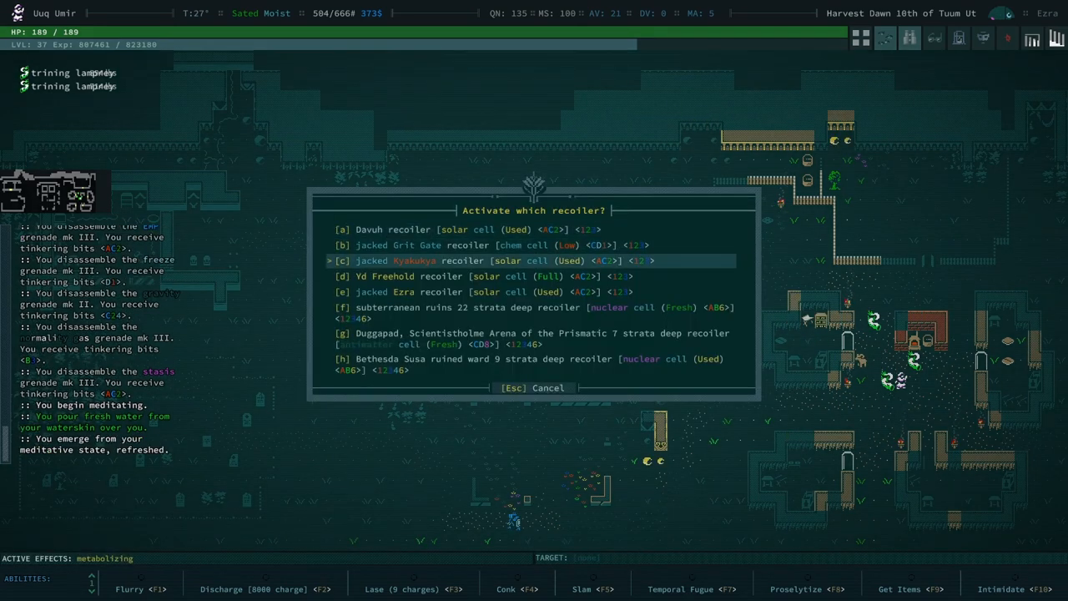
Recoil to Grit Gate and open the inventory, carrying 504 lbs.
key(up)
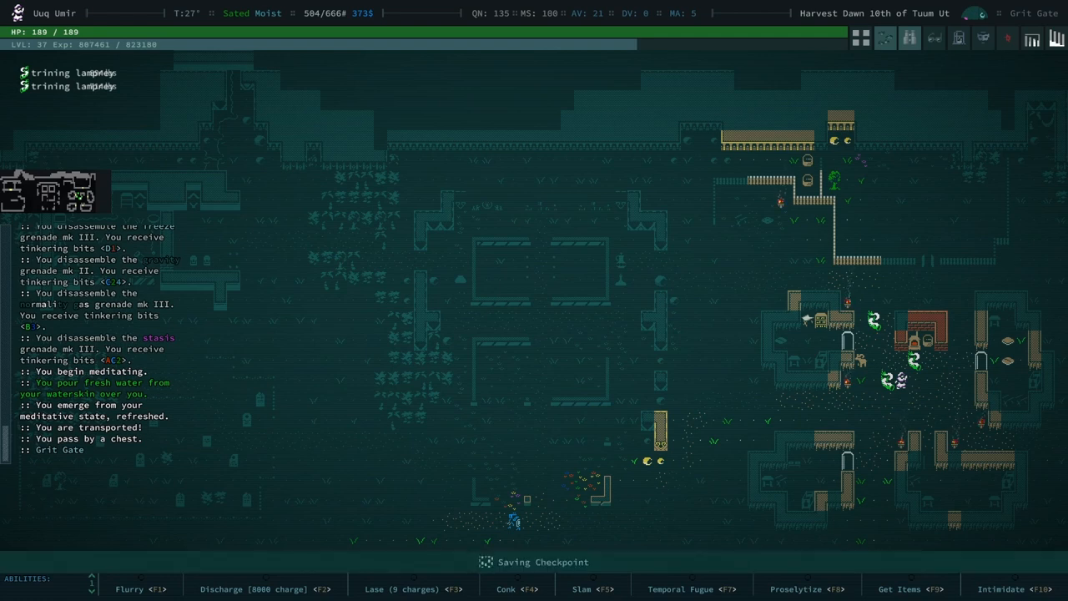
key(i)
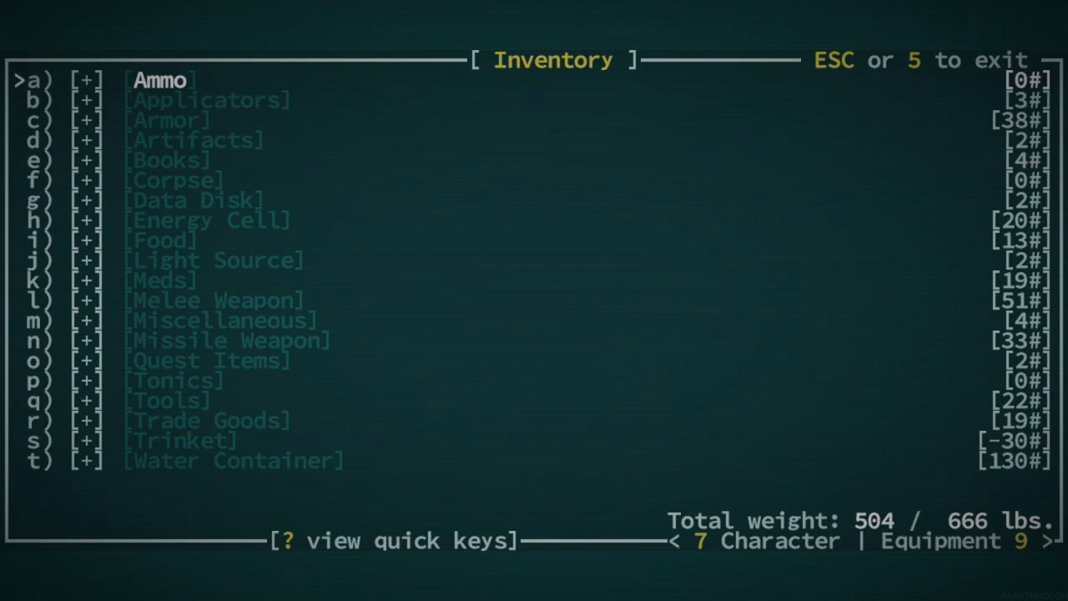
Close the inventory to head for Bethesda Susa's ruined ward, six strata deep.
key(Escape)
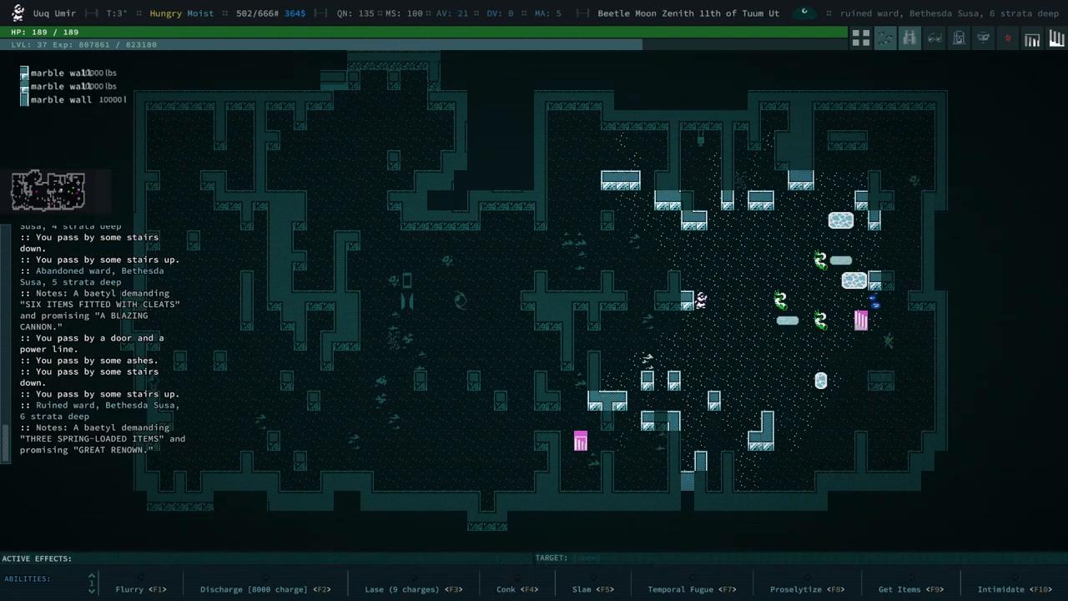
Give the baetyl three spring-loaded items and dismiss the 750 Glow-Wight reputation messages.
key(i)
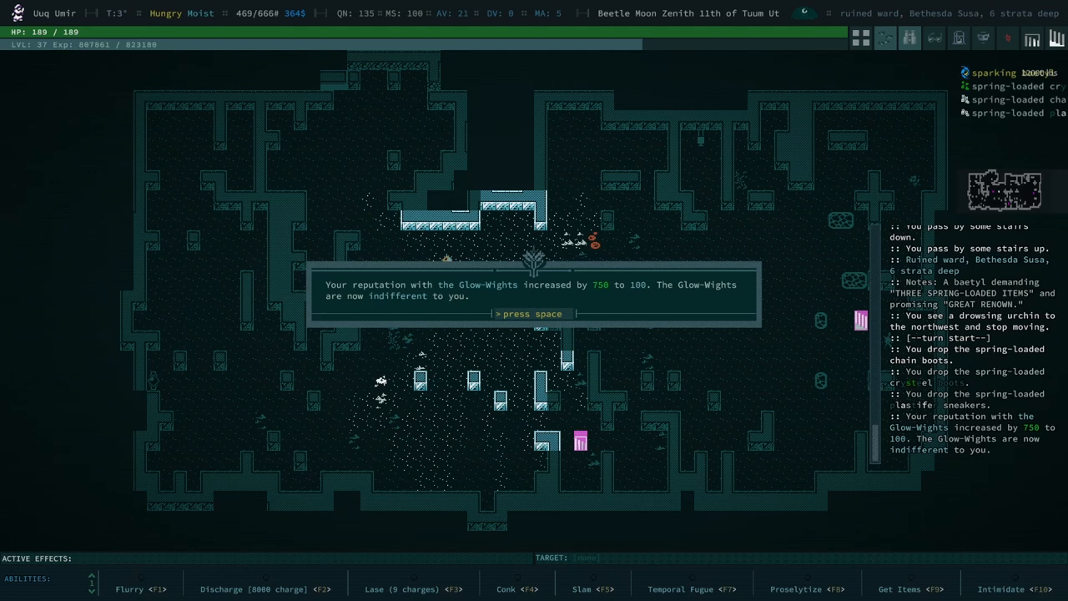
key(space)
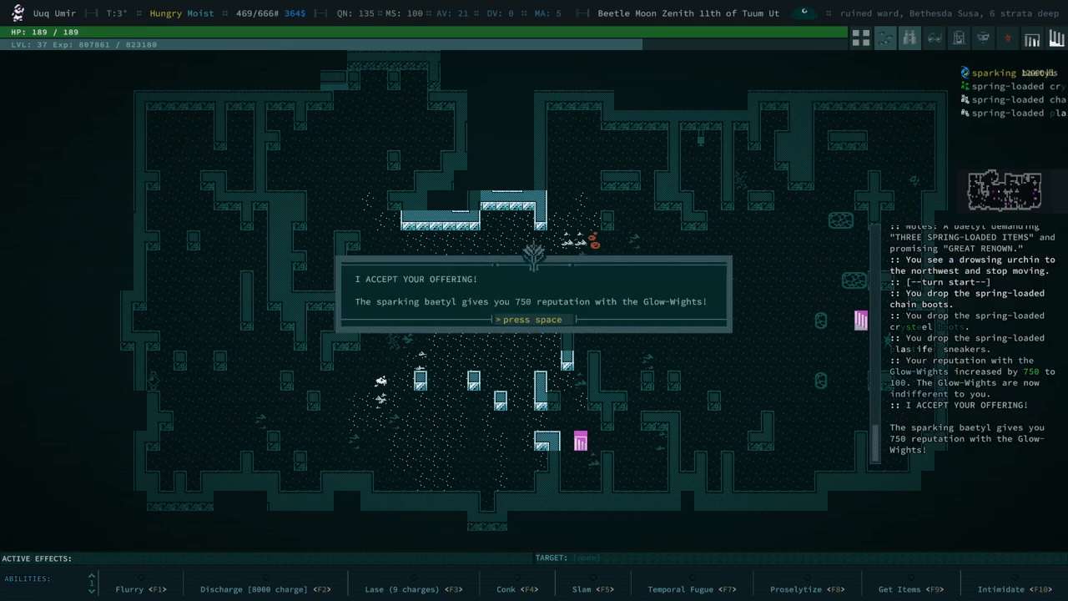
key(space)
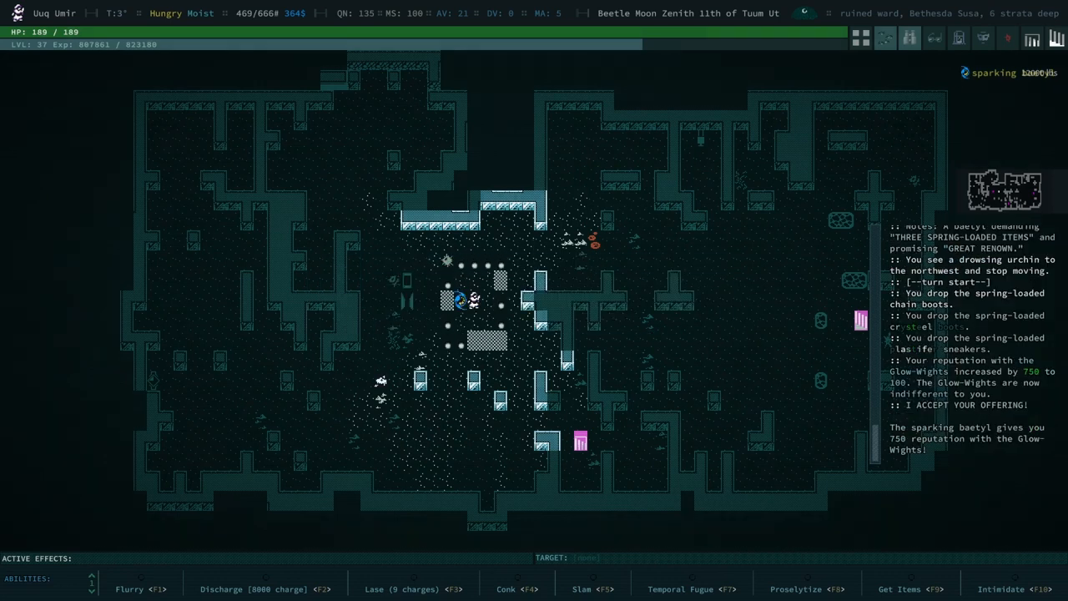